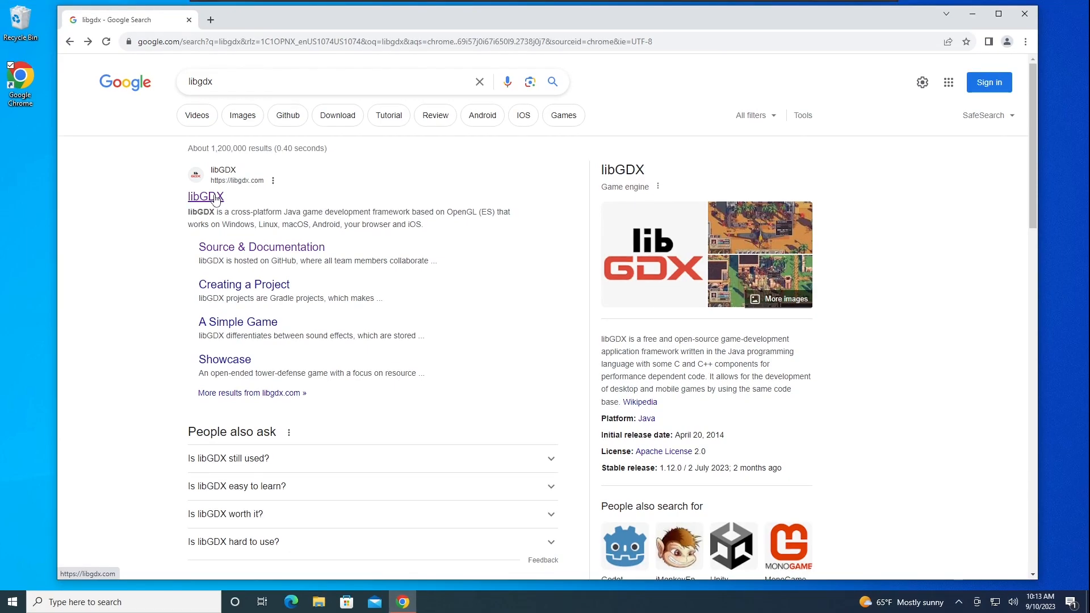
Step: Navigate from the libGDX search result through Get Started to the Setup a Project page
left_click(206, 195)
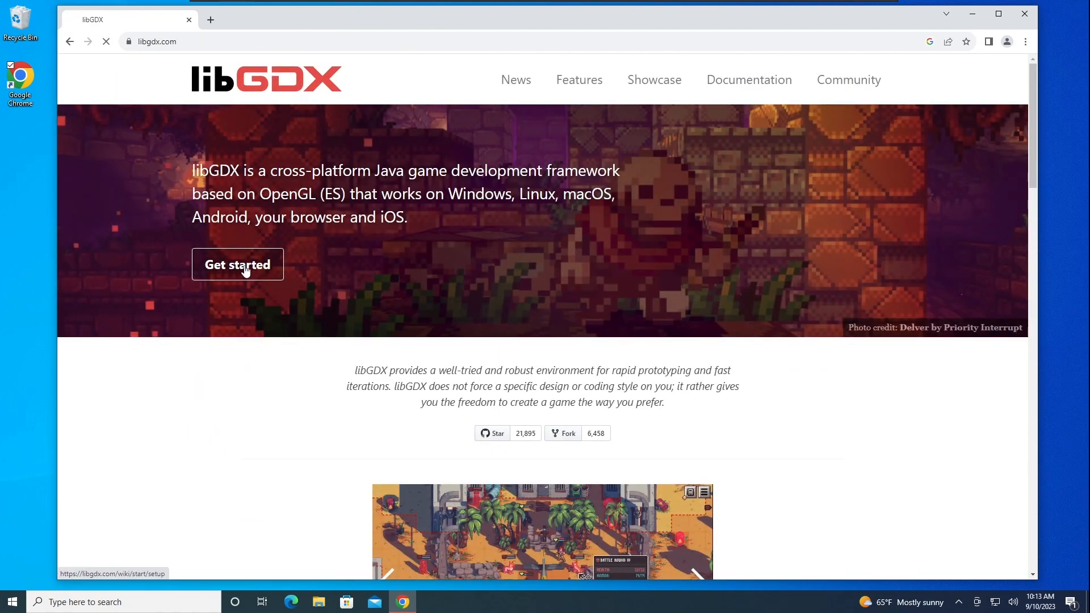
left_click(238, 263)
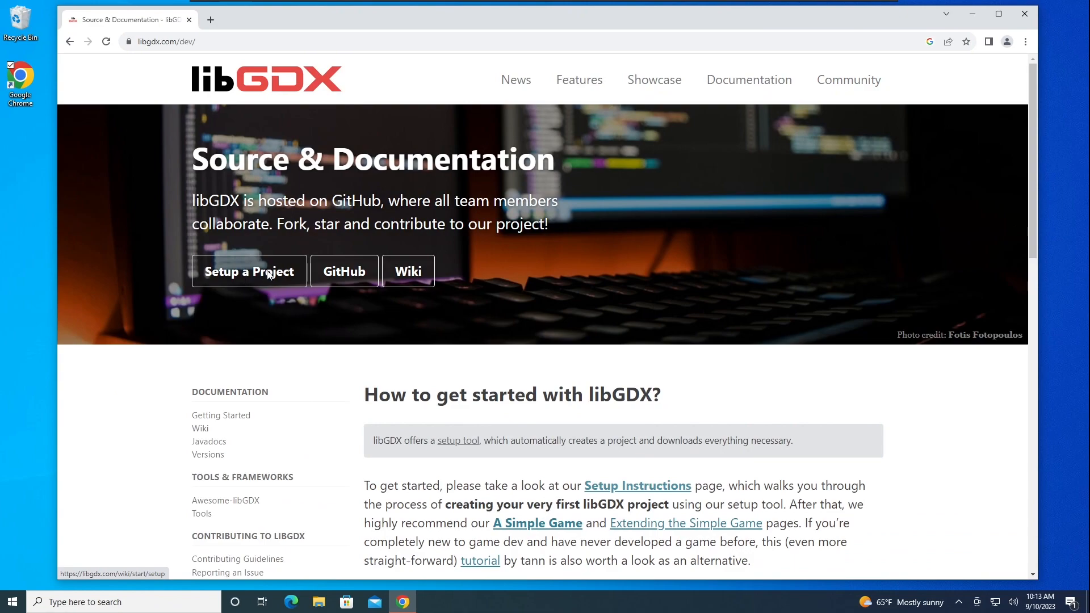
left_click(250, 271)
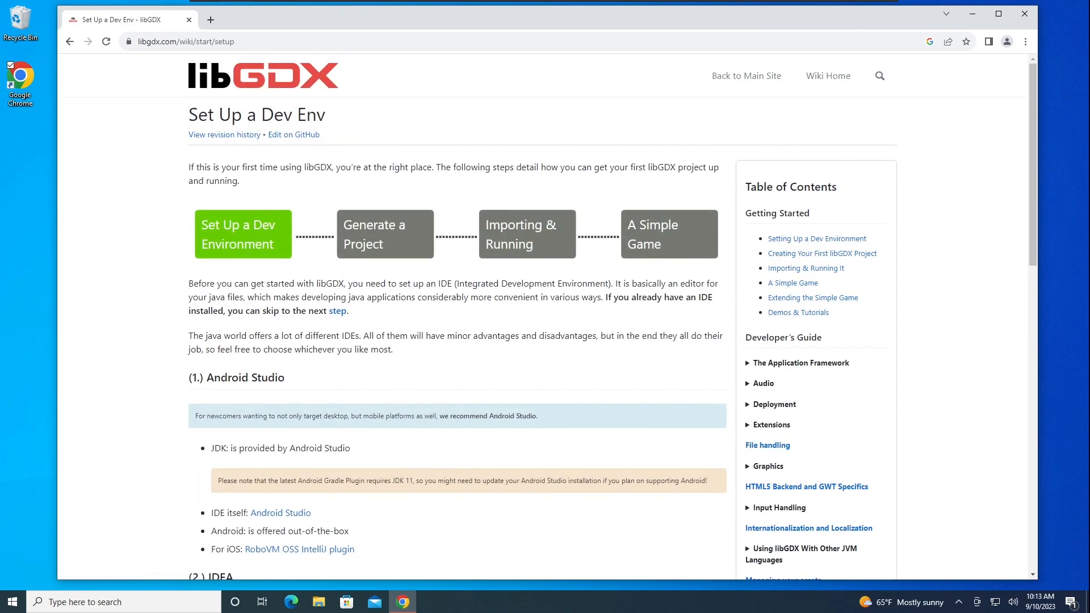
scroll("down", 3)
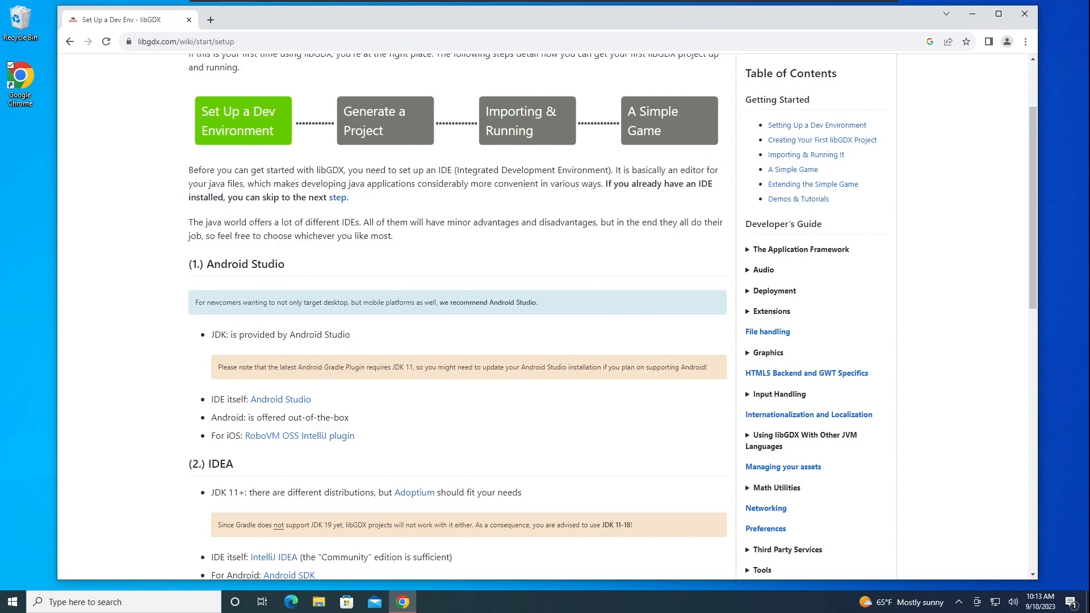
mouse_move(293, 402)
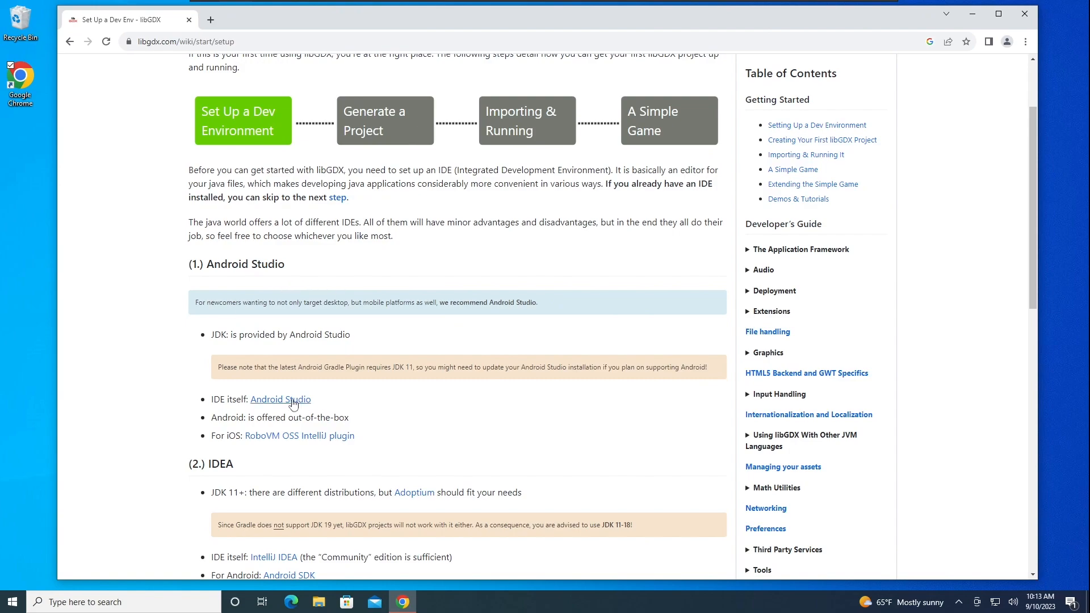
mouse_move(290, 405)
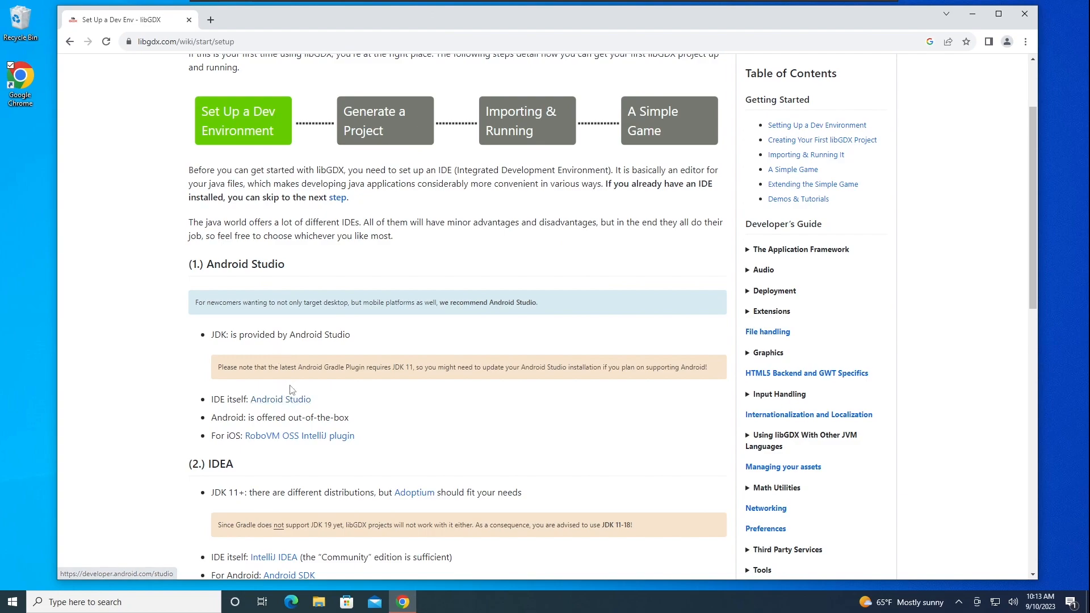
Step: Follow the Android Studio link under IDE to its download page
left_click(289, 400)
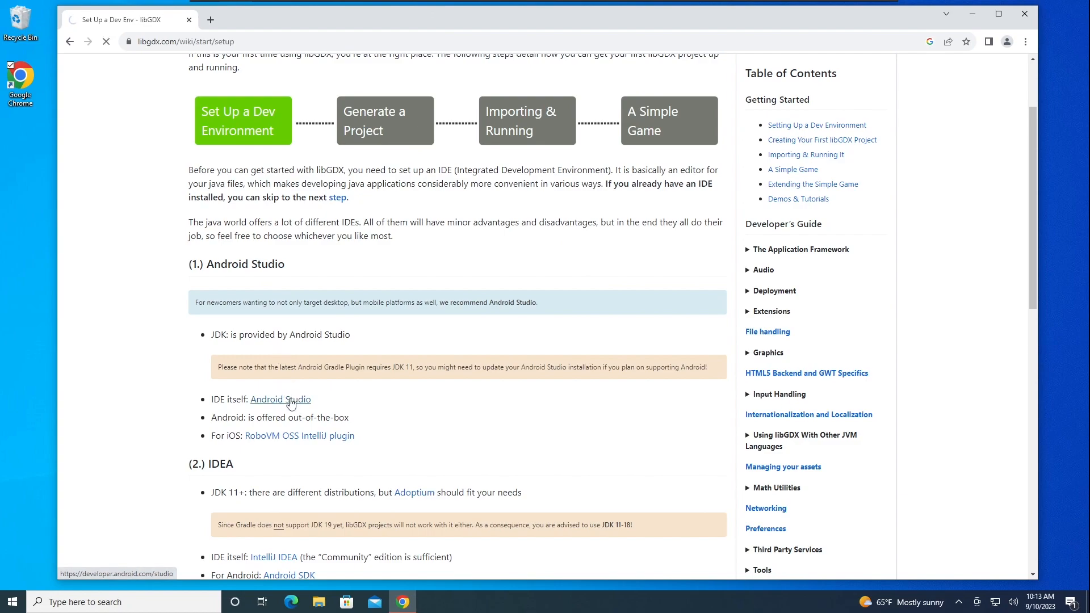
left_click(280, 399)
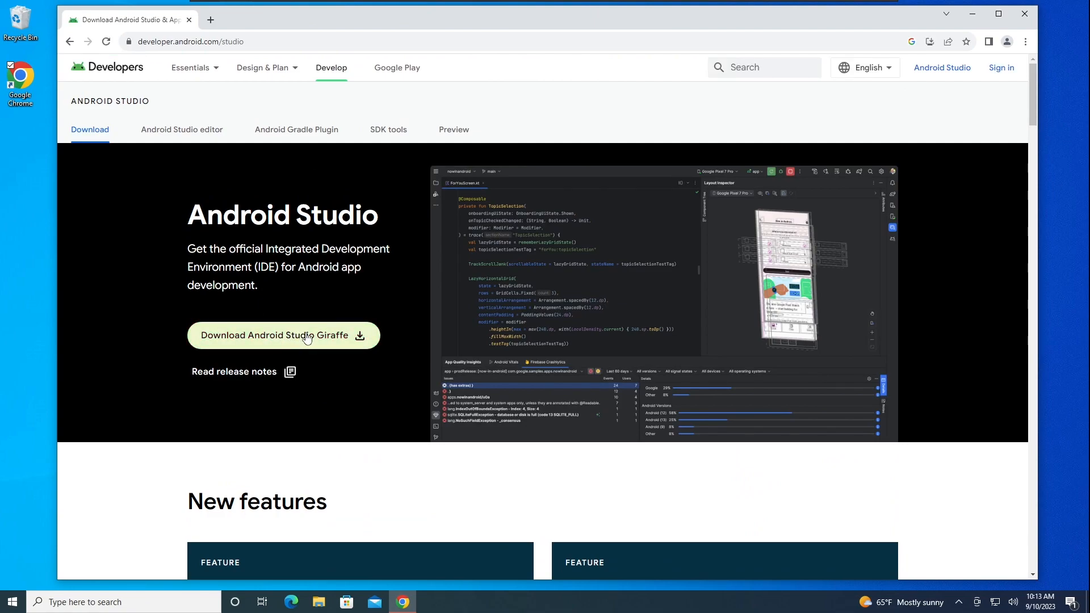
Step: Accept the terms and download the Android Studio Giraffe installer for Windows
left_click(284, 335)
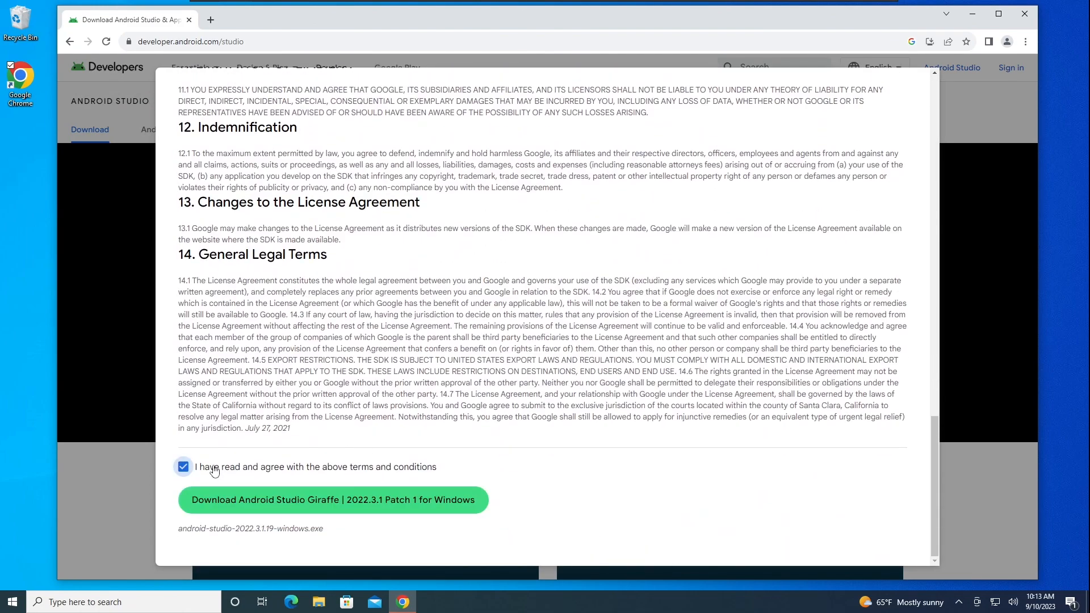
mouse_move(381, 500)
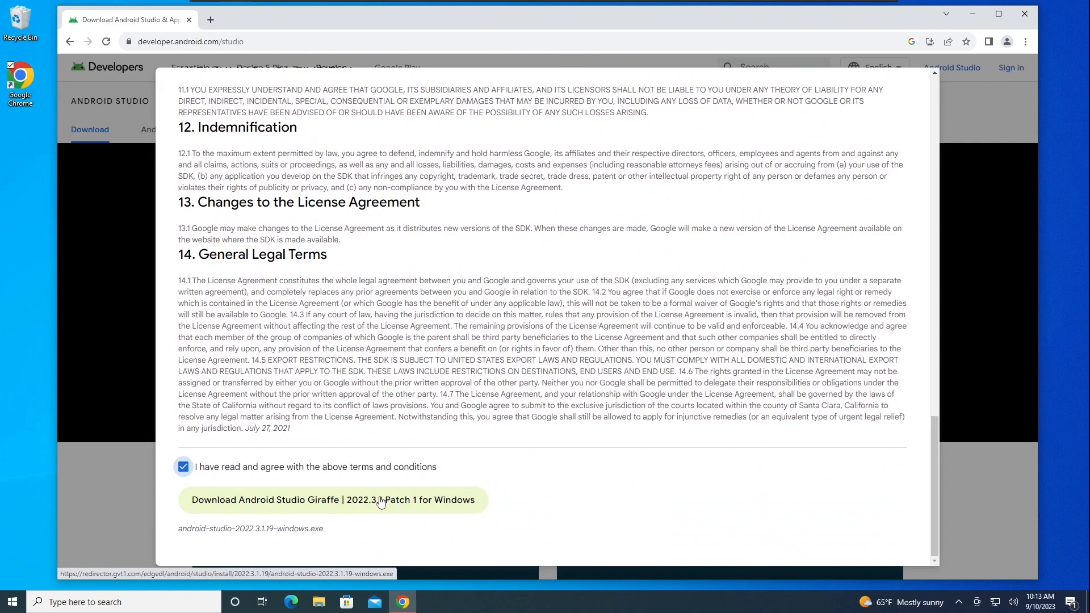
left_click(334, 499)
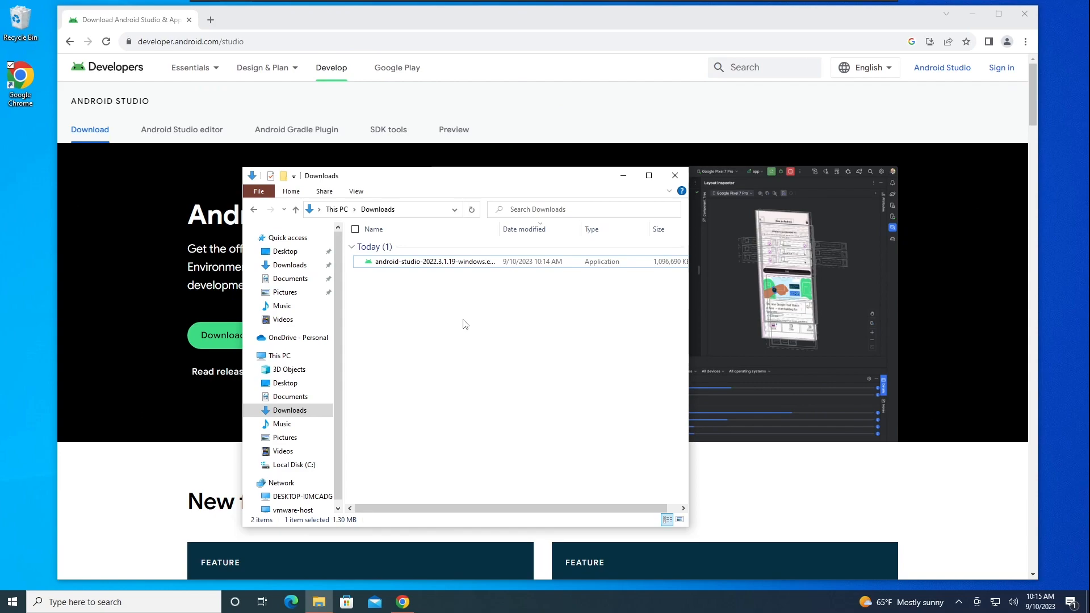
mouse_move(440, 266)
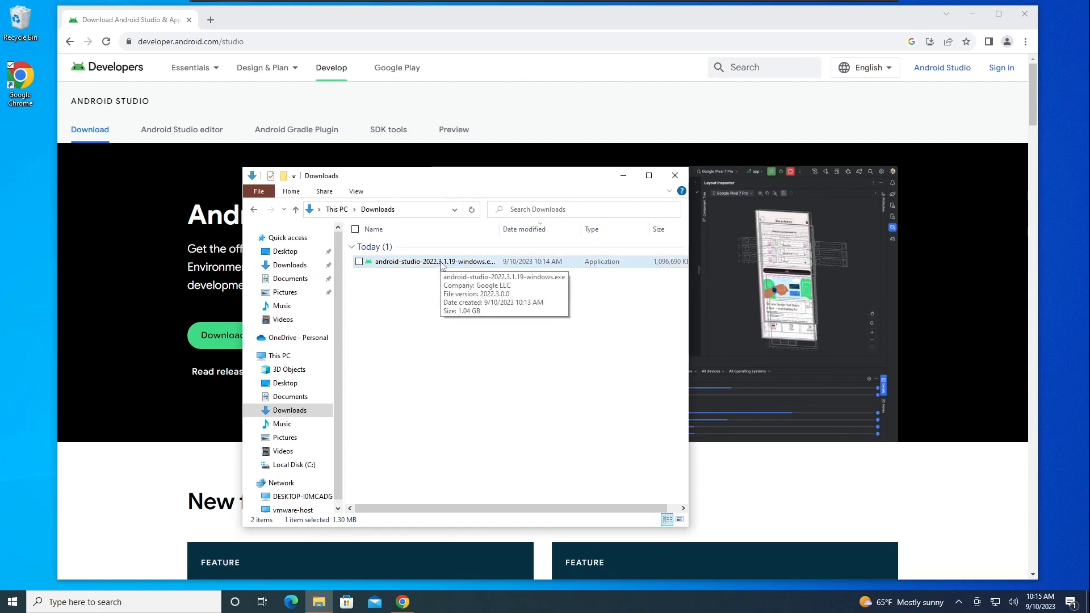
Step: Run the installer from Downloads, keep the default location, and finish with Start Android Studio checked
double_click(428, 262)
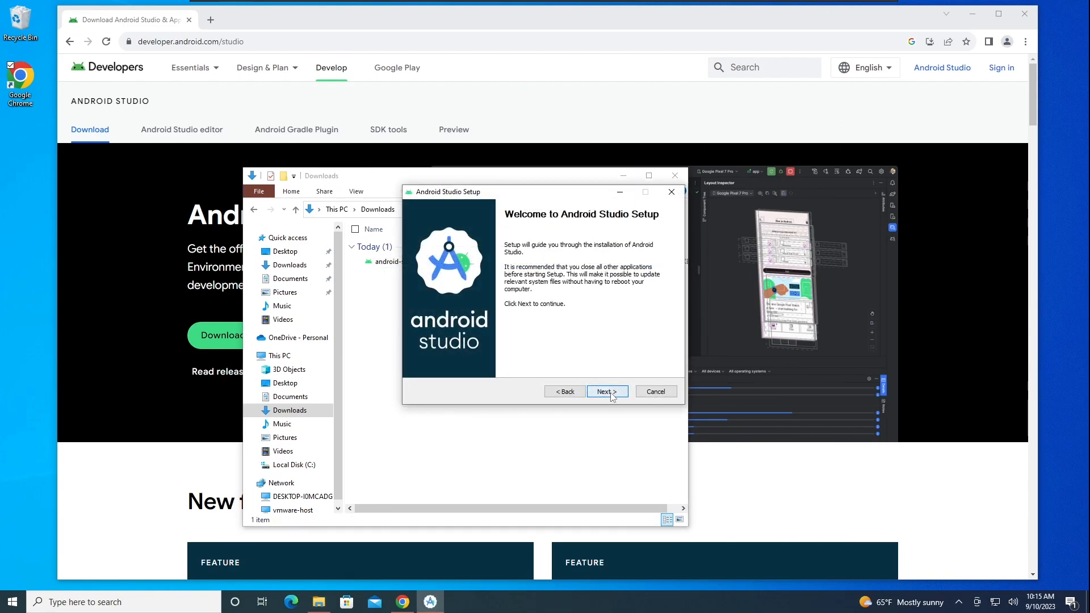
left_click(607, 391)
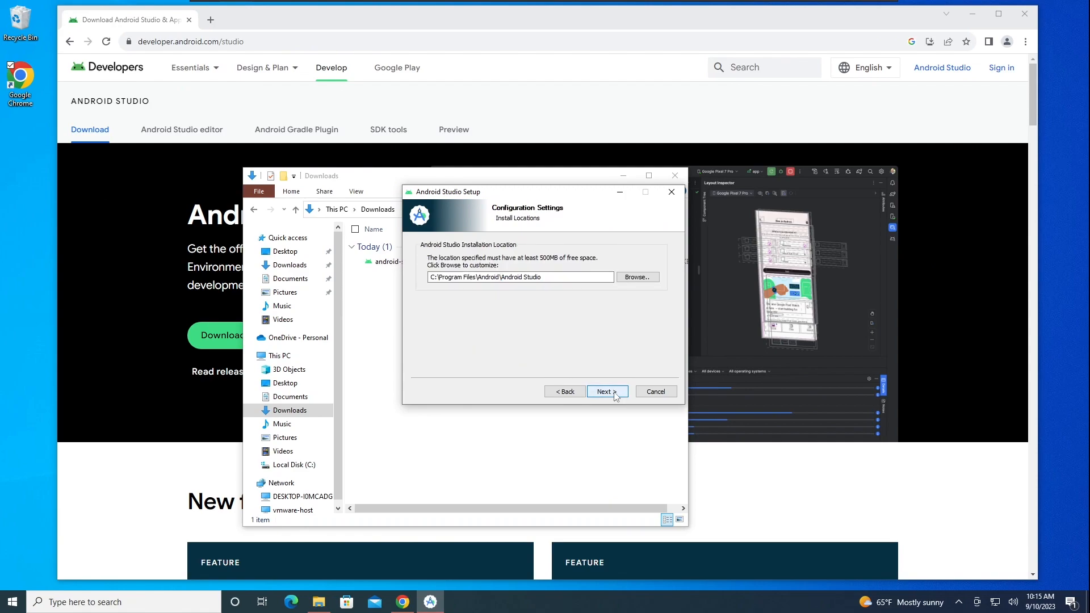
left_click(606, 392)
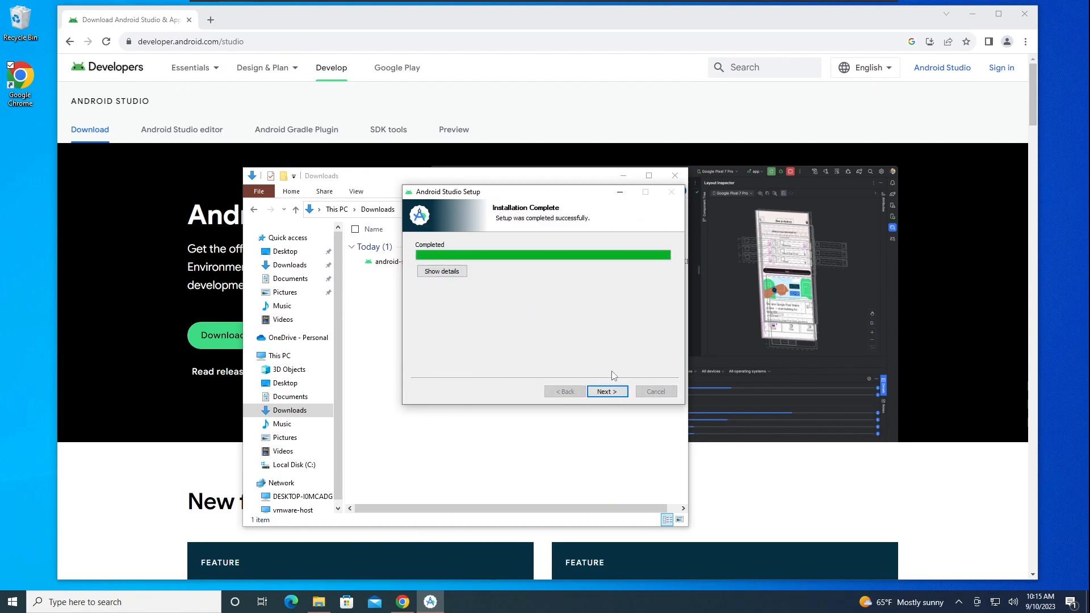
left_click(606, 391)
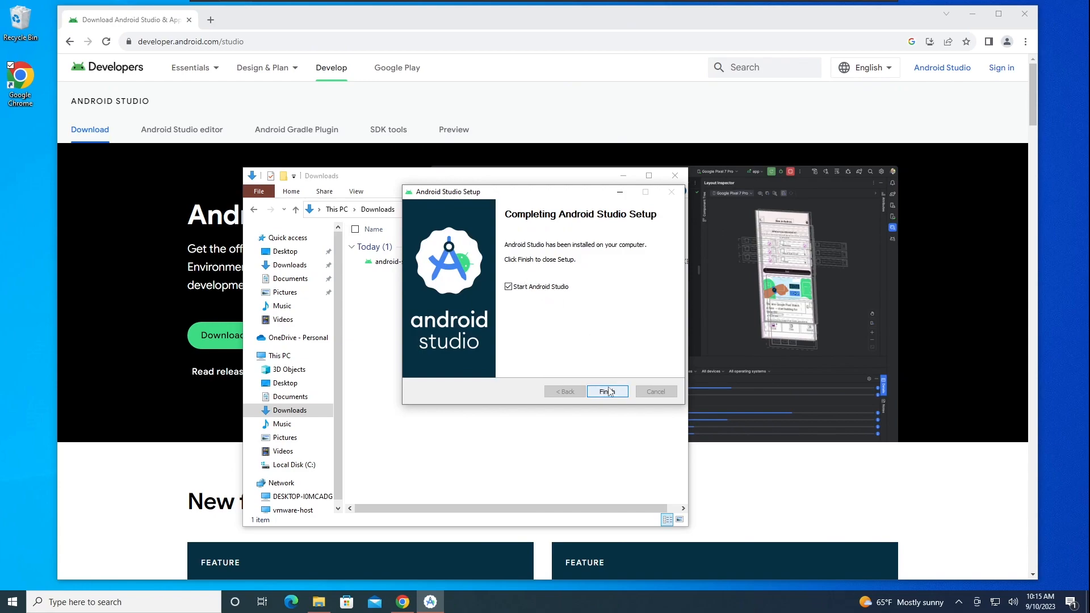
left_click(606, 391)
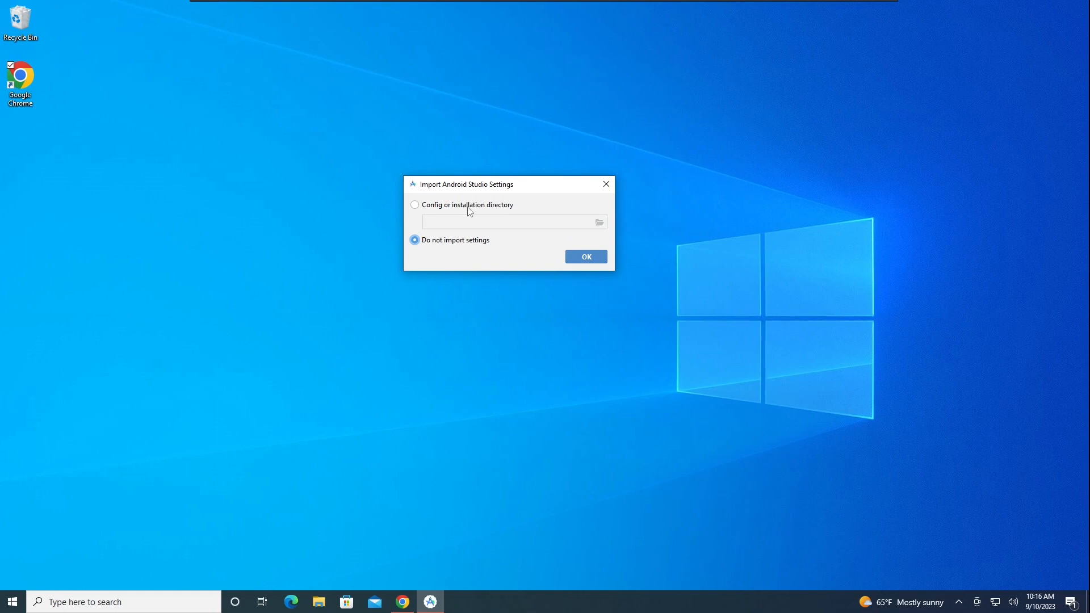
mouse_move(470, 223)
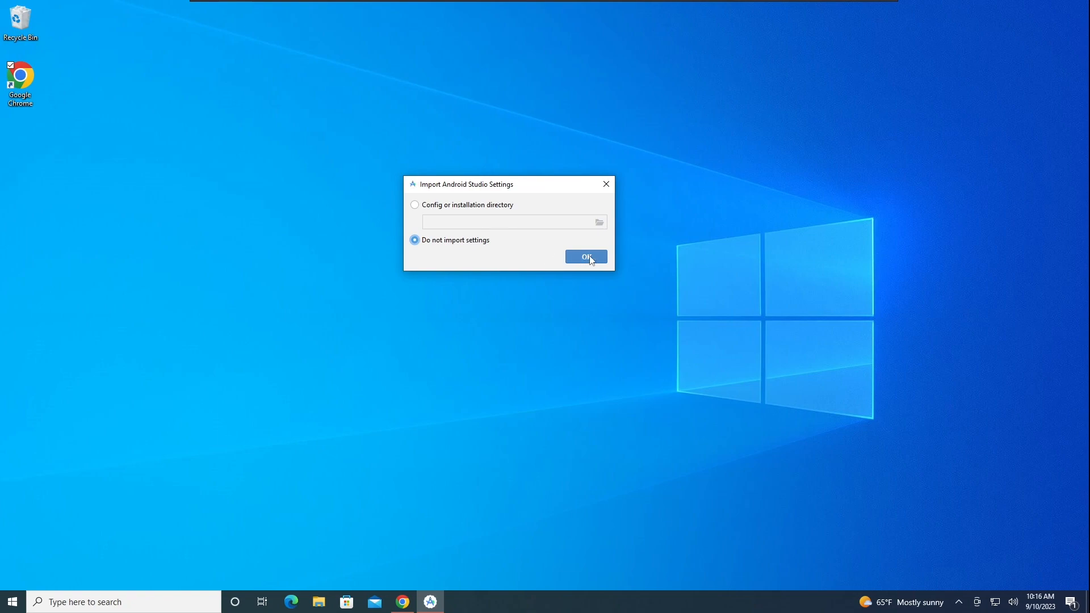
Step: Start without importing settings and keep the standard install type and Darcula theme
left_click(586, 257)
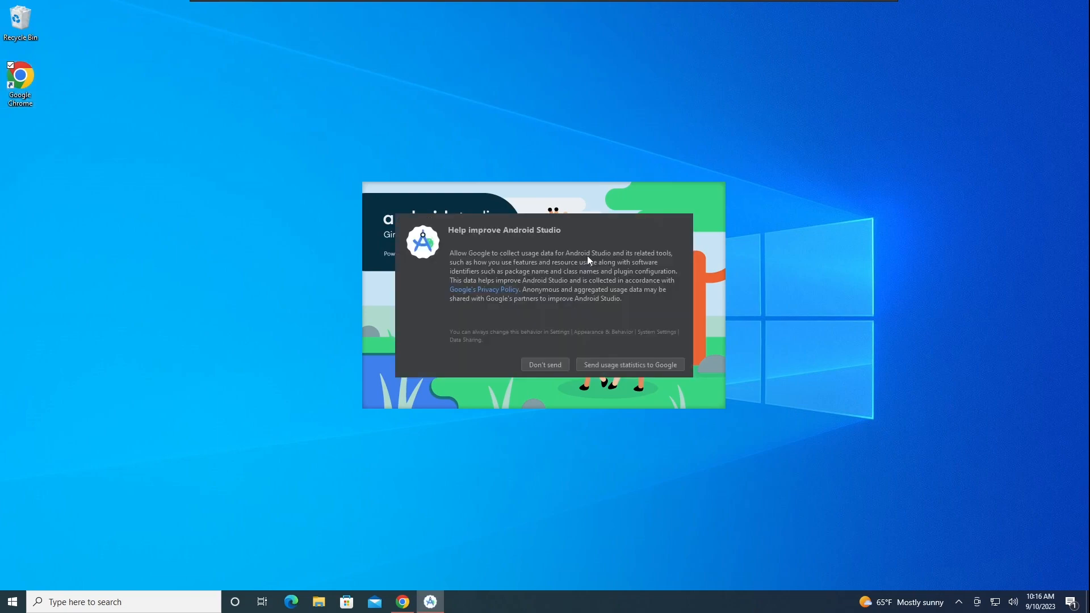
mouse_move(581, 370)
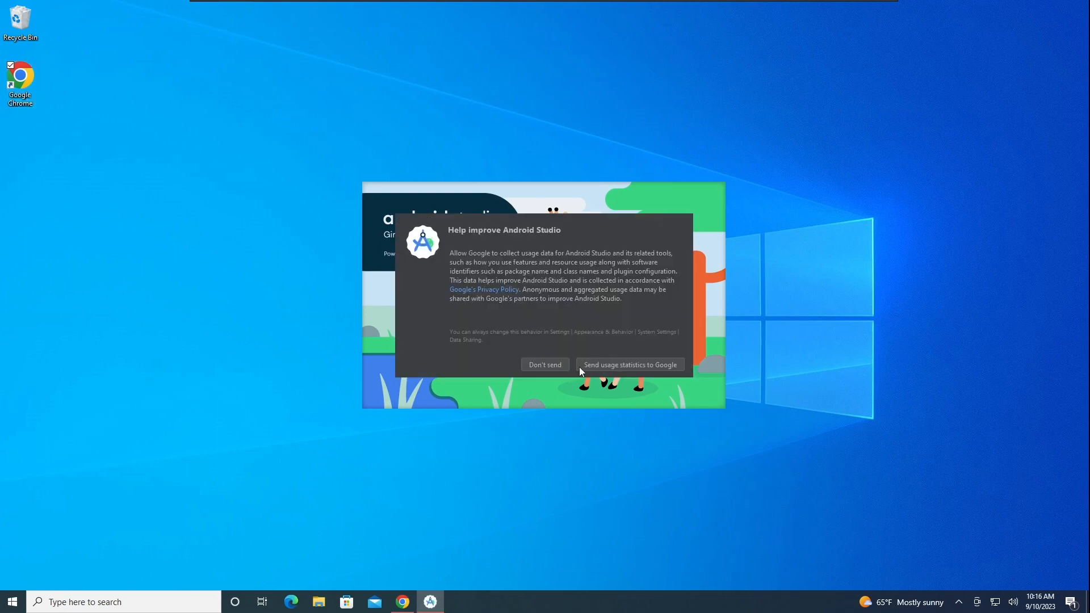
left_click(545, 365)
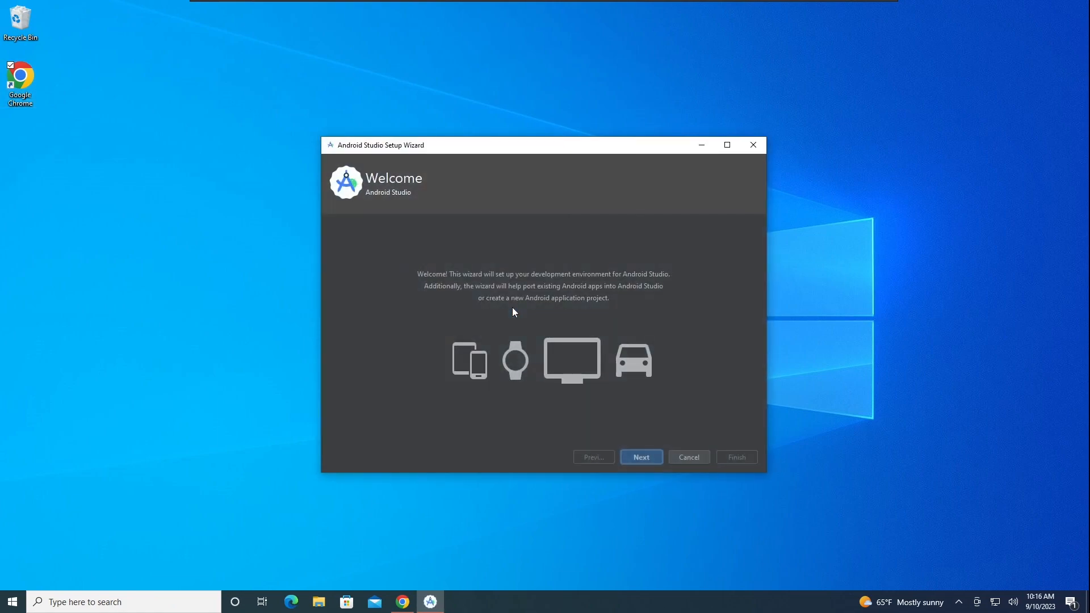
mouse_move(526, 246)
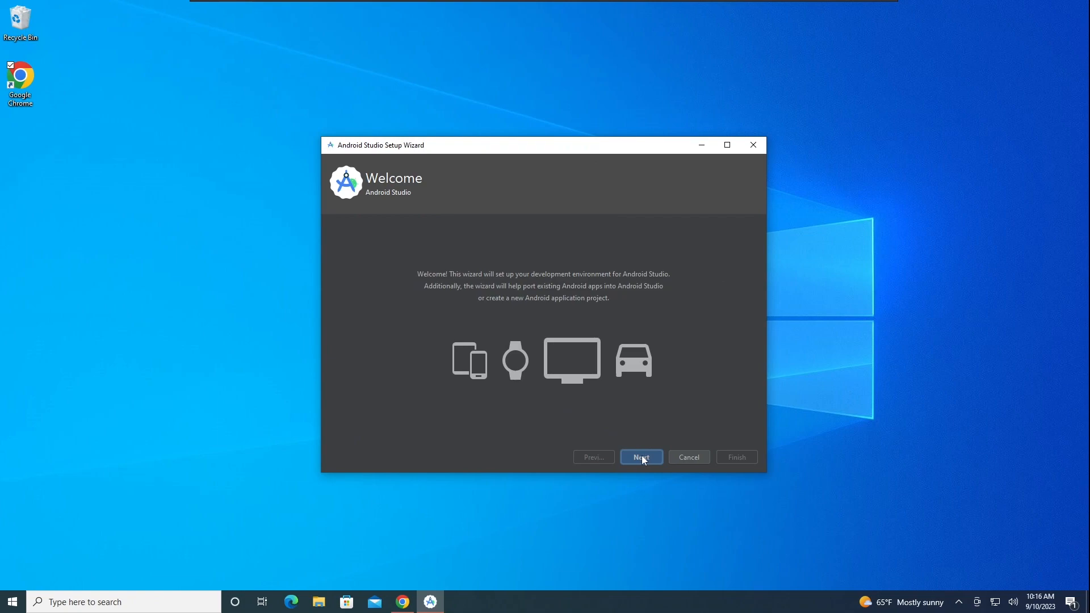
left_click(642, 456)
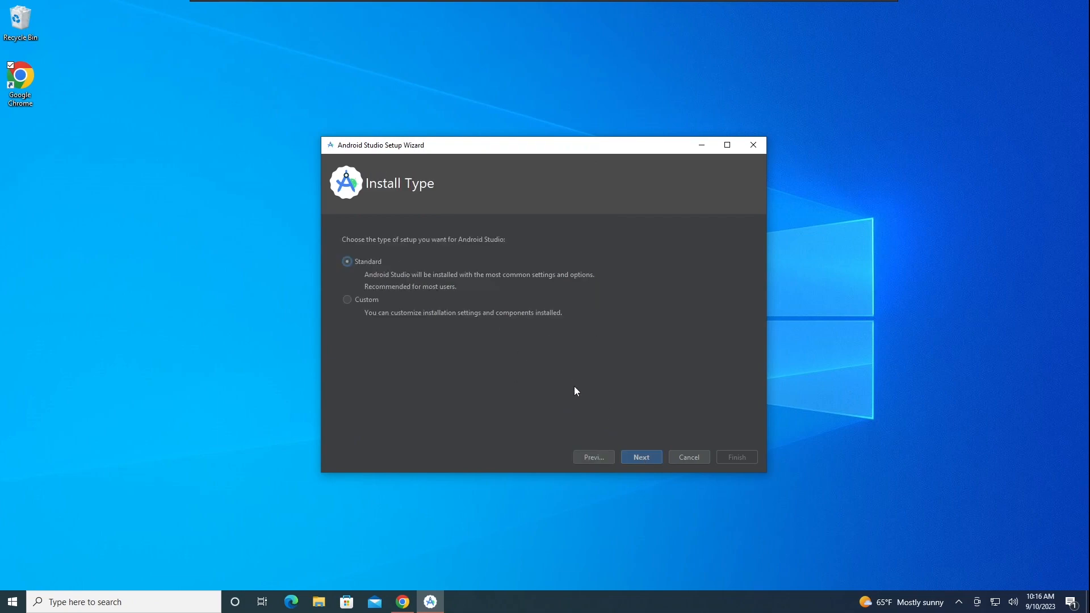
left_click(642, 456)
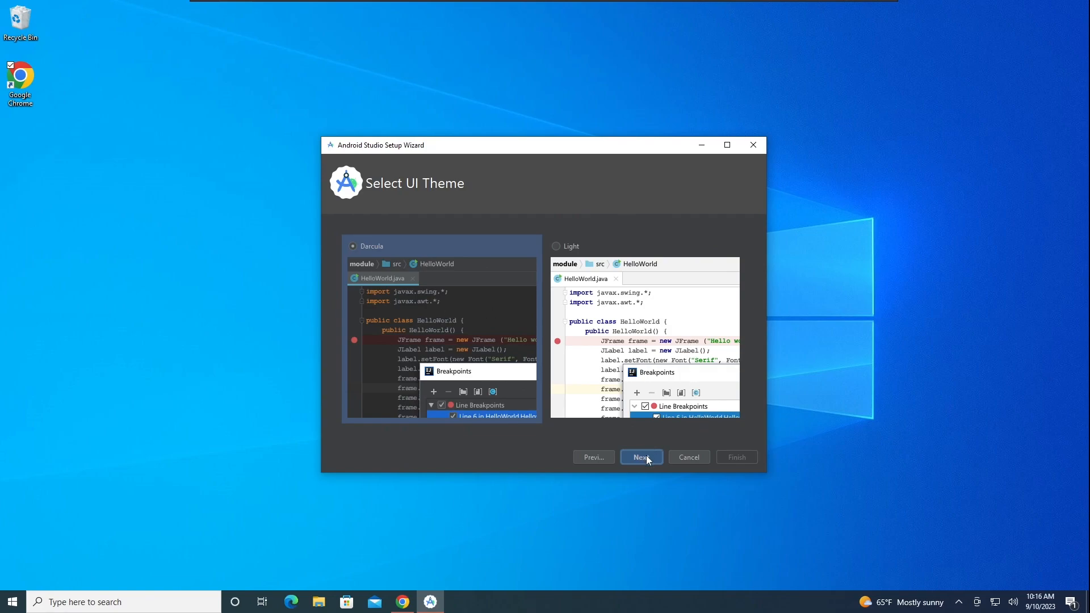
left_click(642, 457)
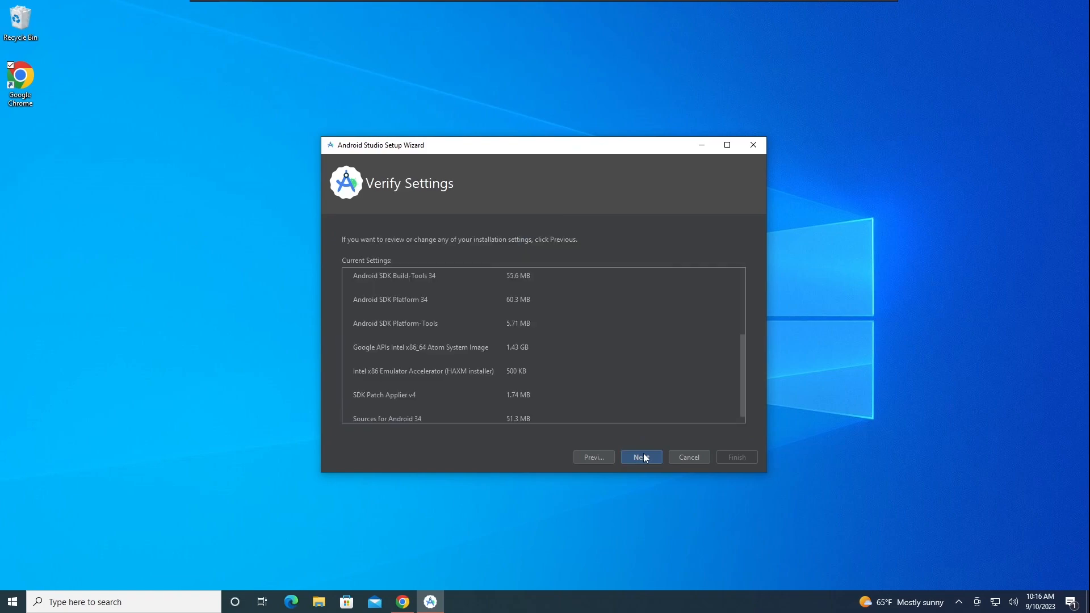
left_click(641, 457)
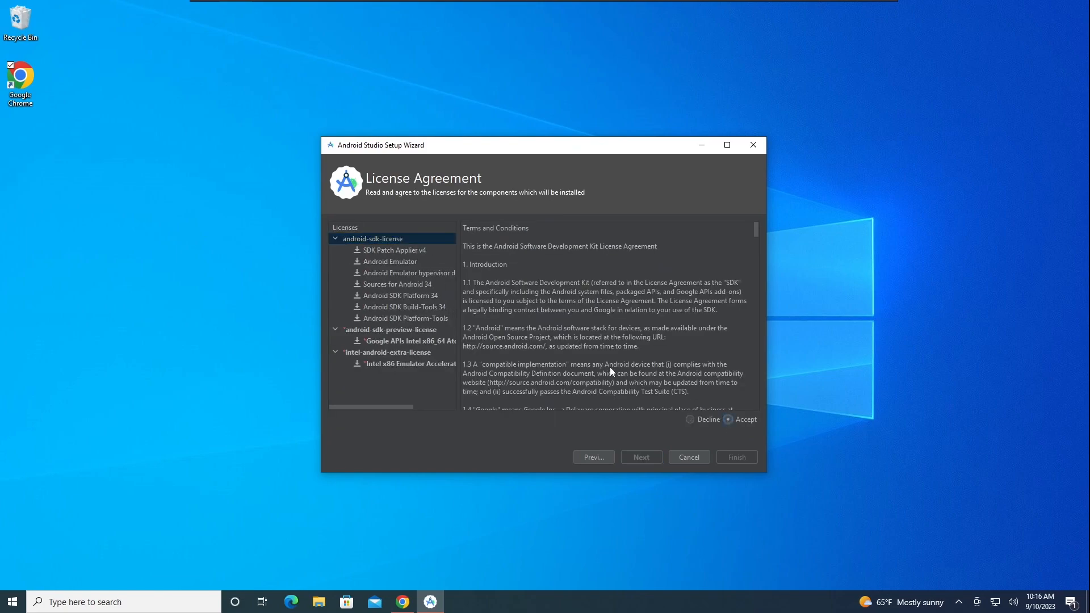
Step: Accept the SDK, preview and Intel emulator licenses and finish so components download
left_click(410, 341)
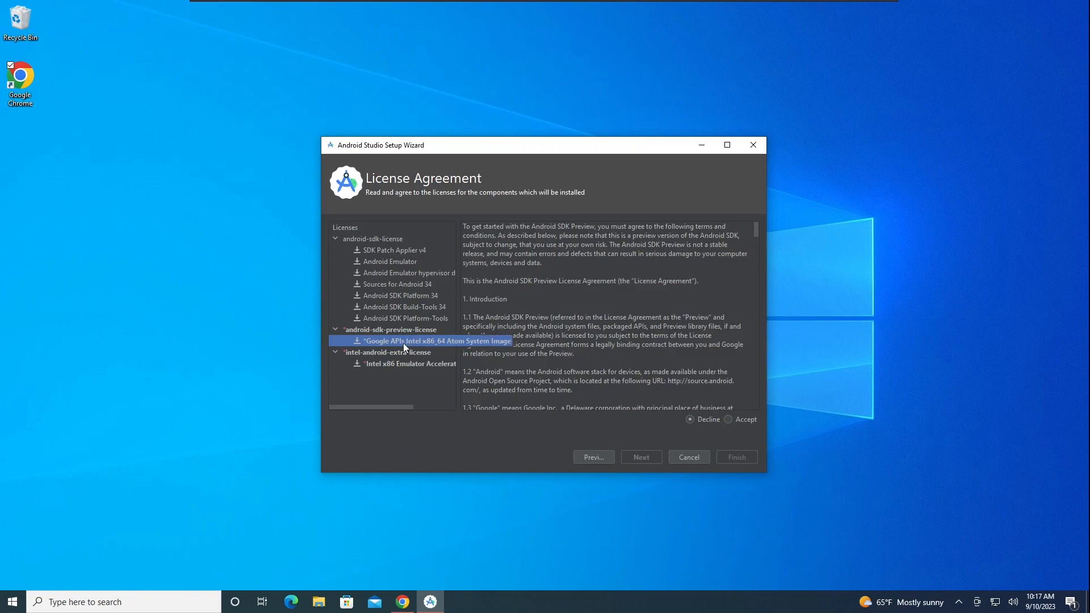
left_click(728, 420)
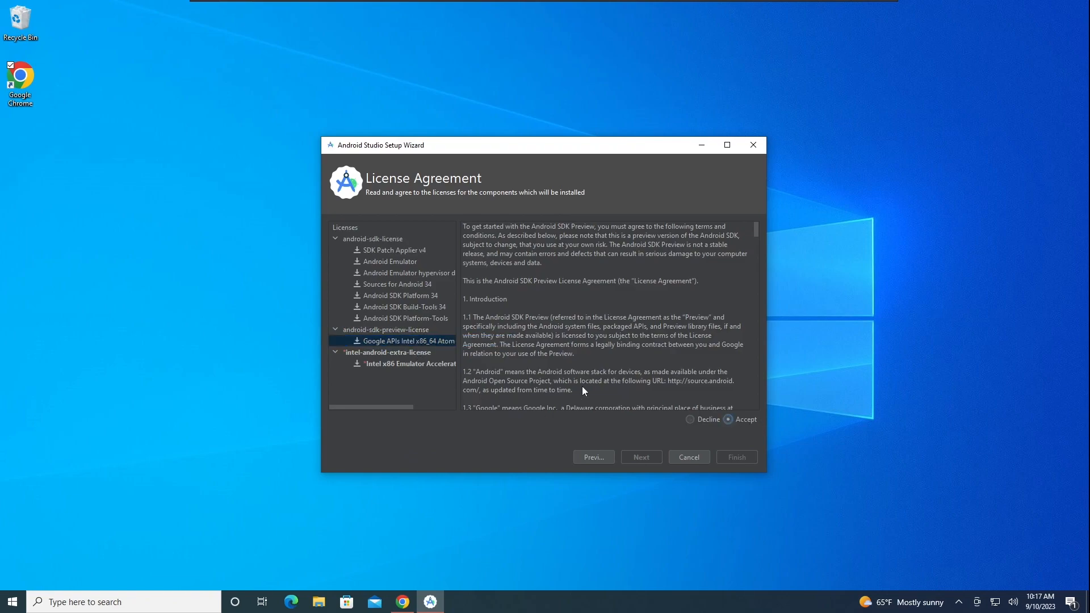
left_click(410, 363)
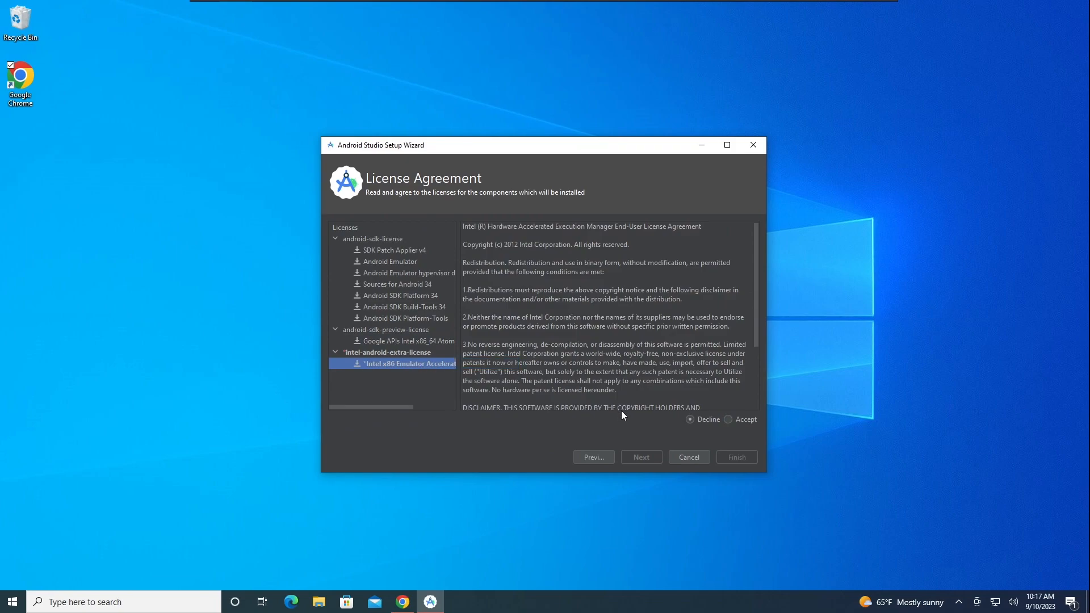
left_click(727, 420)
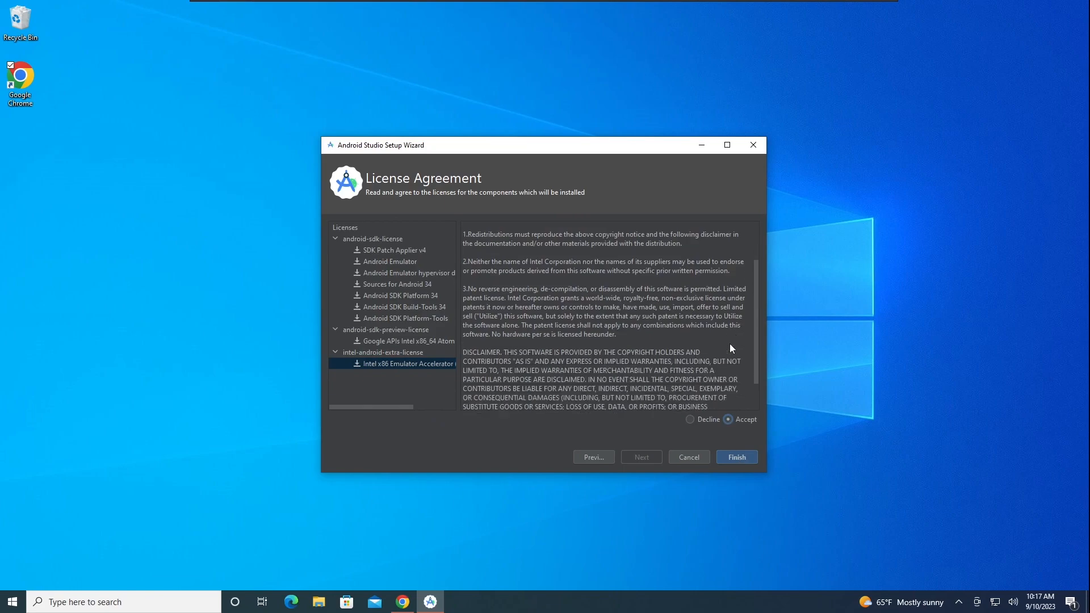
left_click(736, 456)
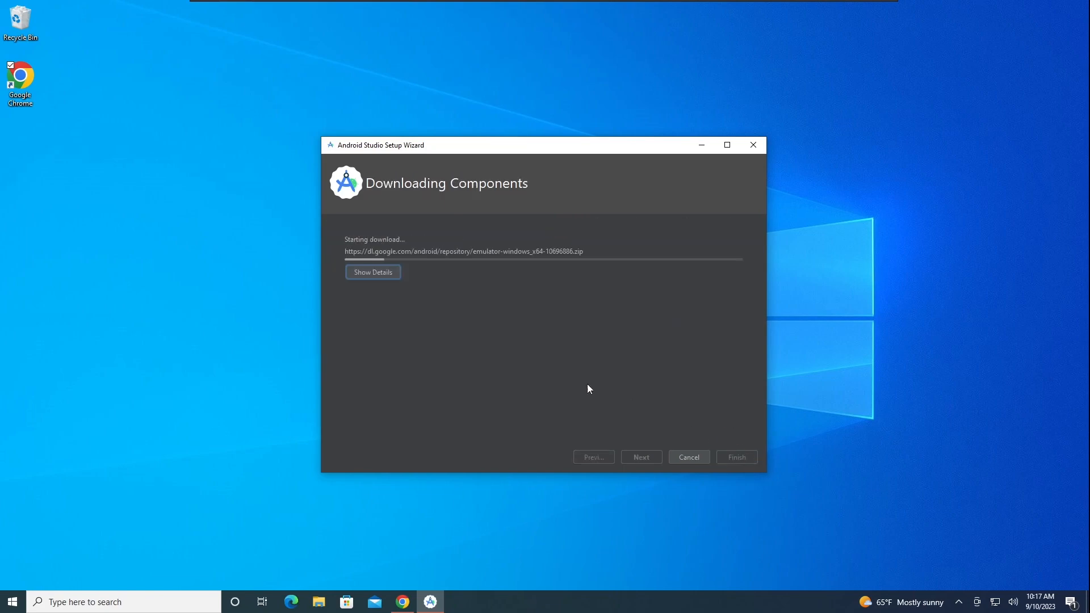
mouse_move(573, 385)
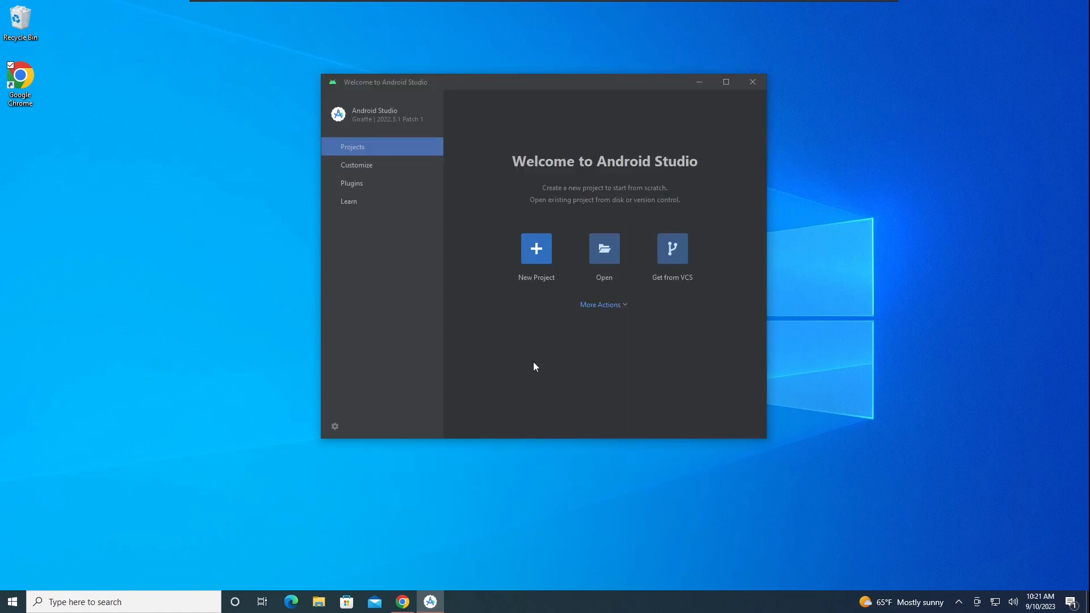
mouse_move(383, 163)
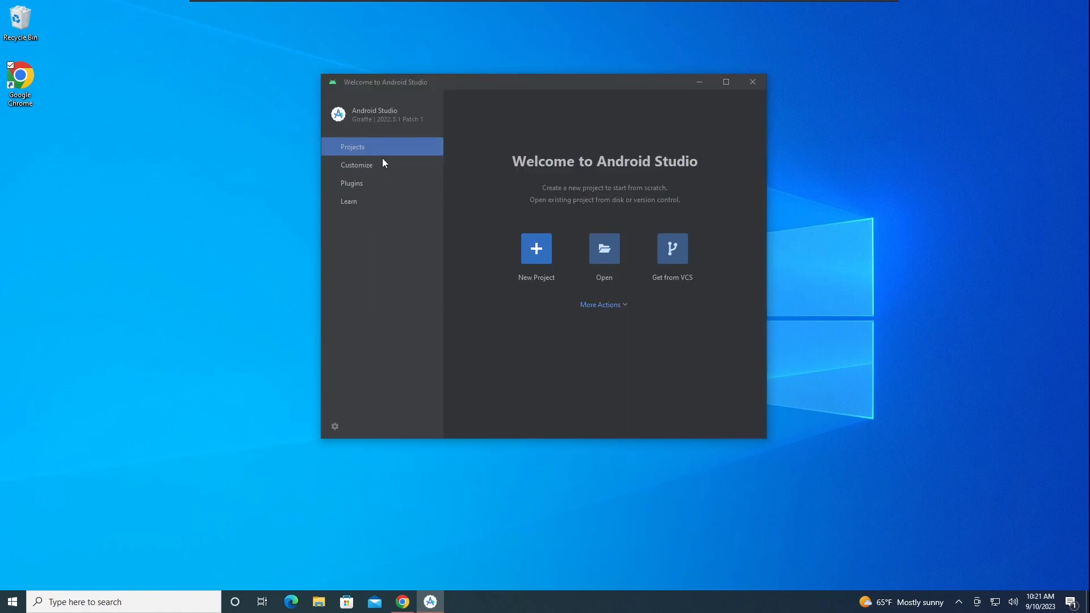
mouse_move(377, 168)
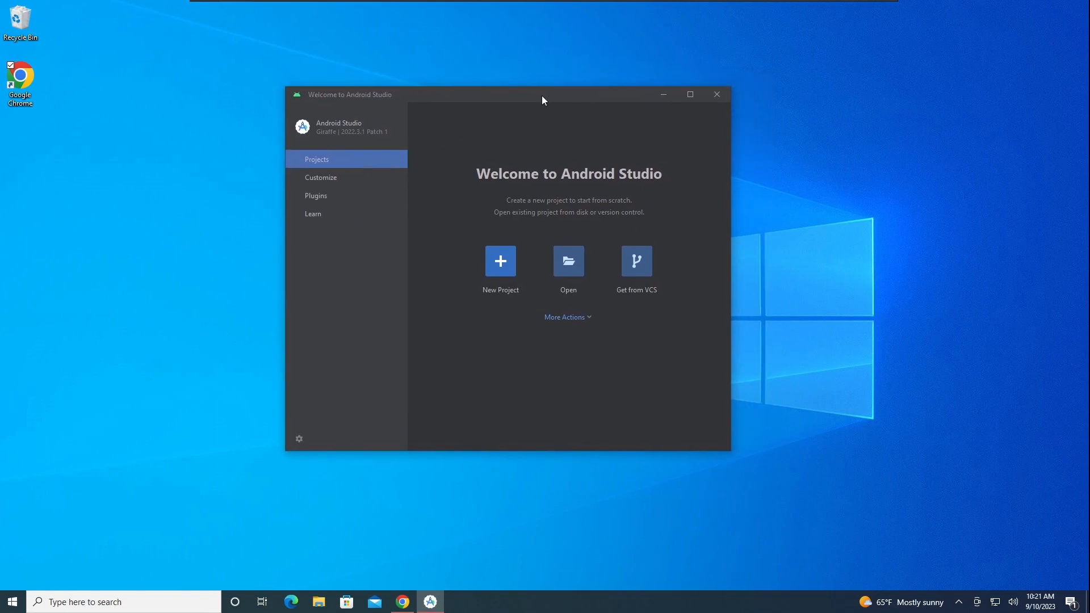
Step: Reposition the Welcome to Android Studio window after the component downloads finish
left_click_drag(542, 100, 545, 104)
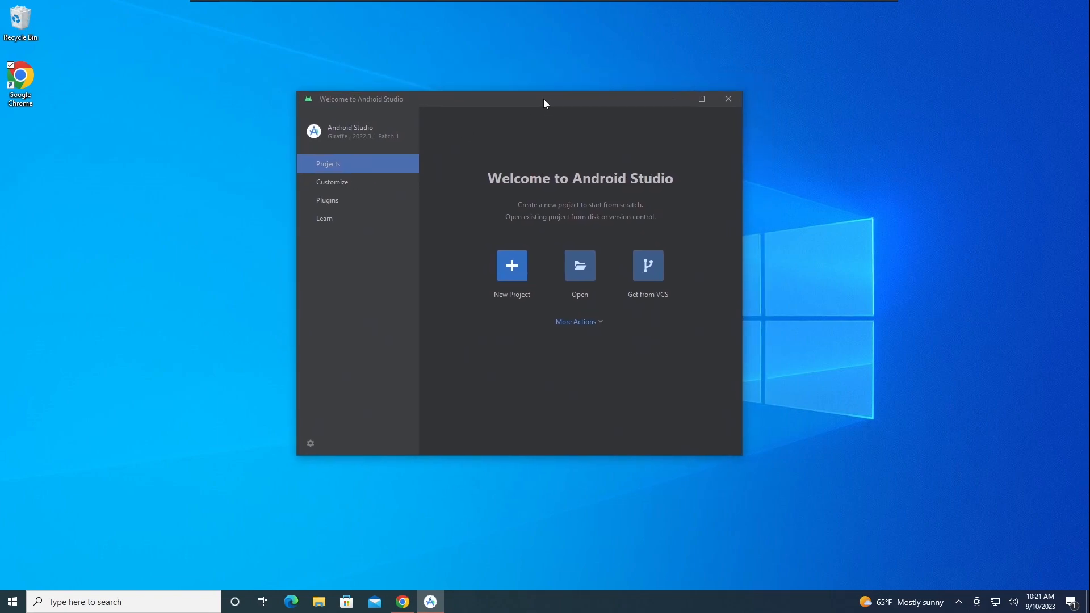
mouse_move(533, 95)
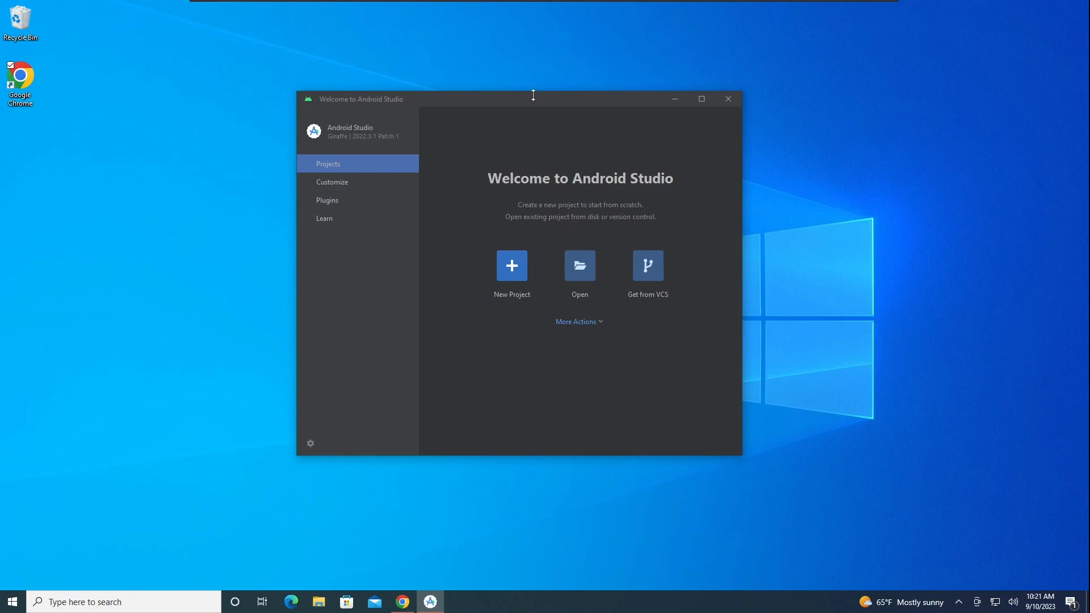
mouse_move(543, 100)
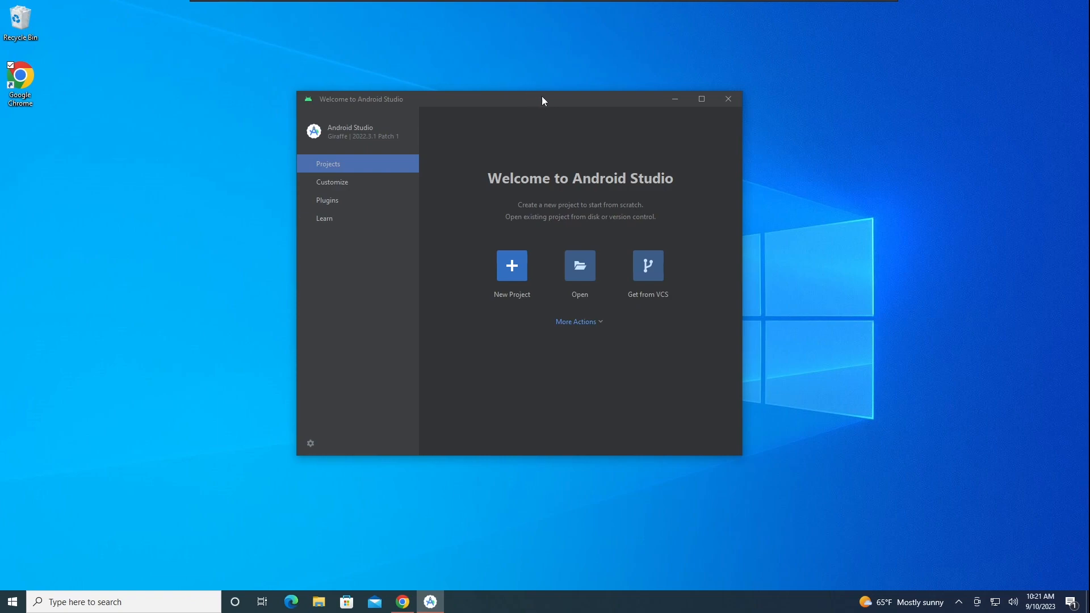
mouse_move(722, 109)
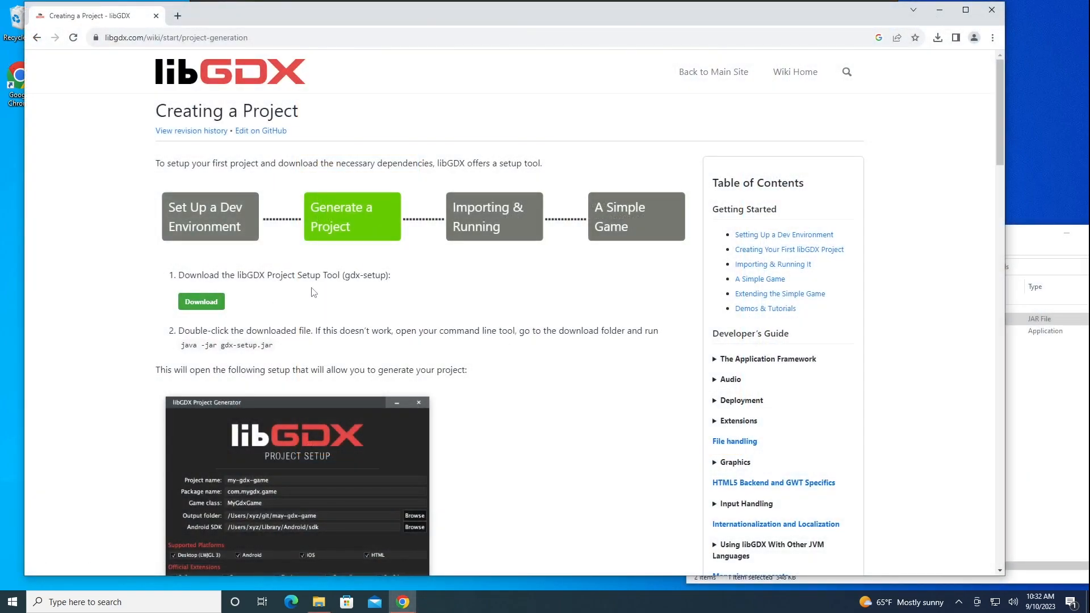
mouse_move(306, 290)
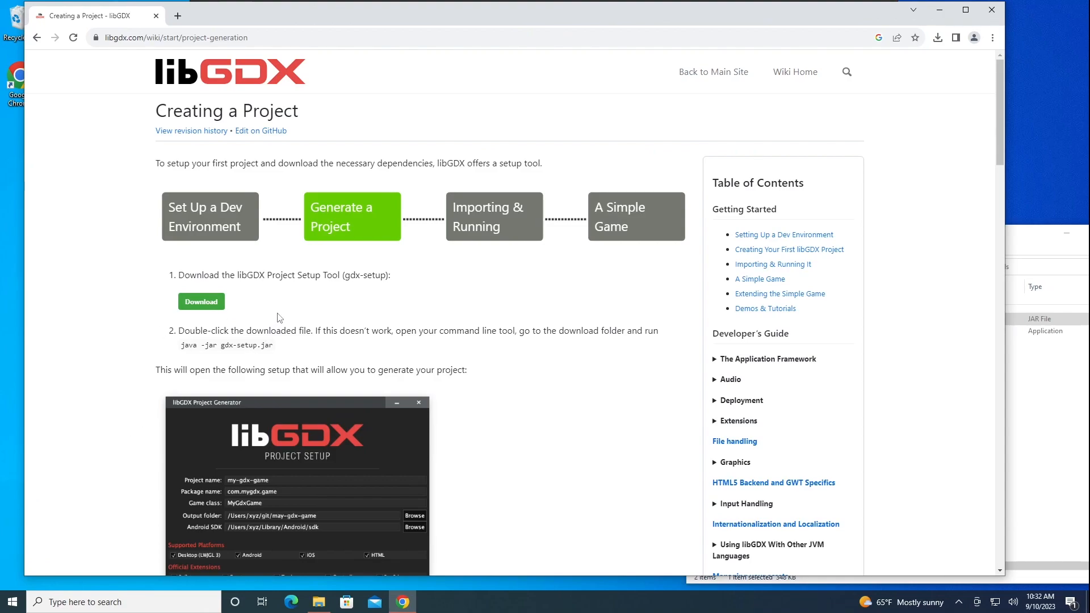
mouse_move(310, 298)
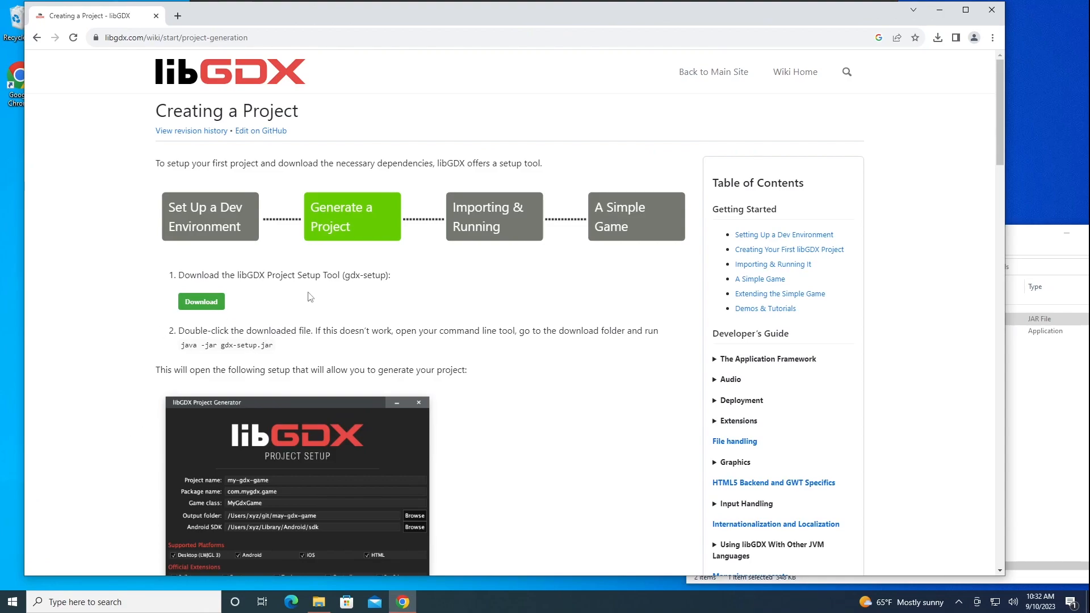
left_click(9, 602)
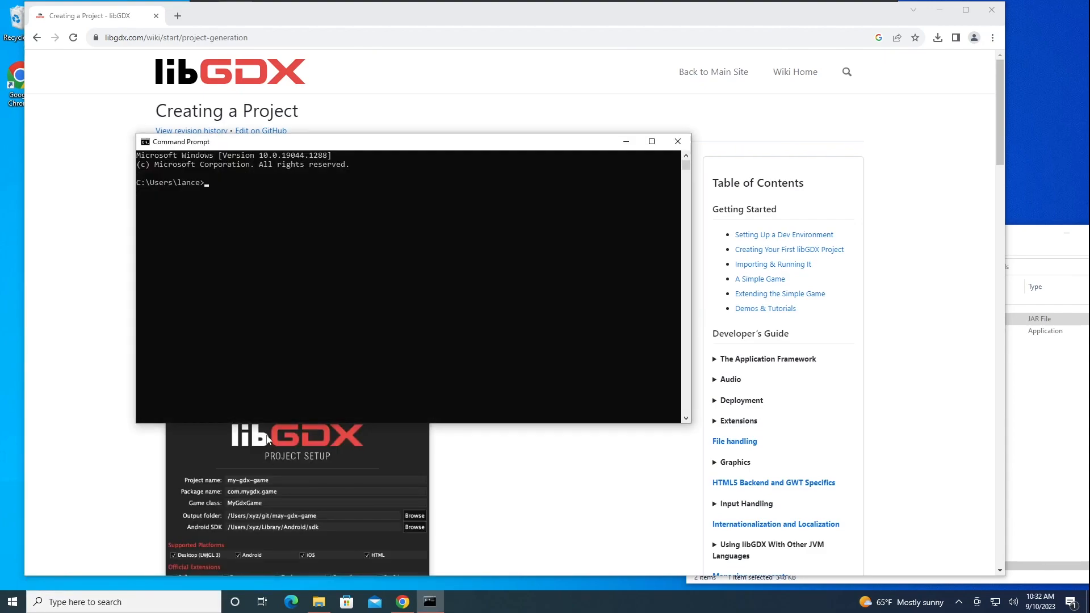
Step: Run java -version in Command Prompt, finding java unrecognized, and start a new Chrome tab
type("java -")
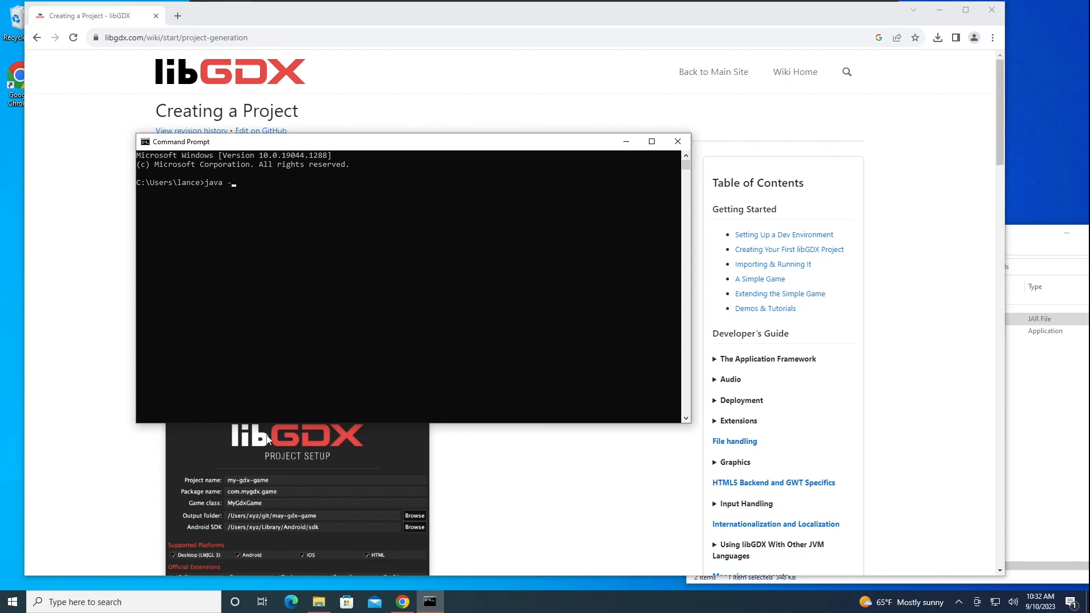
type("version")
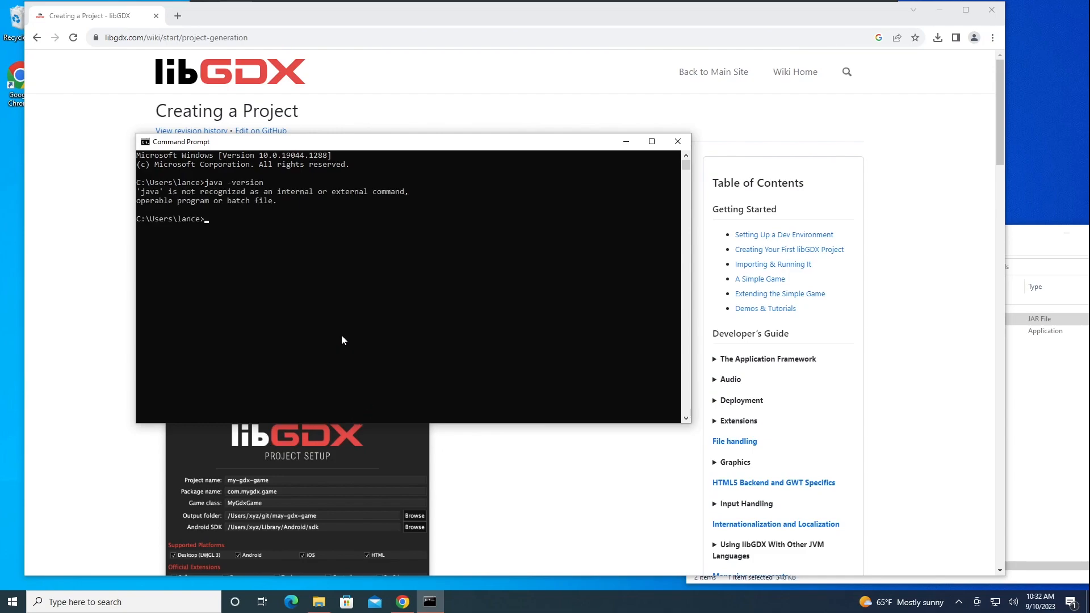
mouse_move(289, 272)
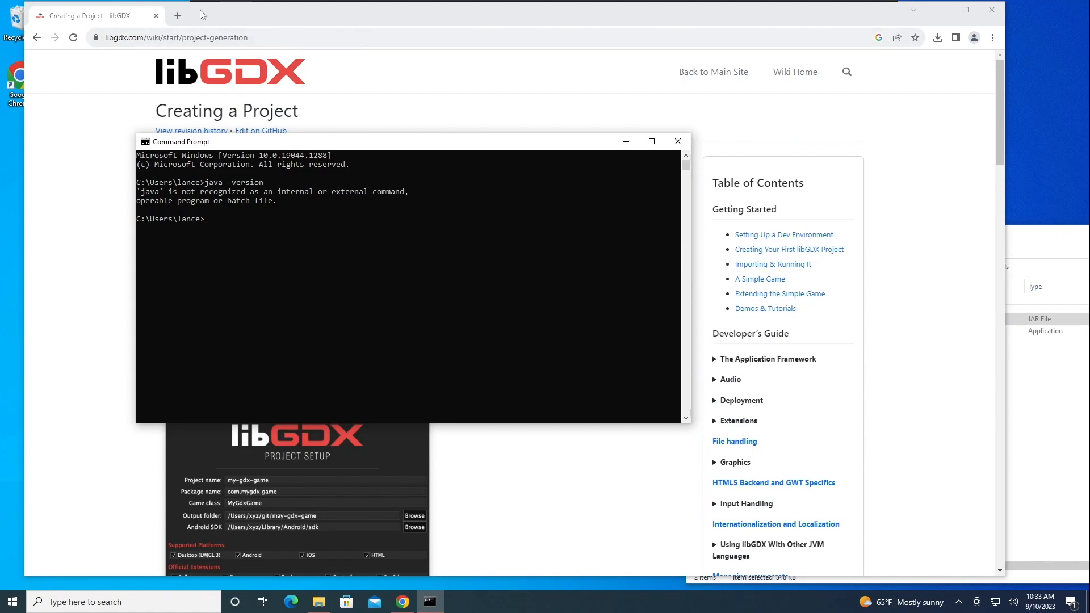
left_click(177, 16)
type("adoptium.net")
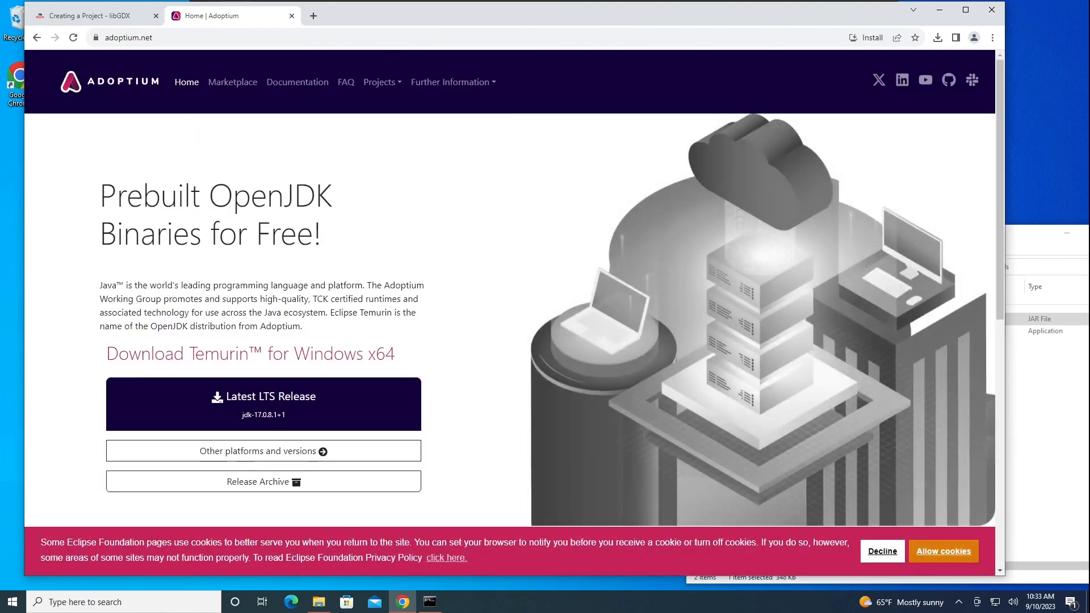
mouse_move(262, 407)
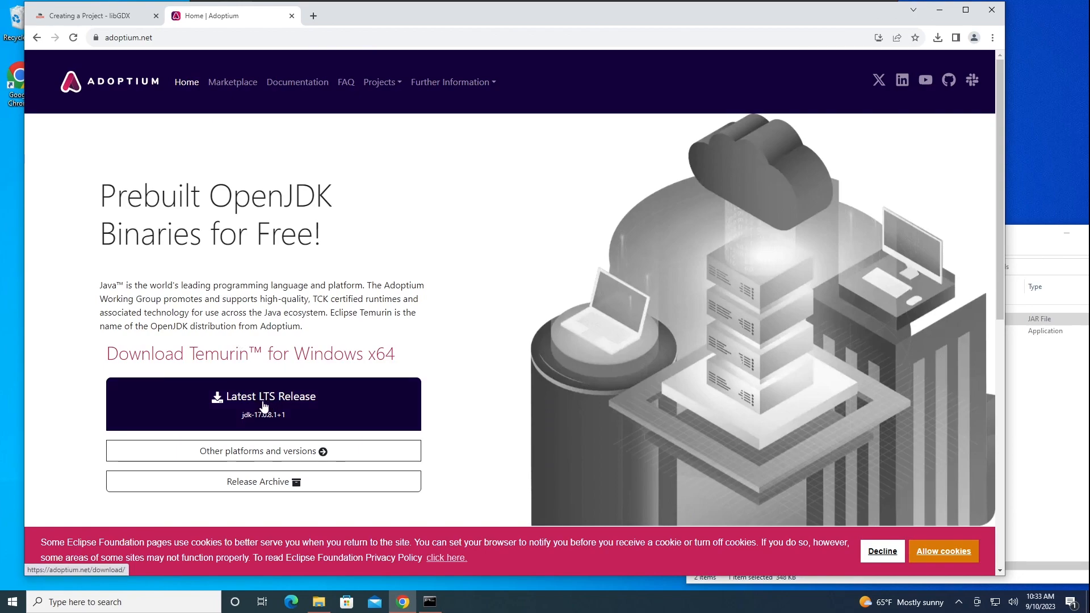
Step: Download the latest Temurin LTS JDK from adoptium.net and go to the Downloads folder
left_click(263, 404)
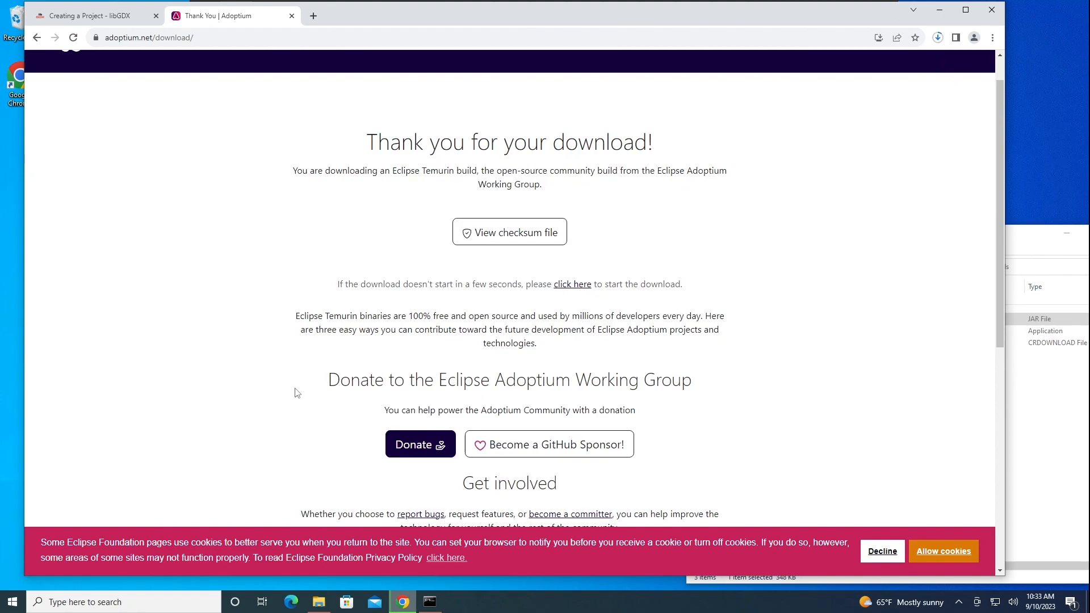
mouse_move(833, 277)
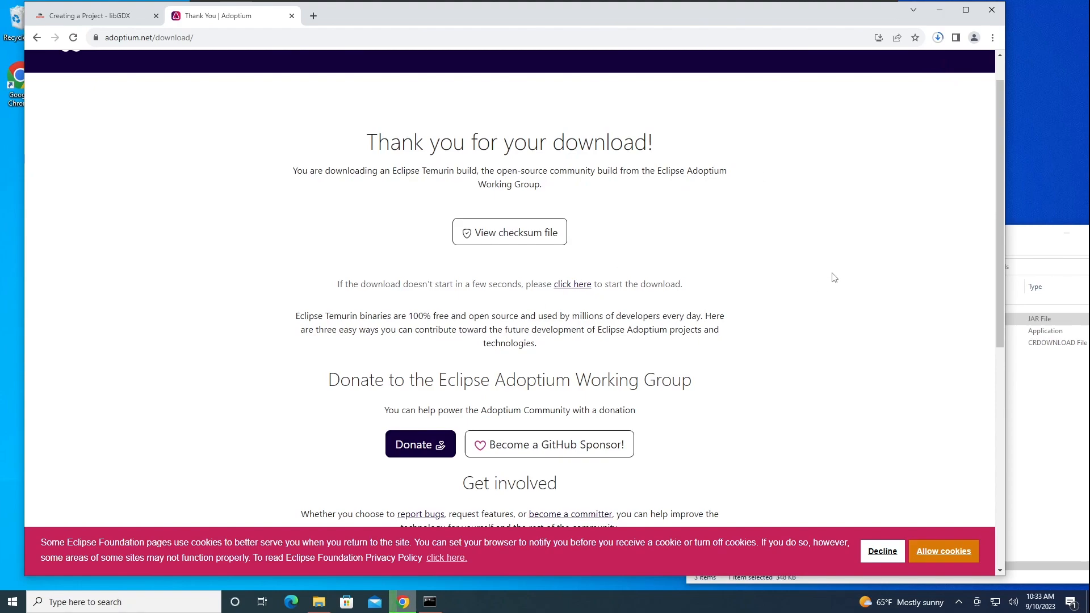
left_click(882, 551)
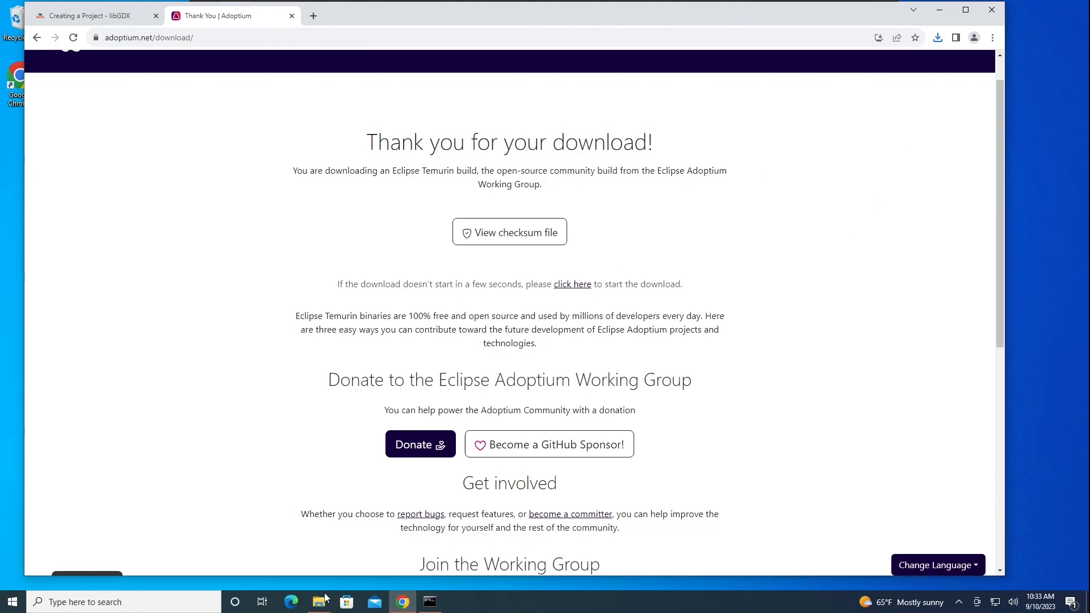
left_click(319, 602)
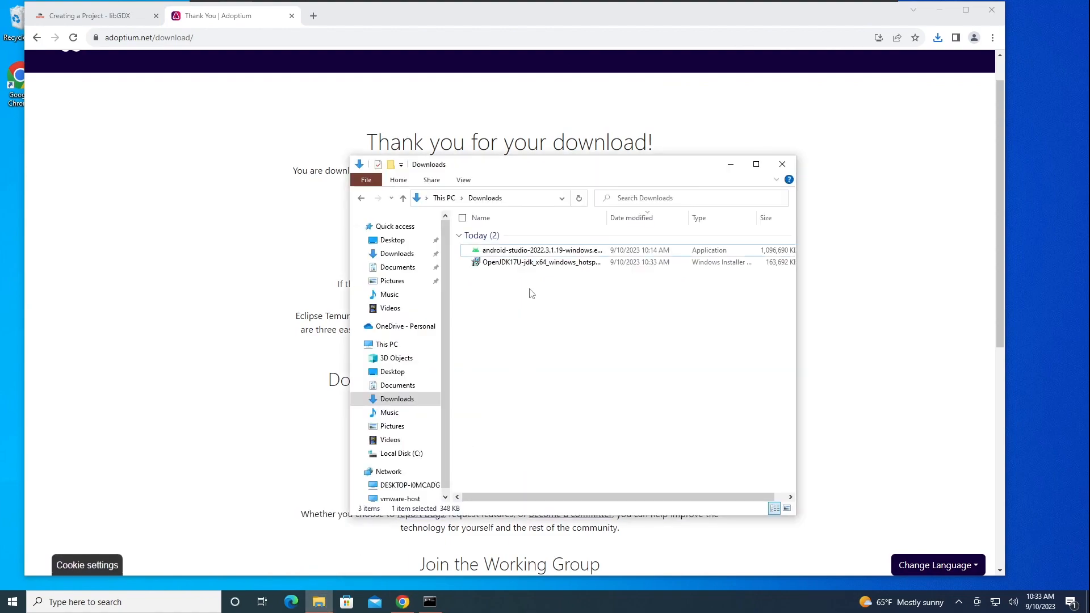
Step: Launch the OpenJDK 17 Temurin installer from Downloads and pass the welcome page
left_click(541, 263)
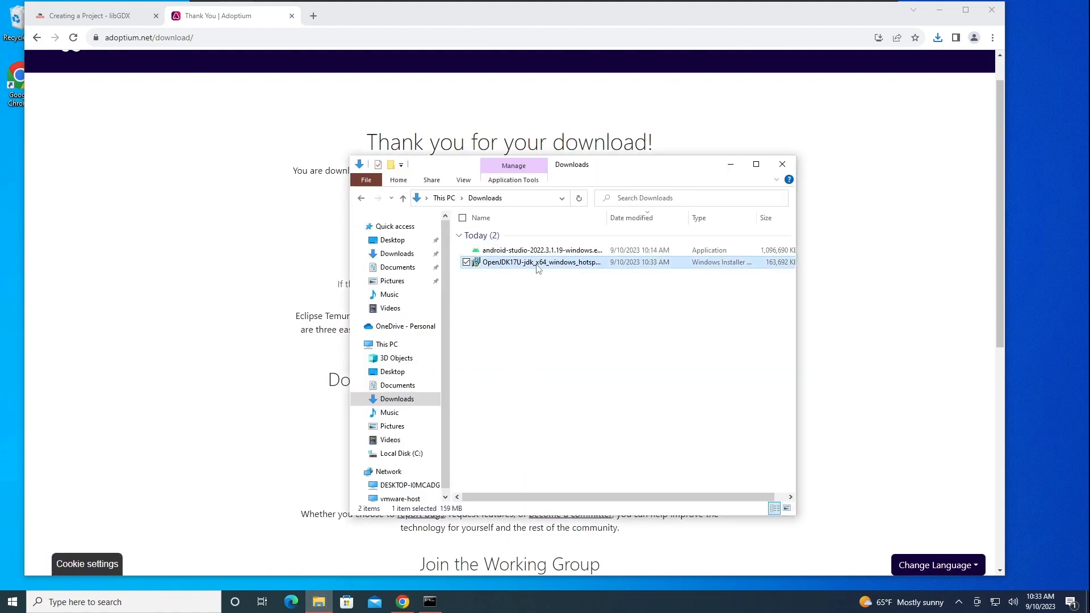
double_click(541, 262)
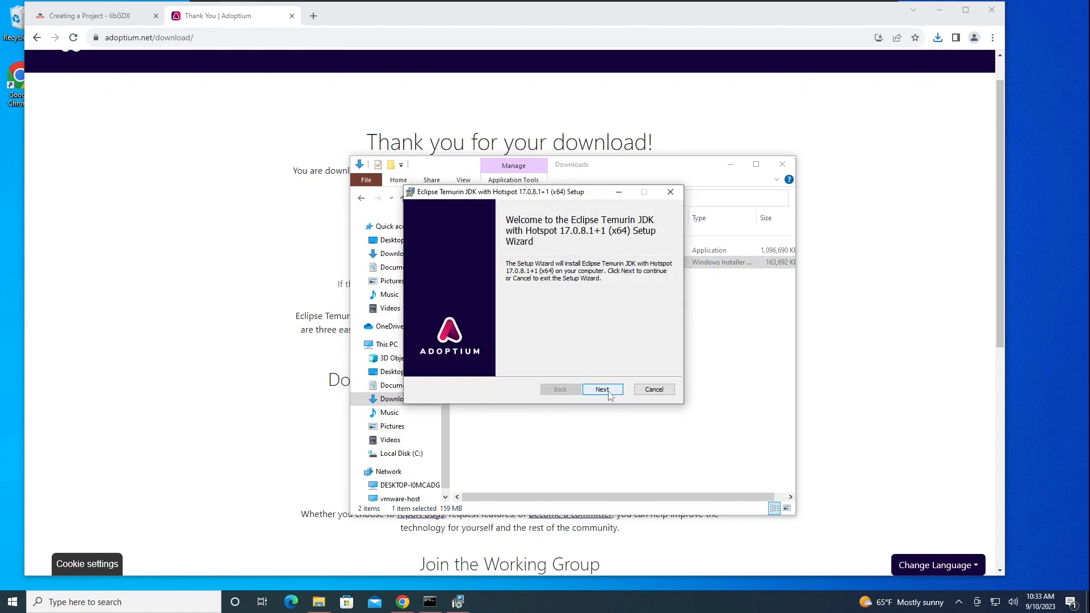
left_click(601, 390)
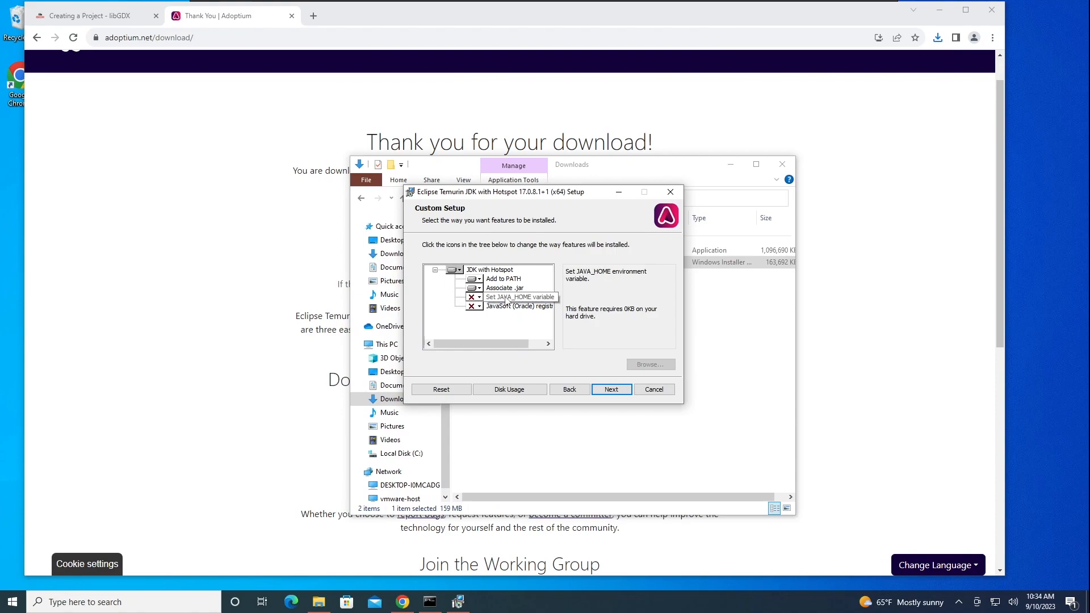
Step: Set the JAVA_HOME variable feature to 'Will be installed' and complete the installation
left_click(519, 296)
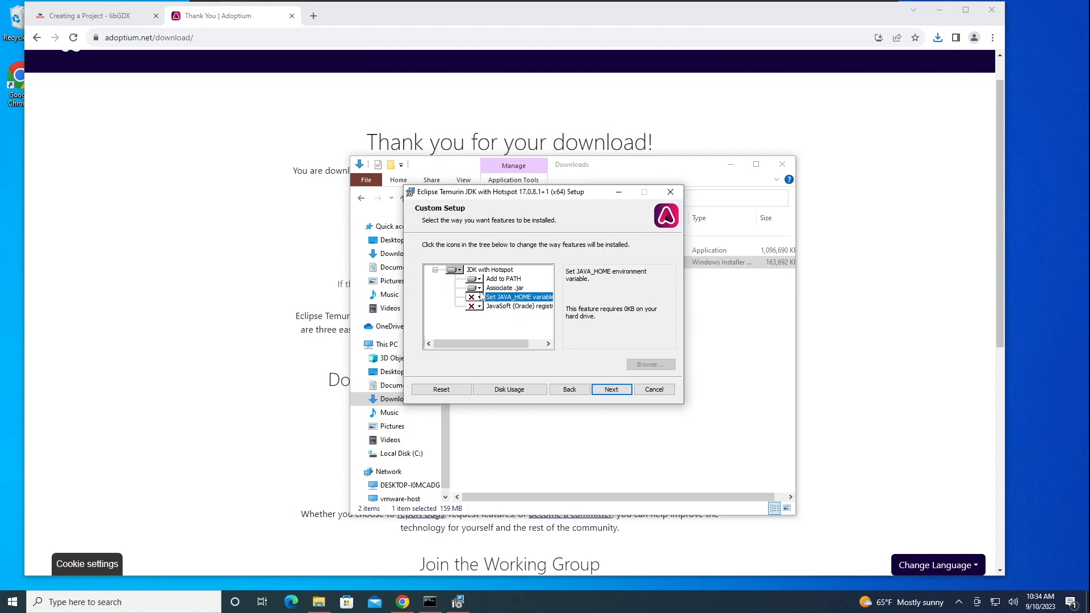
left_click(472, 298)
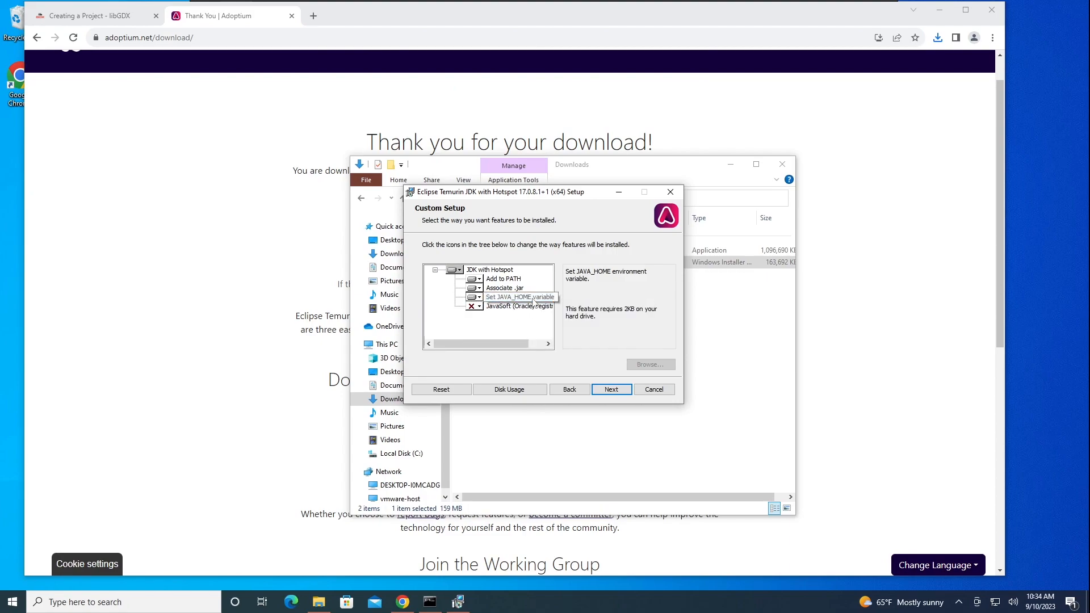
left_click(519, 298)
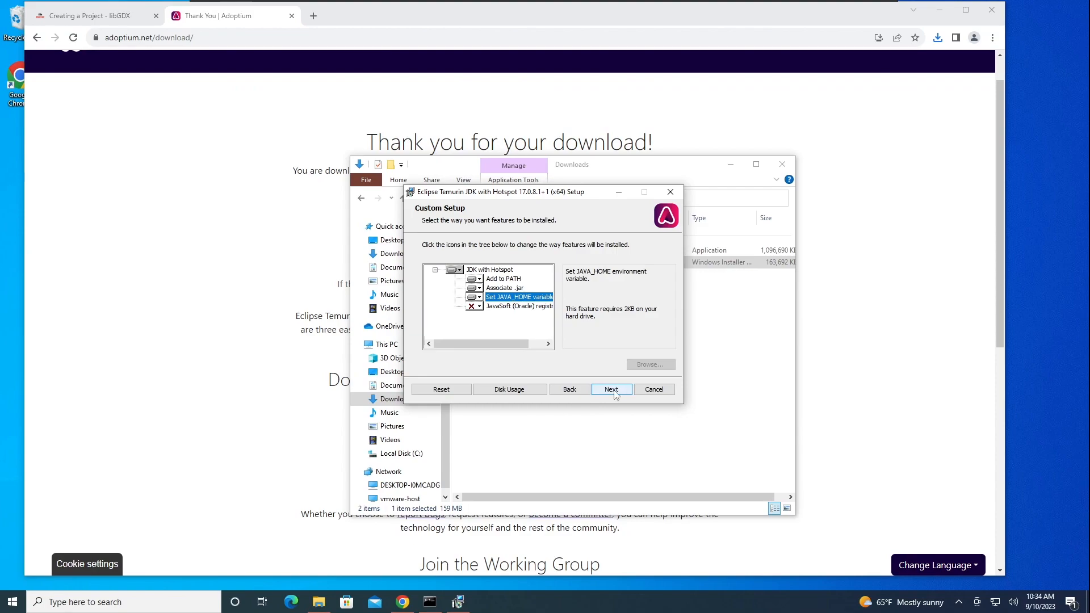
left_click(611, 389)
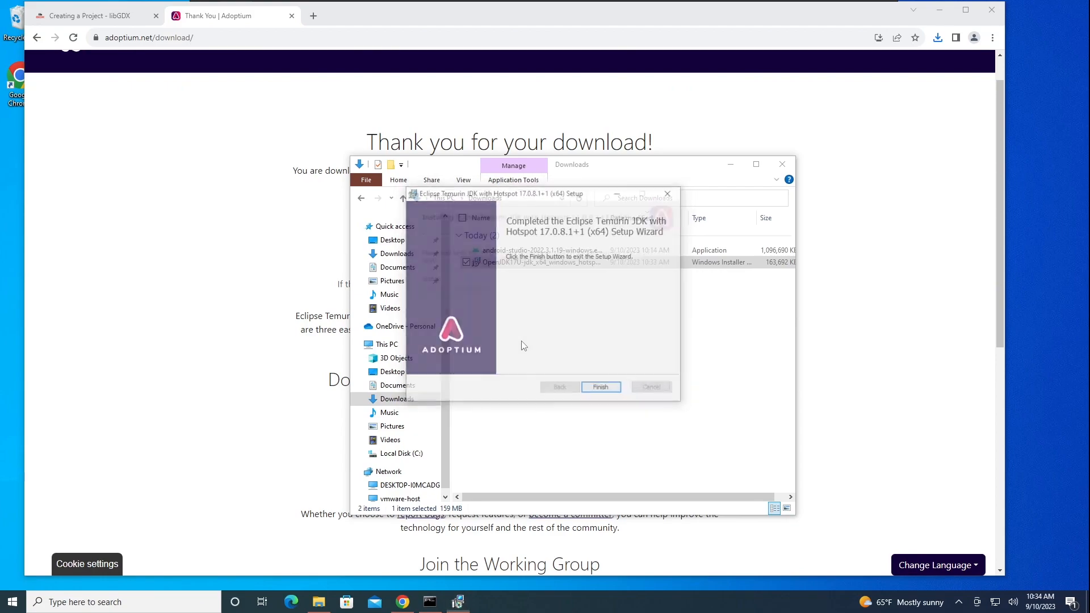
left_click(602, 386)
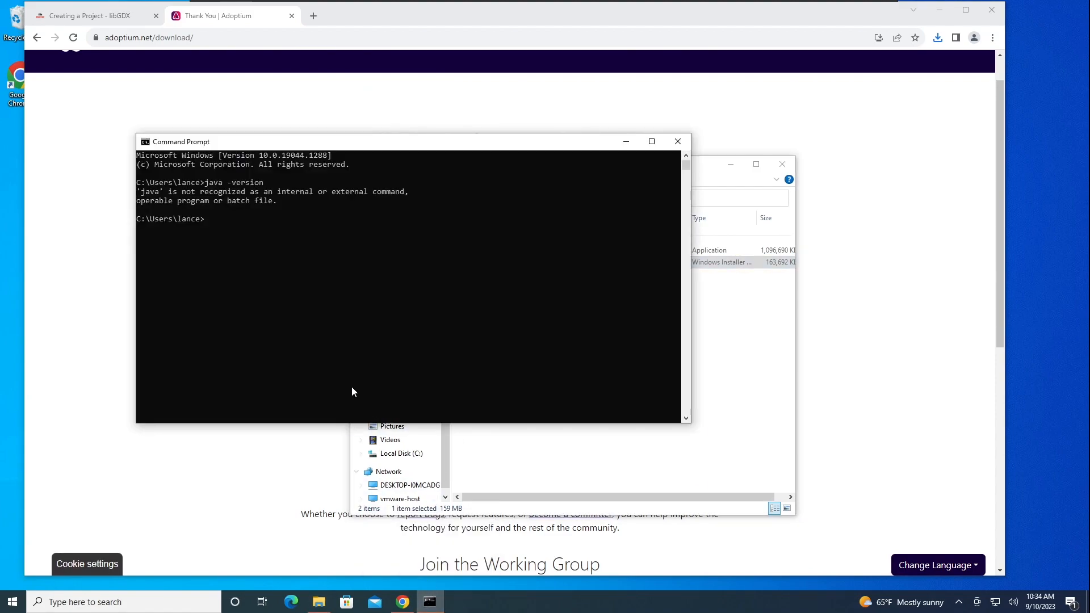
Step: Retry java -version in the old prompt, then close it and search Start for a new one
type("java -version")
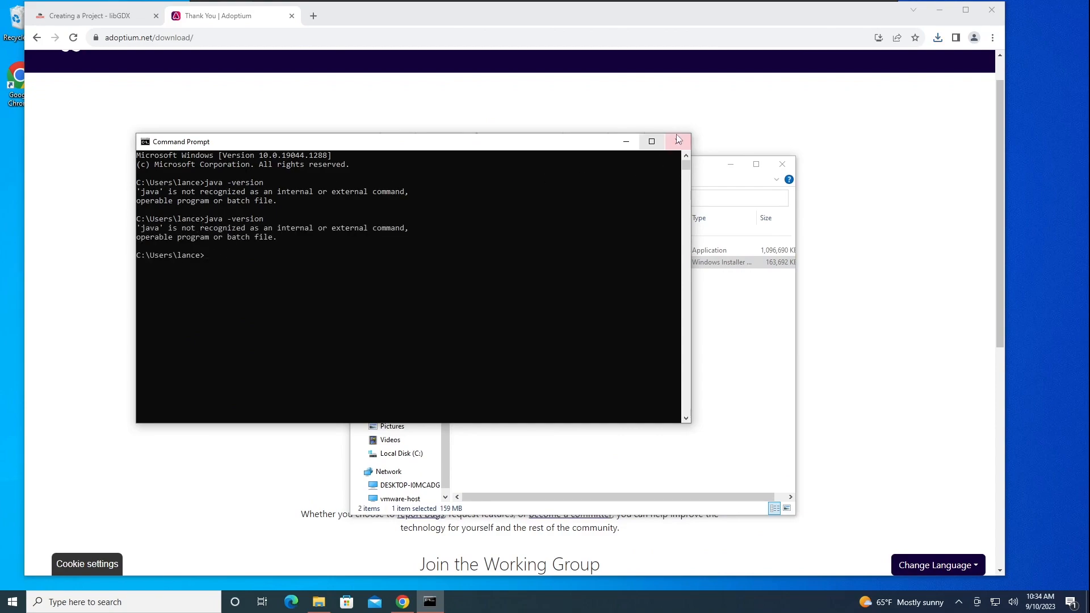
left_click(678, 140)
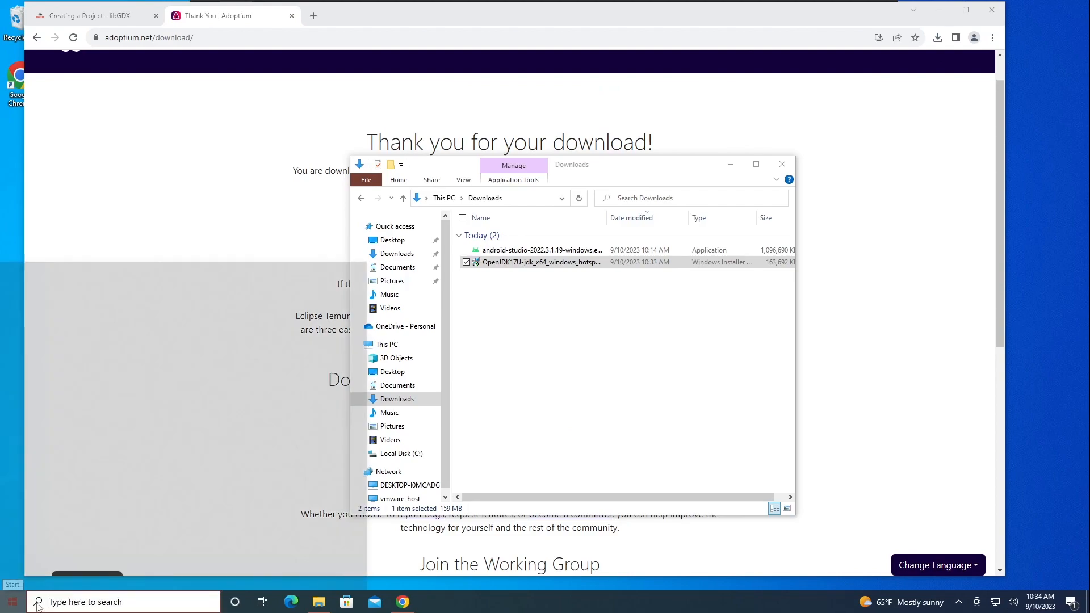
left_click(9, 602)
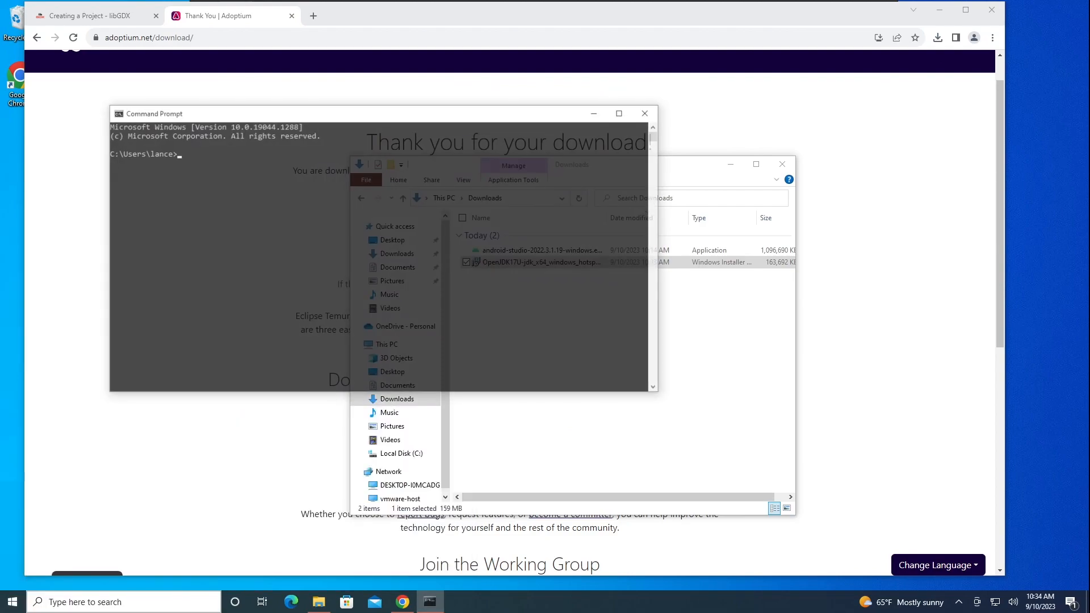
Step: Run java -version in the fresh prompt, confirming OpenJDK 17.0.8.1 Temurin, then close it
type("jav")
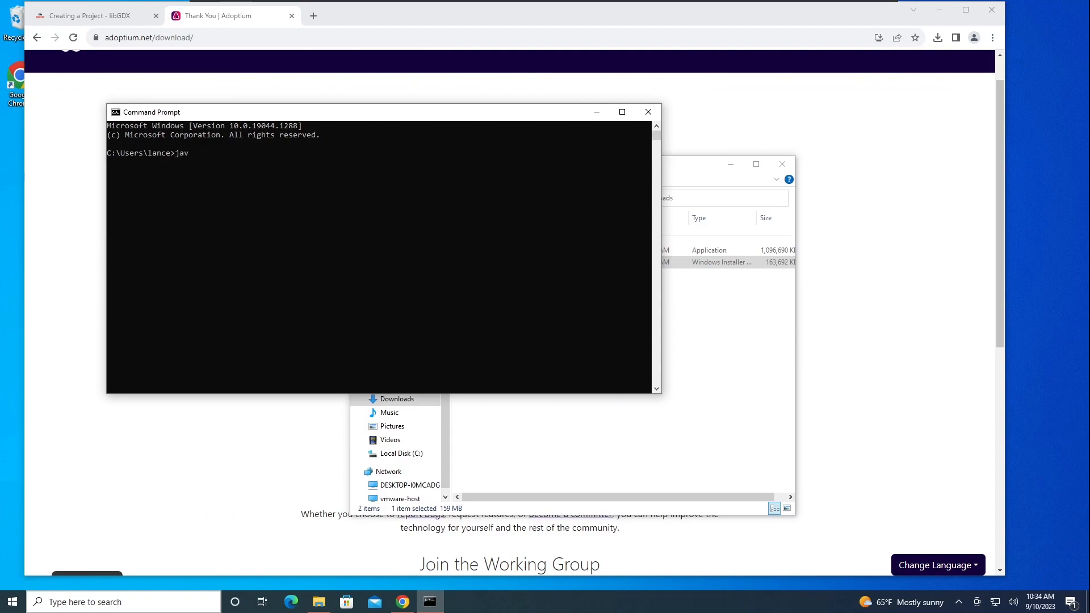
type("a -")
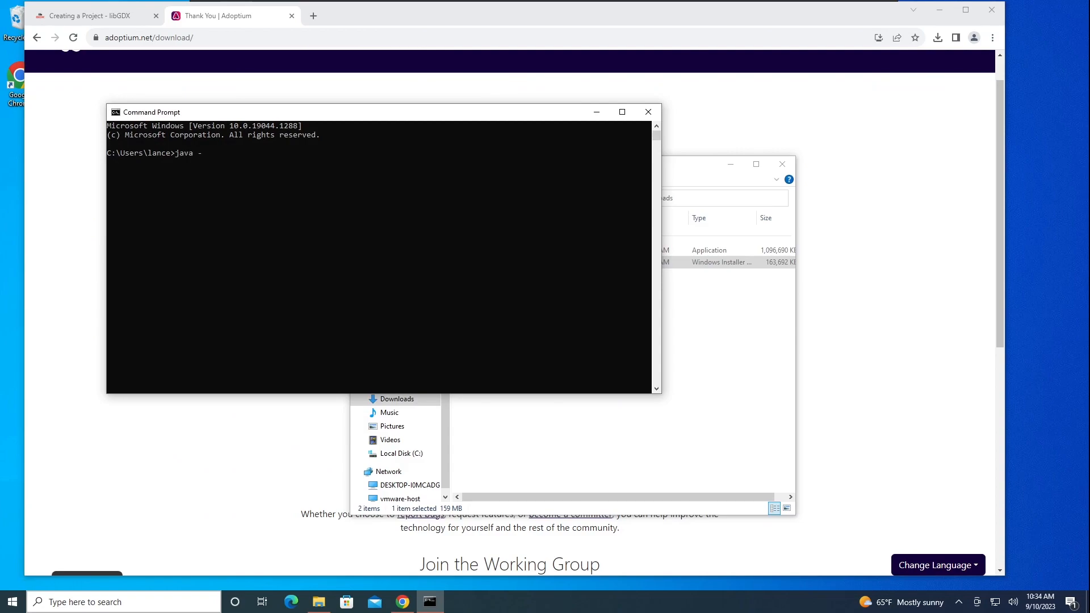
type("version")
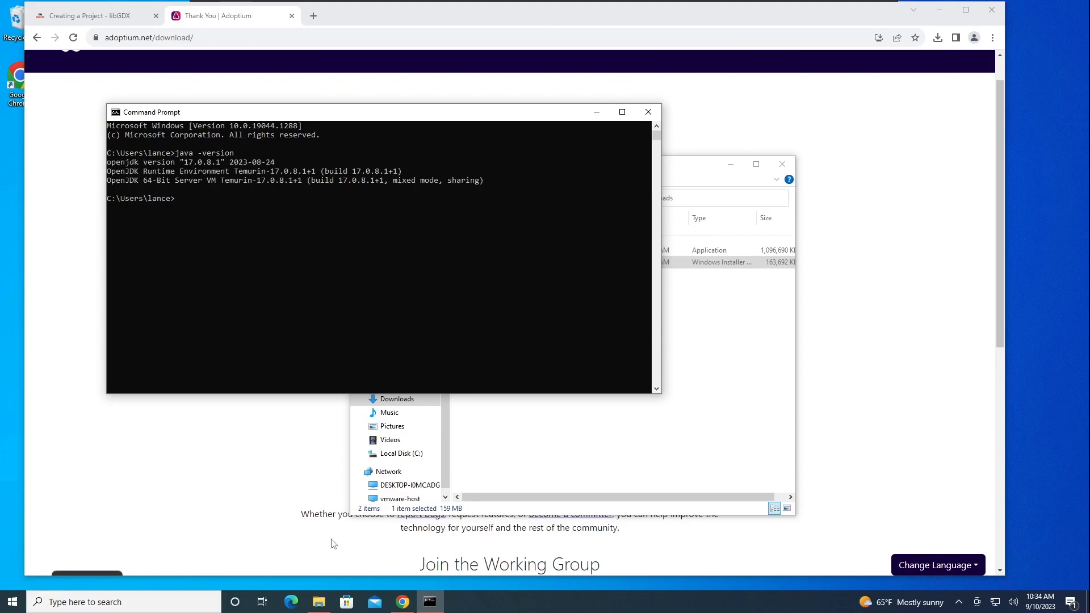
mouse_move(648, 112)
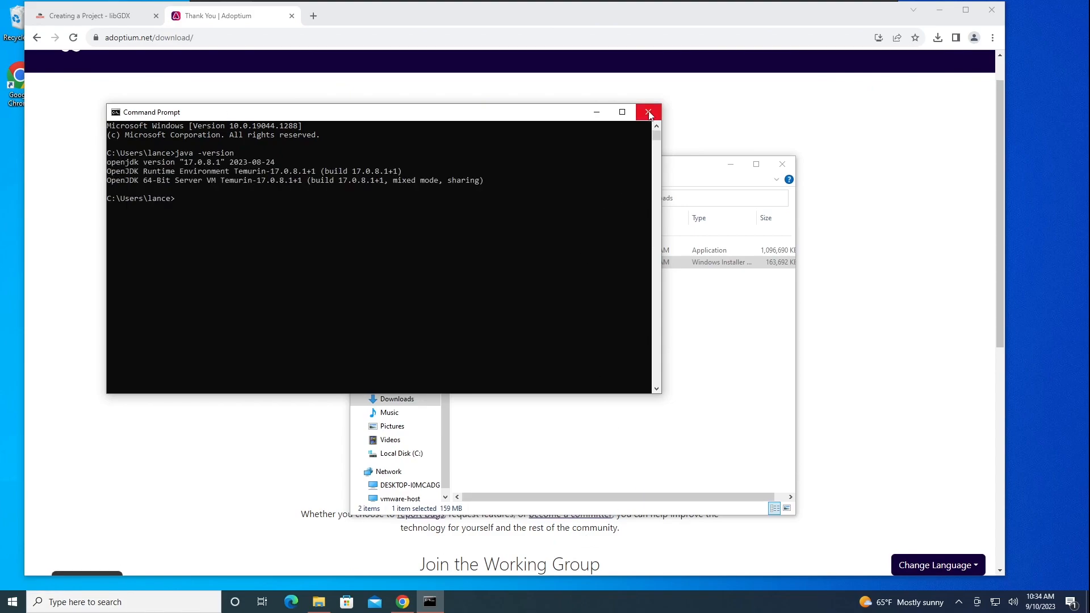
left_click(648, 111)
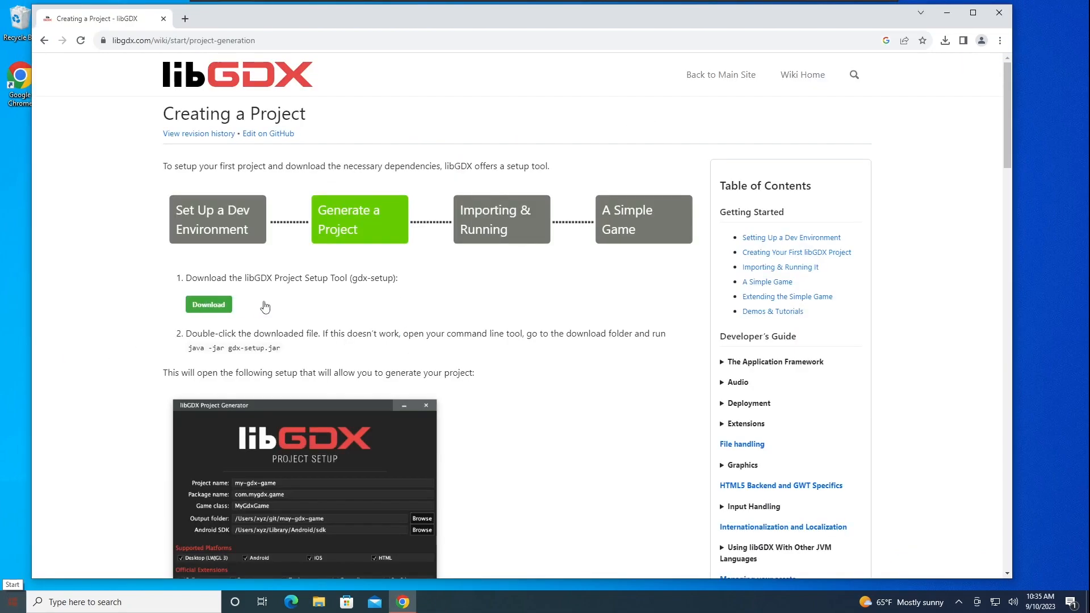
mouse_move(303, 314)
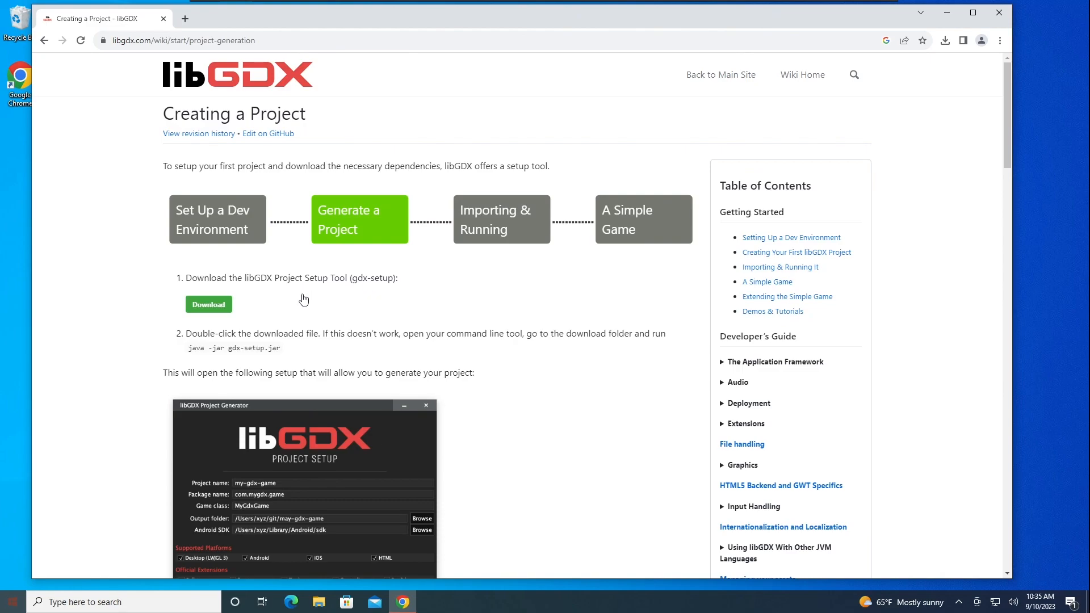
mouse_move(221, 307)
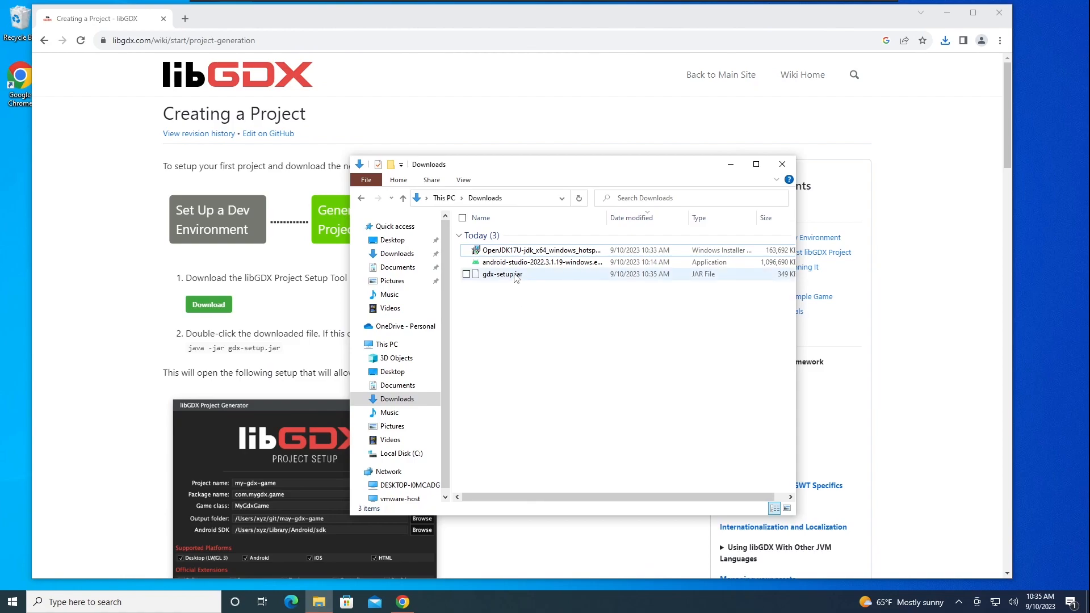
Step: Launch the downloaded gdx-setup.jar from Downloads to start the libGDX Project Generator
left_click(502, 273)
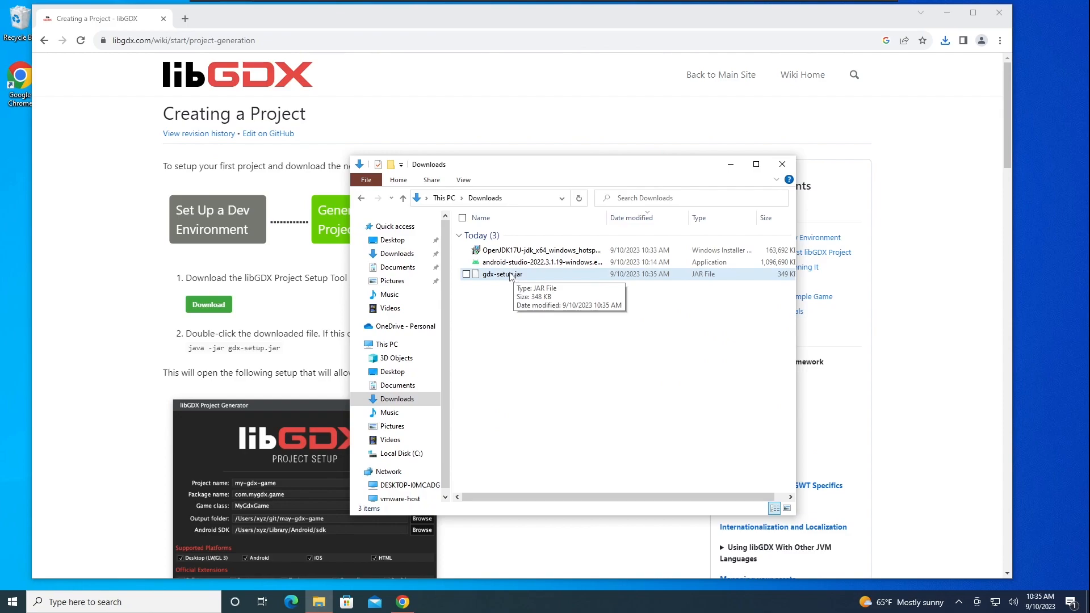
left_click(465, 274)
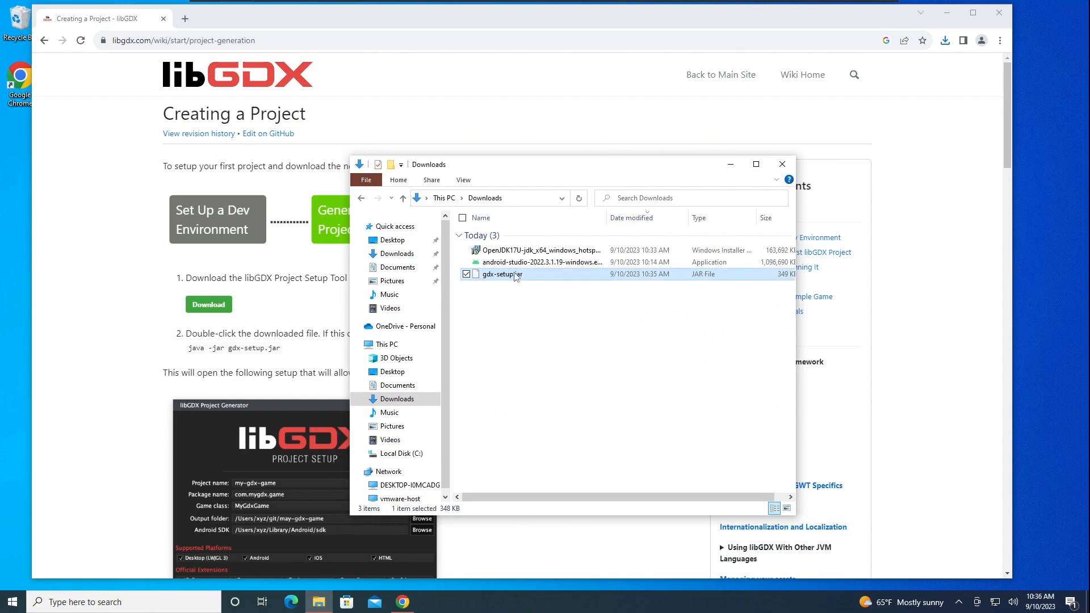
double_click(502, 273)
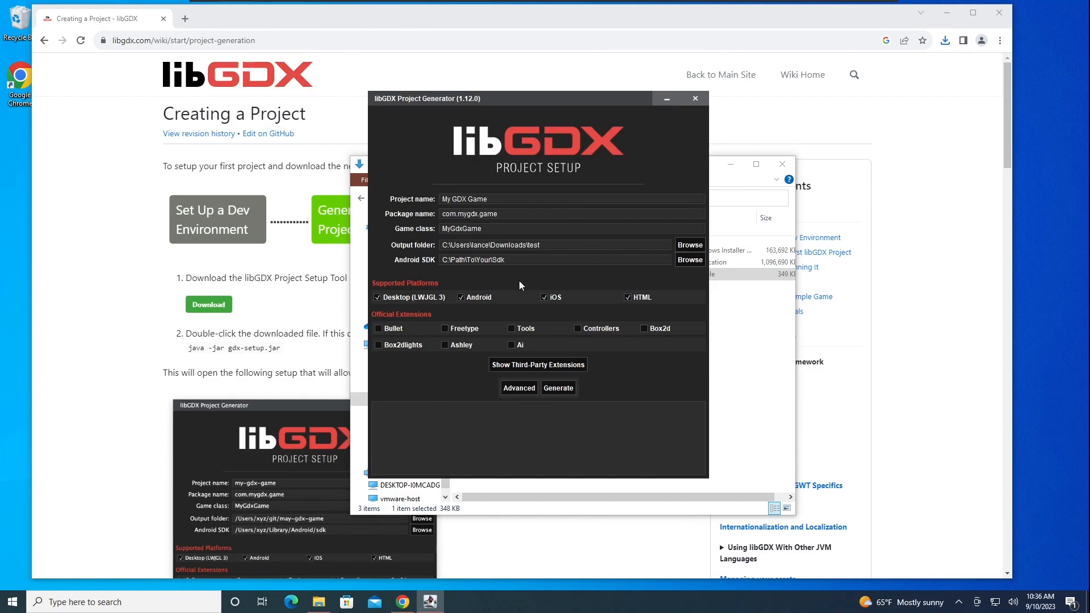
Step: Enter project name firstproject and package name com.yobowargames.firstproject
left_click_drag(538, 98, 549, 138)
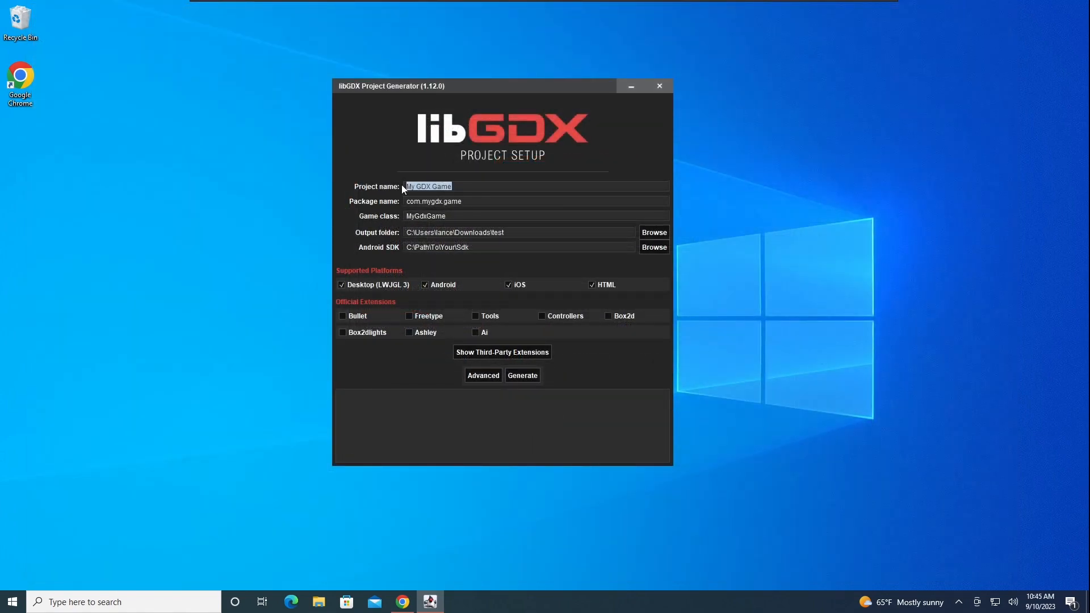
type("firstpro")
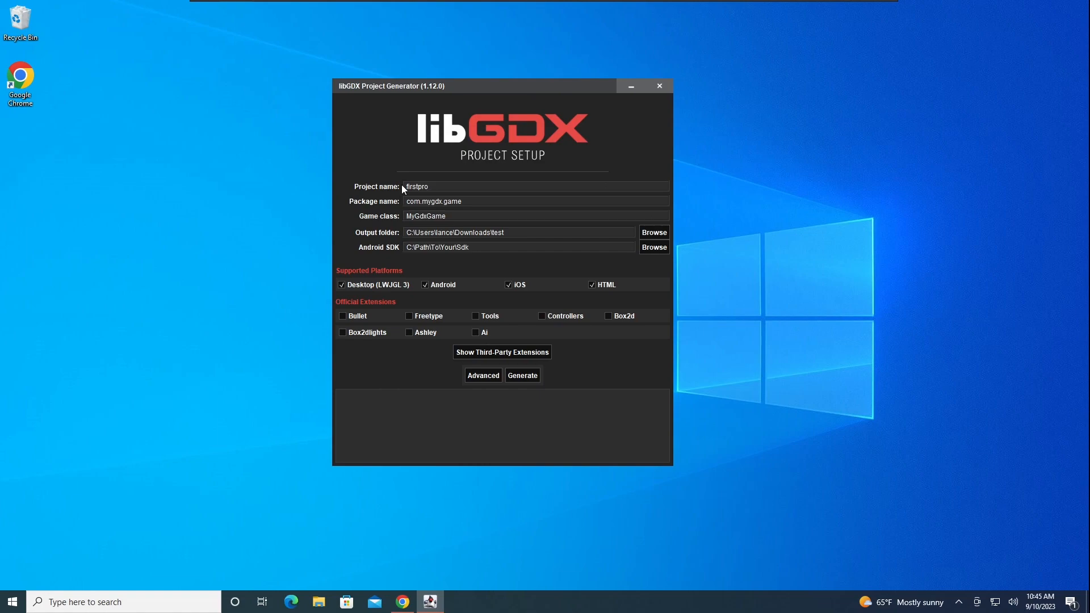
type("ject")
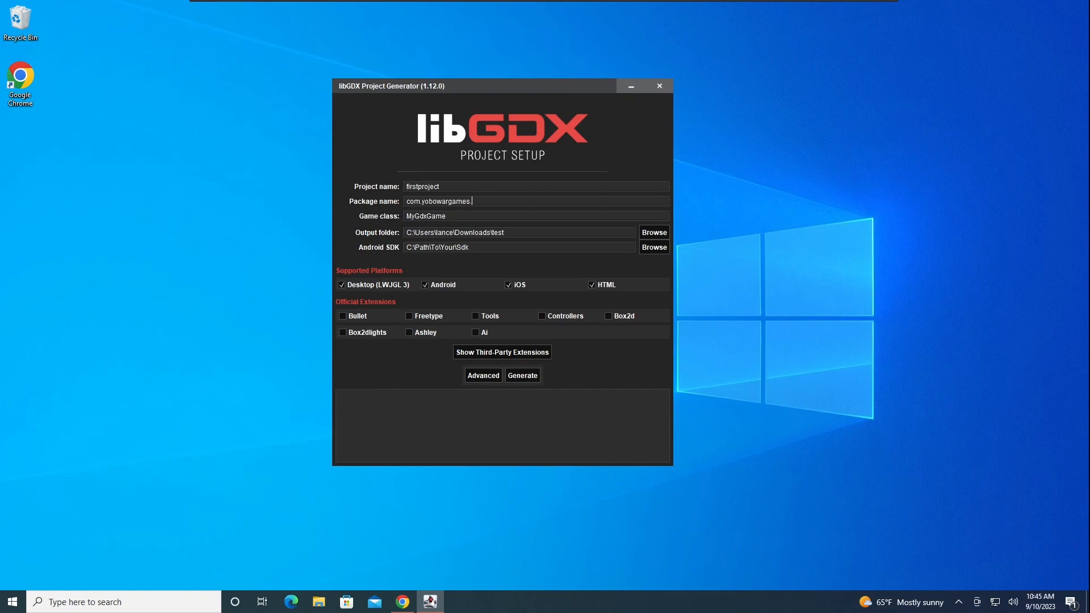
type("first")
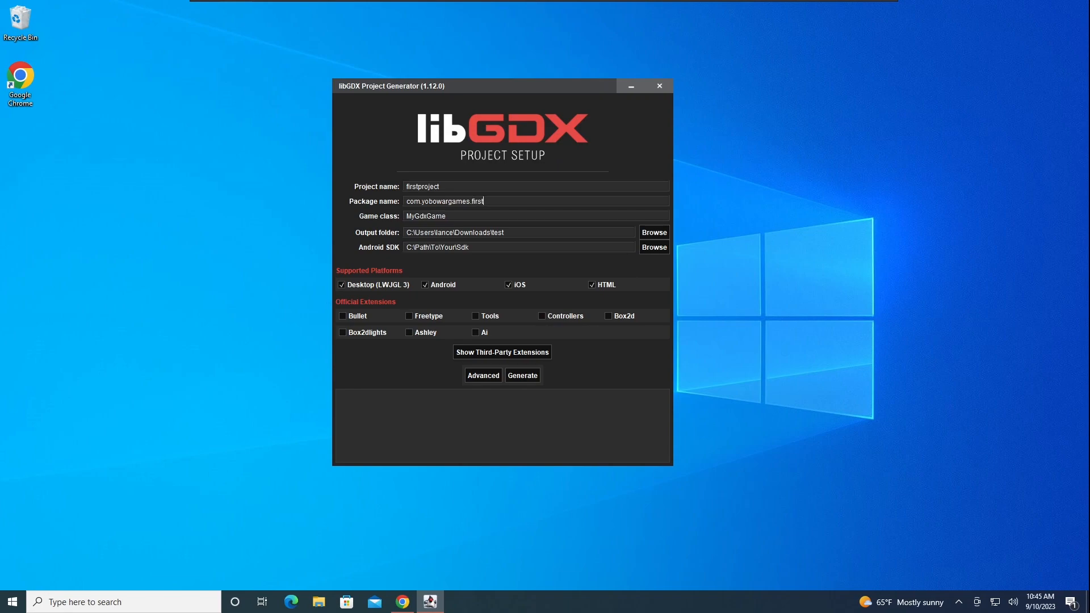
type("project")
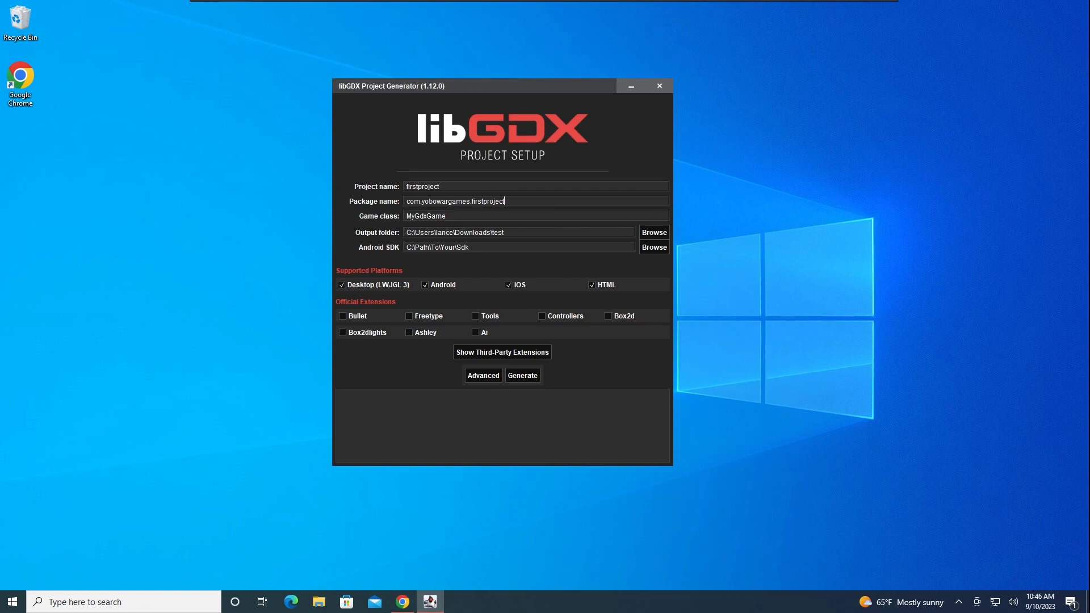
Step: Replace the game class MyGdxGame with firstProject
double_click(426, 215)
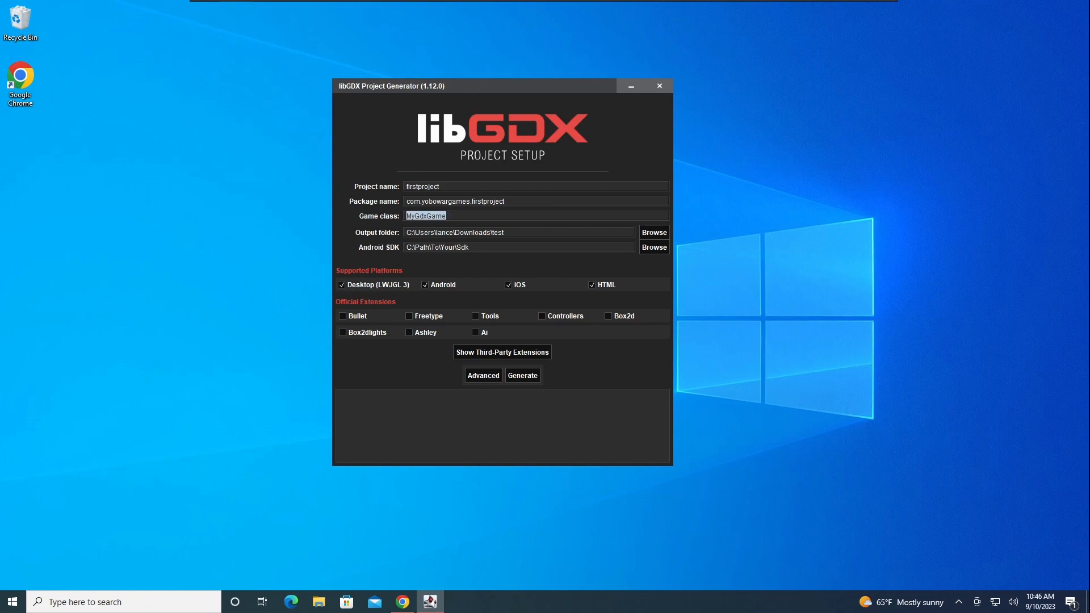
type("firstProje")
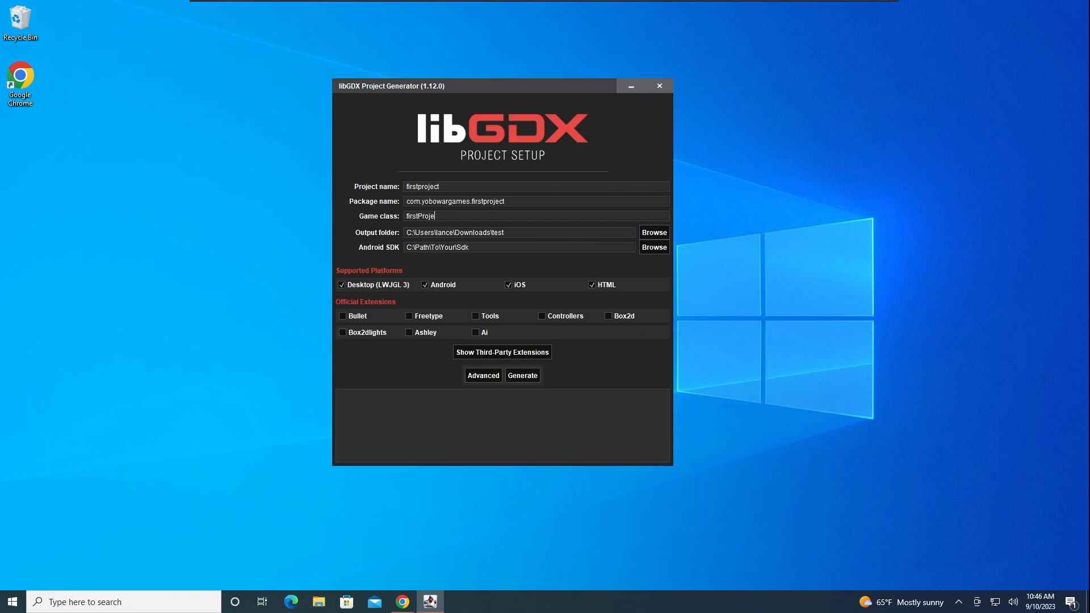
type("ct")
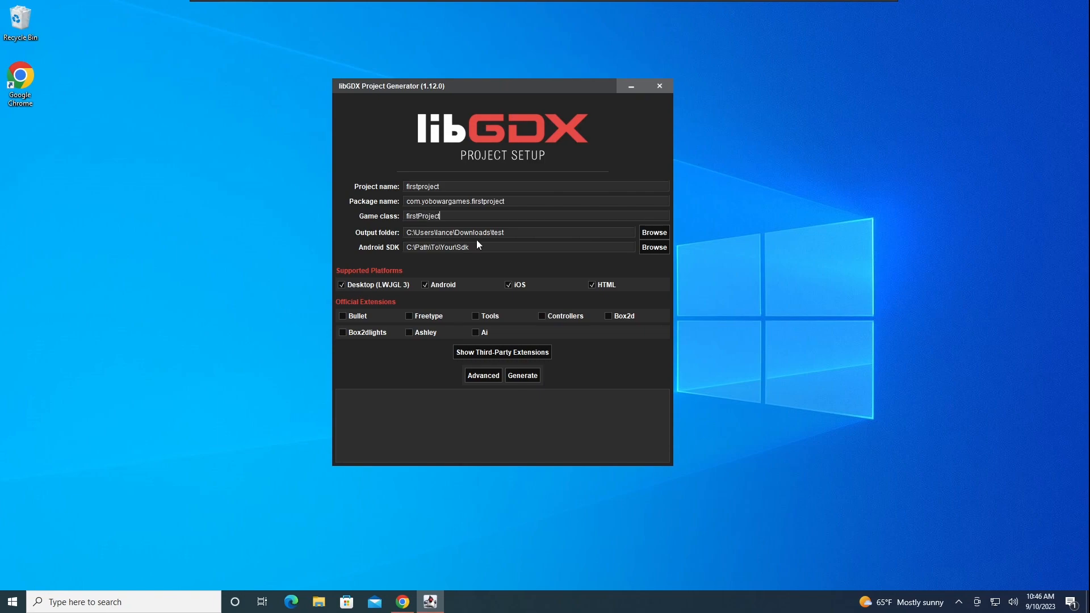
mouse_move(131, 270)
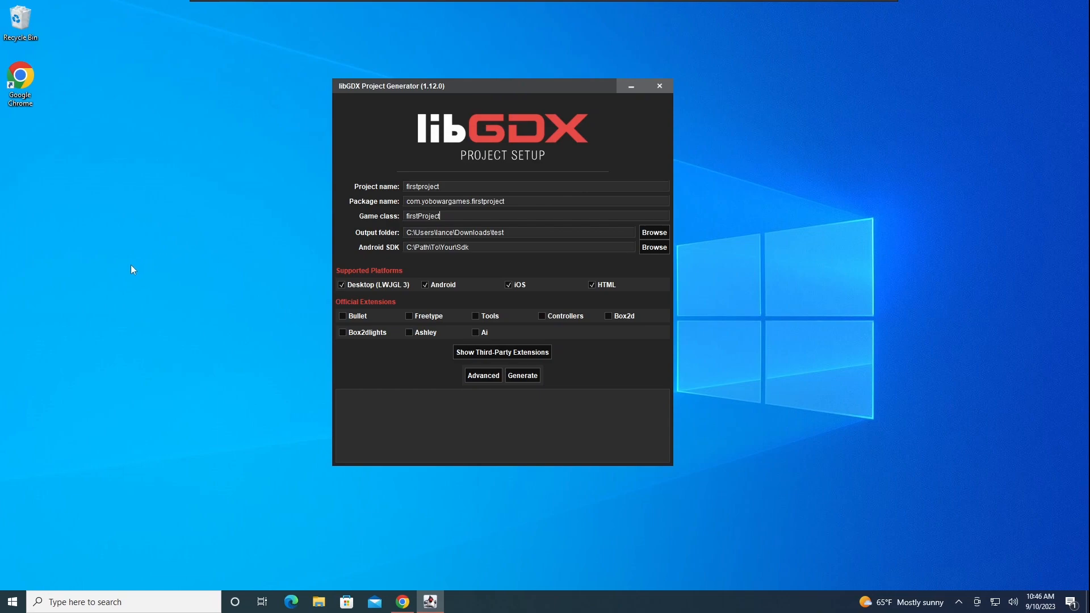
Step: Create a desktop folder named First Project and move it below the other icons
right_click(133, 270)
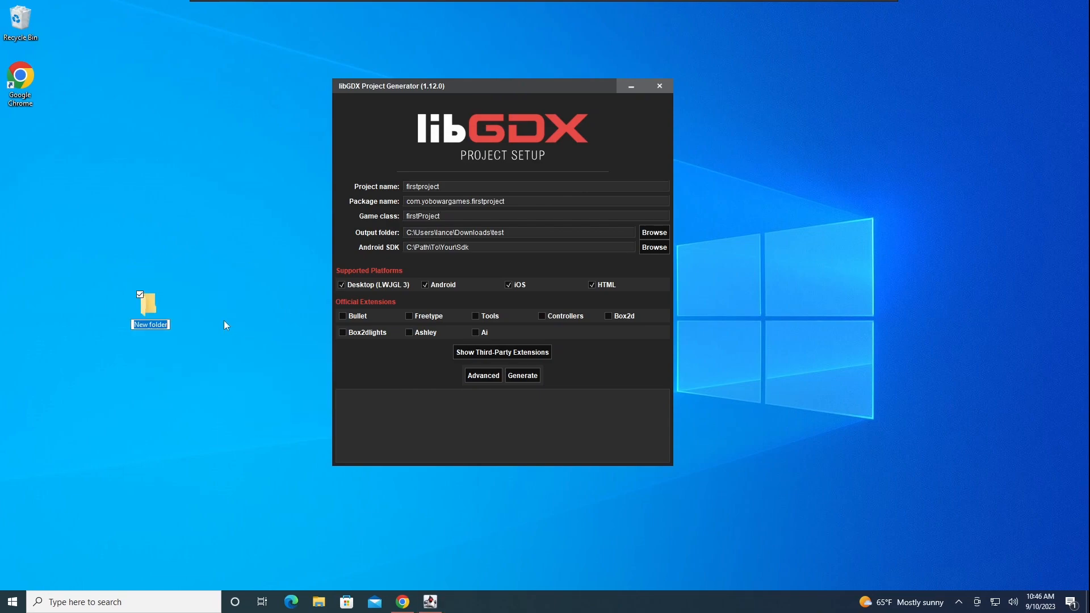
mouse_move(199, 323)
type("Fir")
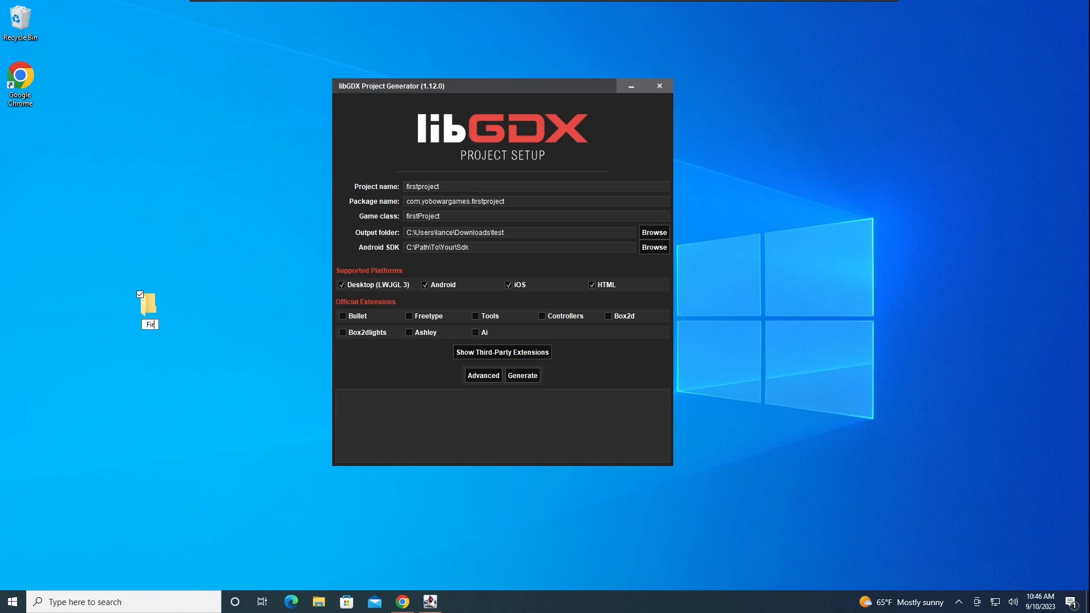
mouse_move(199, 324)
type("st Project")
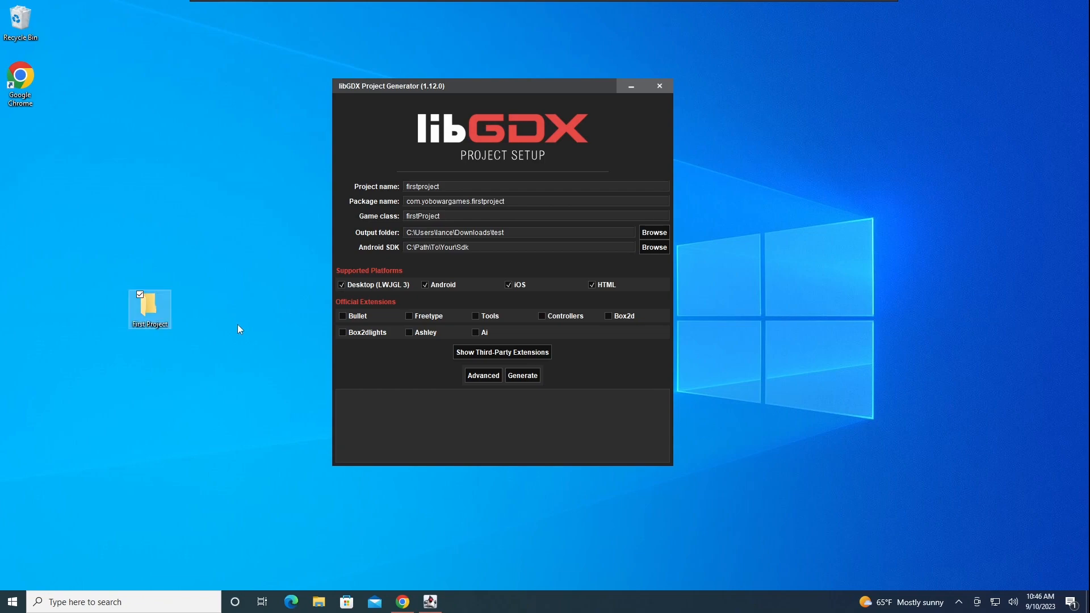
left_click_drag(149, 307, 64, 194)
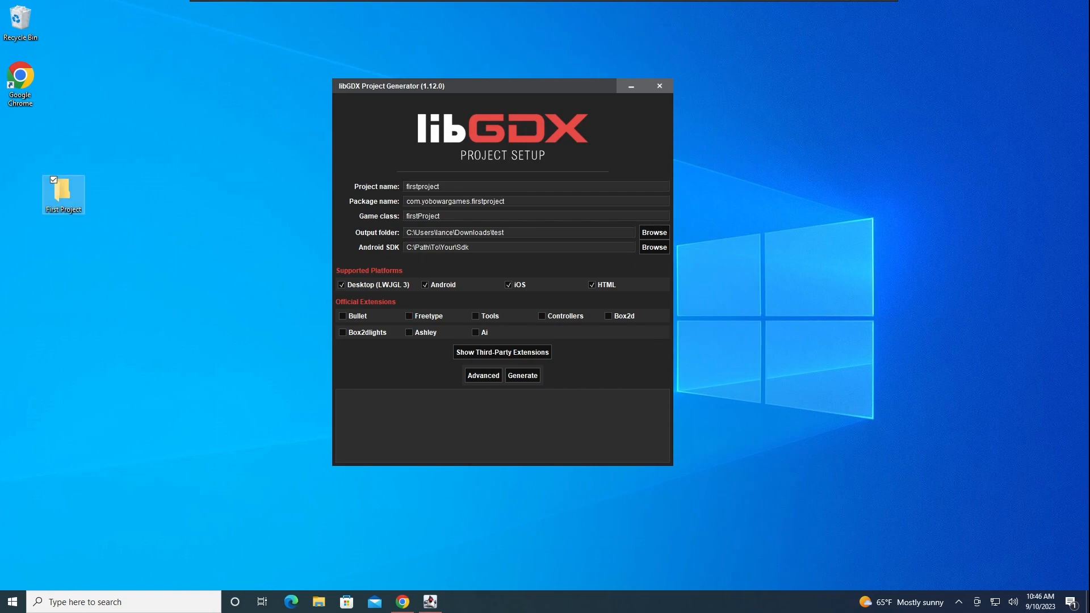
Step: Browse to the desktop and choose First Project as the output folder
left_click(654, 232)
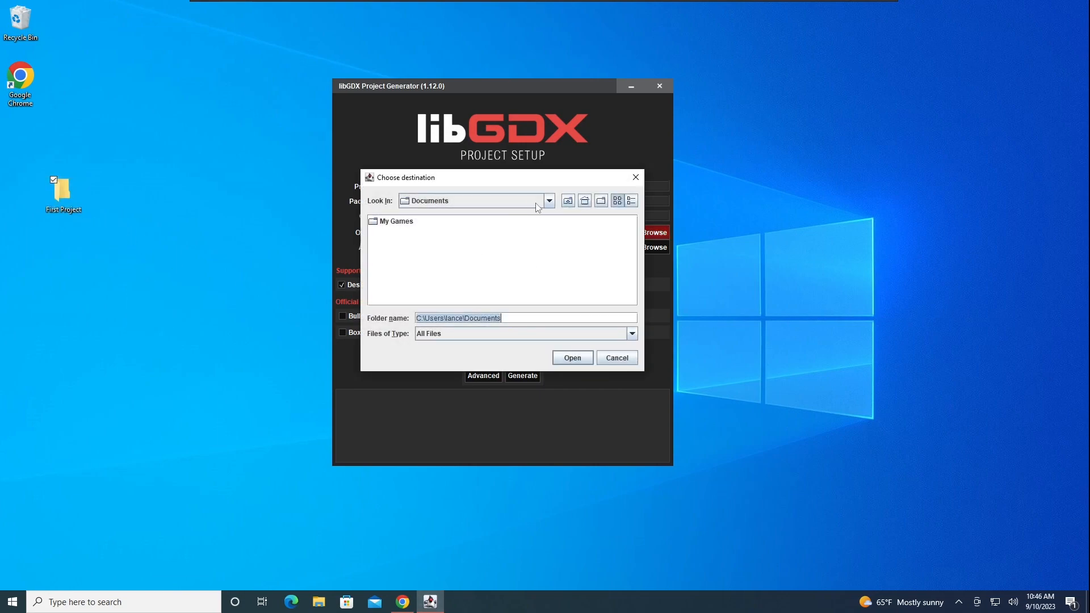
left_click(549, 200)
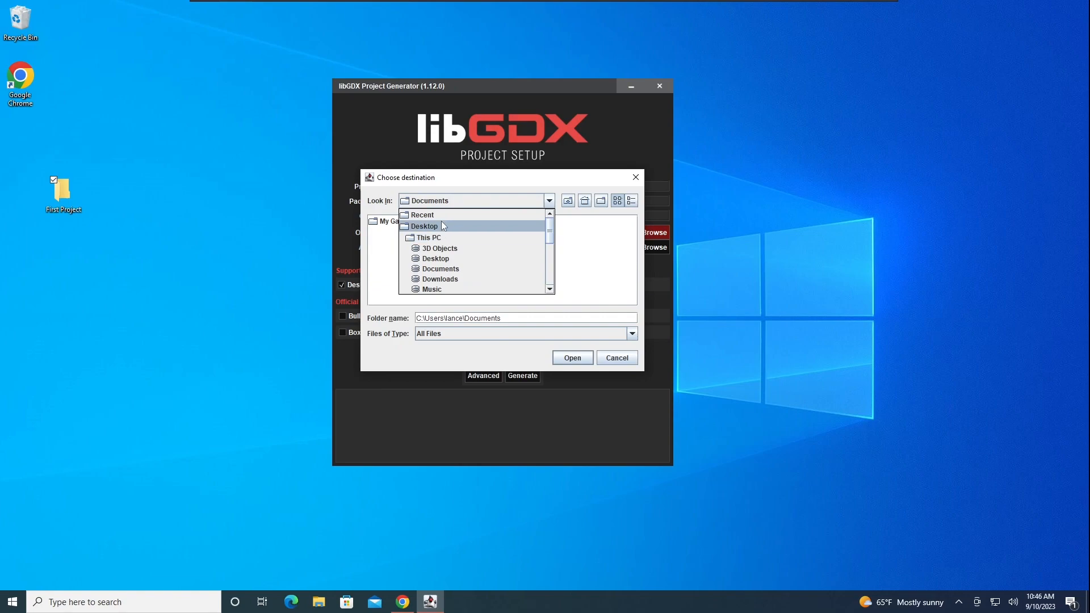
left_click(428, 237)
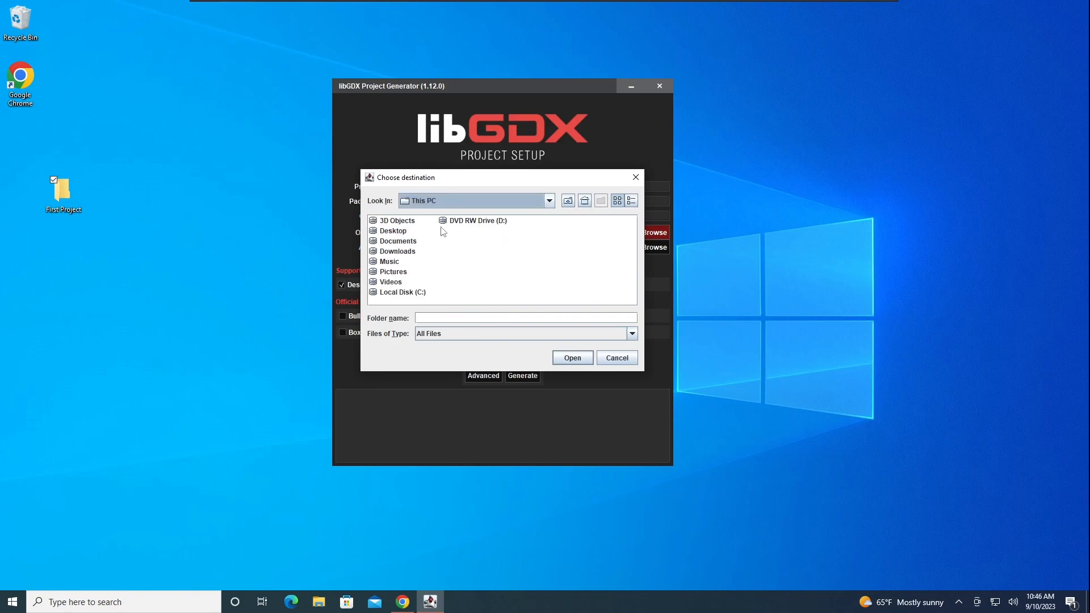
double_click(393, 231)
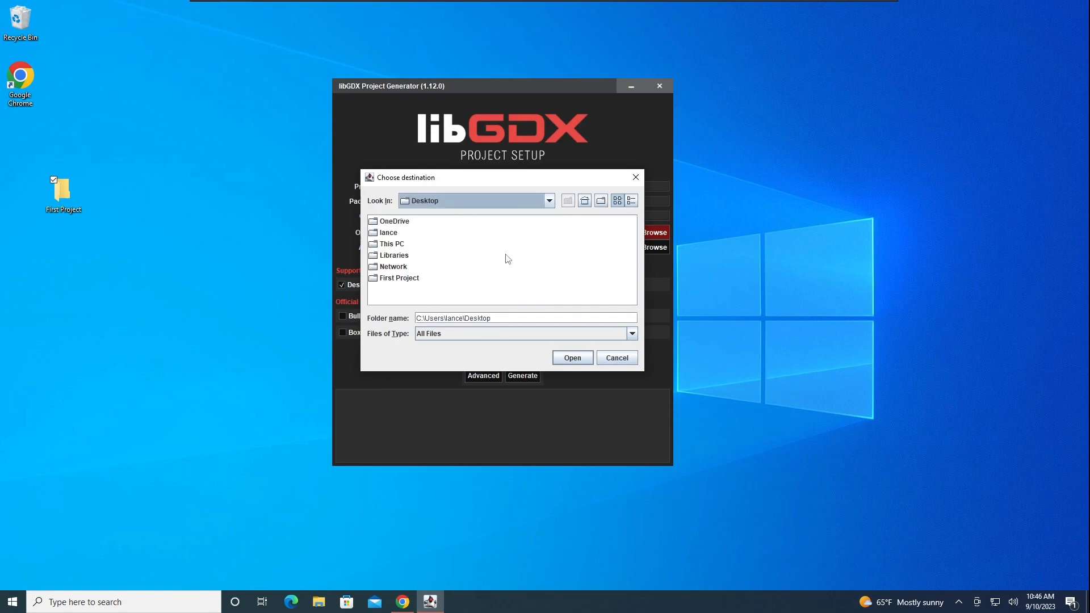
mouse_move(499, 301)
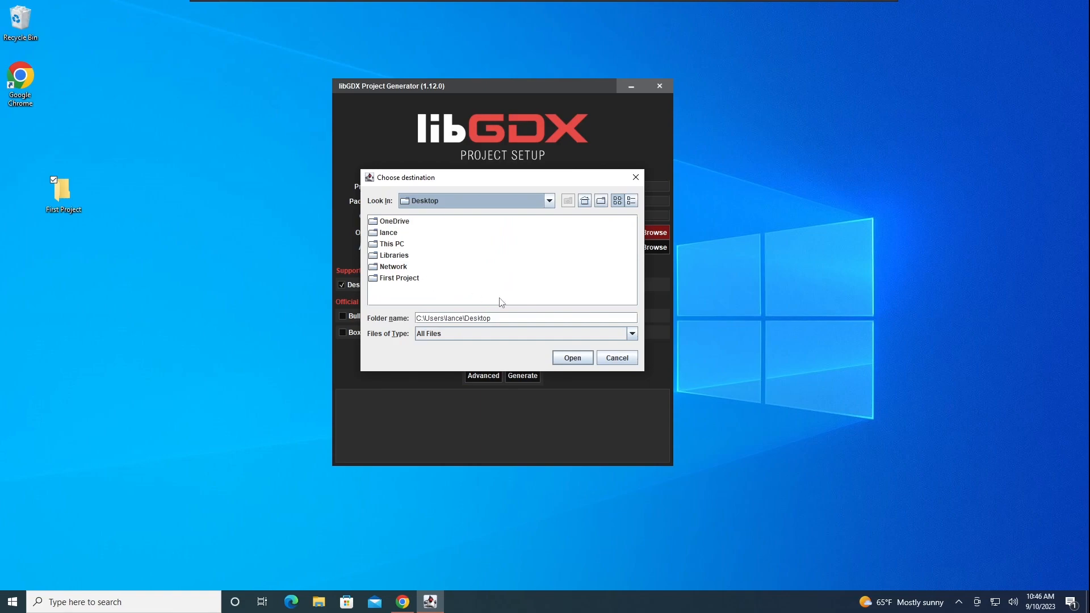
left_click(573, 358)
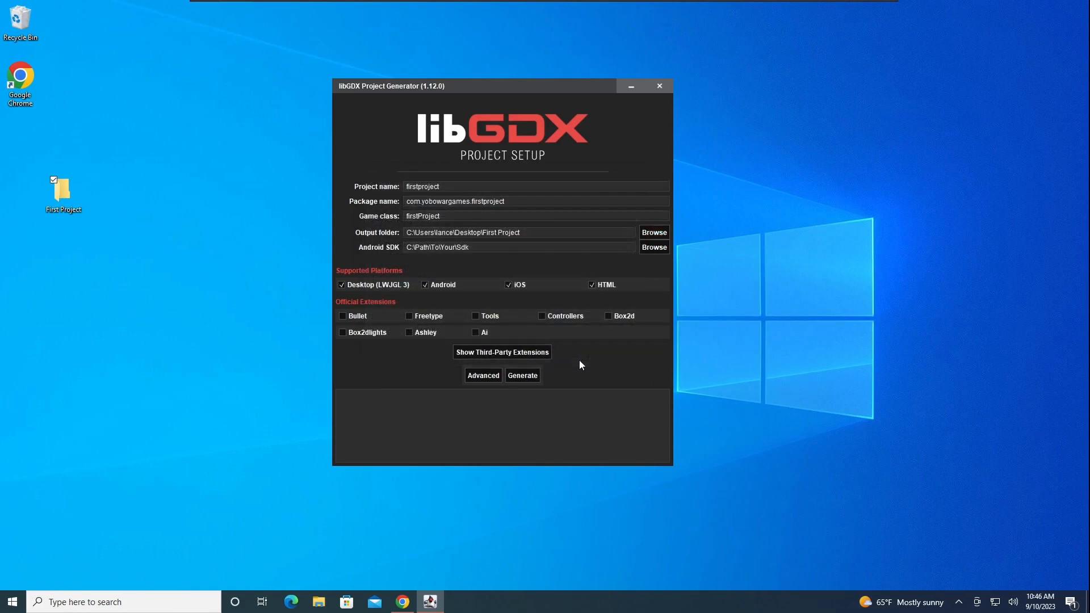
mouse_move(552, 98)
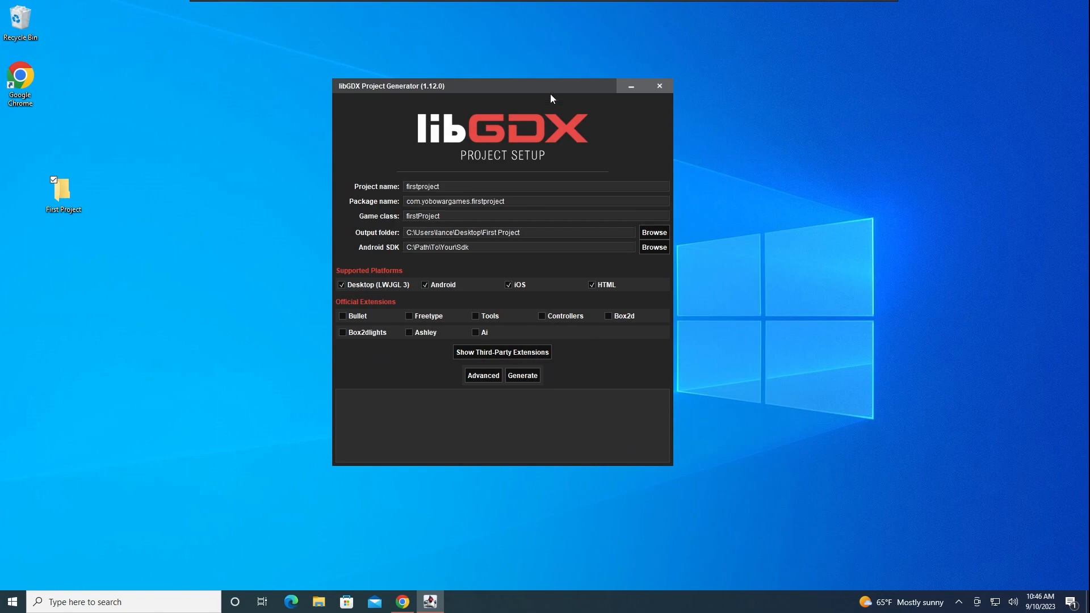
Step: Move the generator window aside and launch Android Studio
left_click_drag(476, 86, 767, 53)
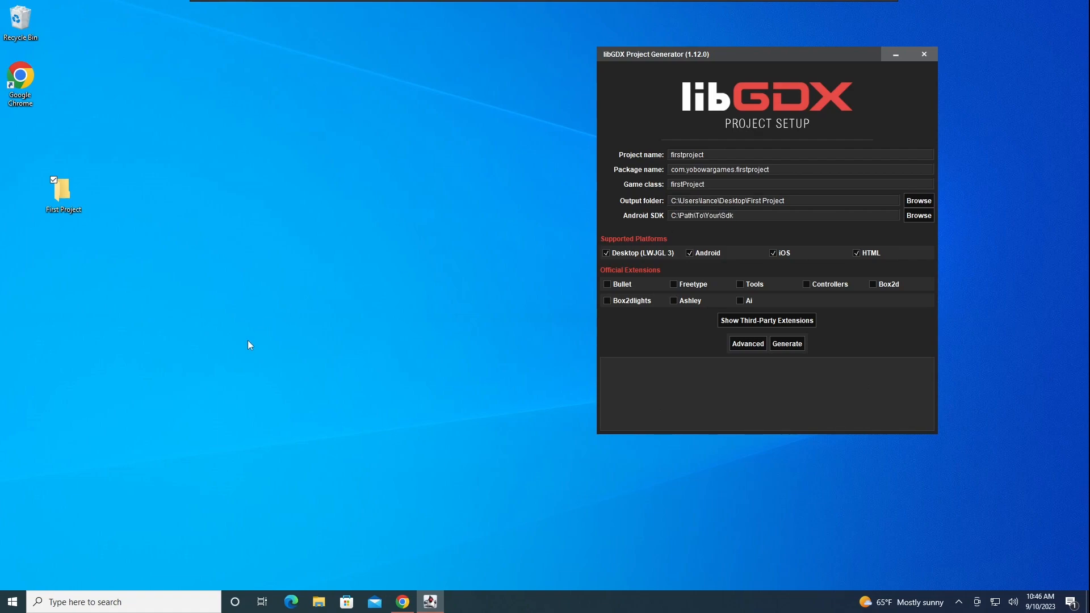
left_click(10, 602)
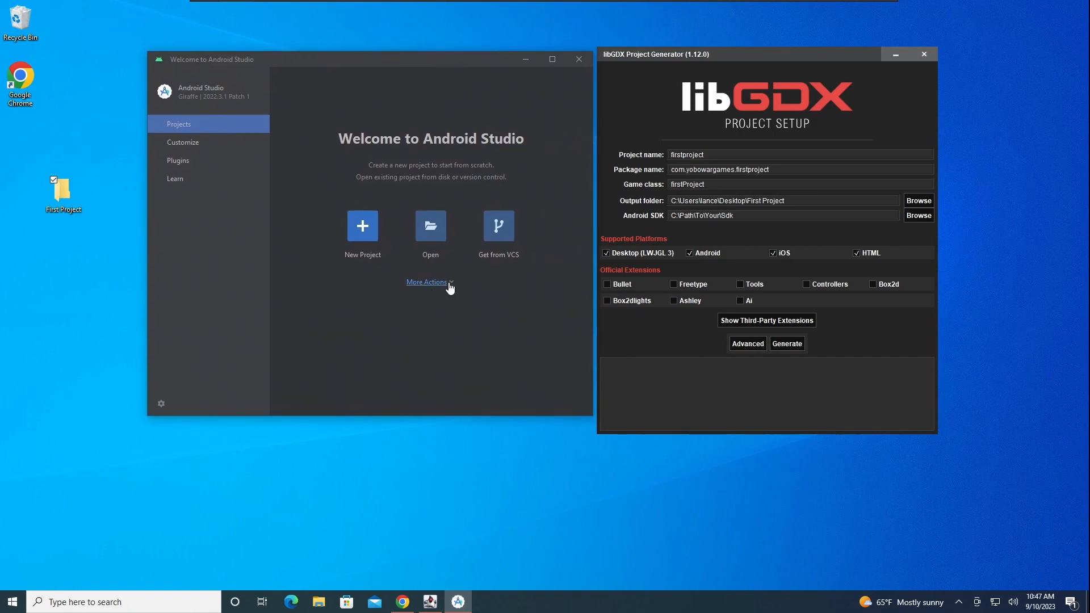
Step: Read the Android SDK location in SDK Manager, cancel, and close Android Studio
left_click(427, 282)
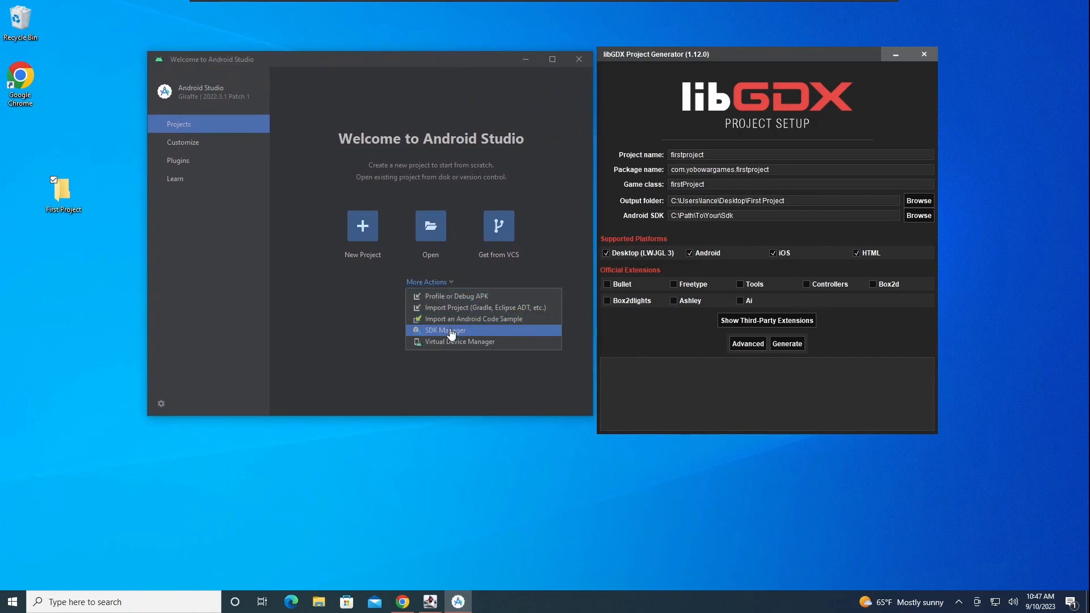
left_click(445, 329)
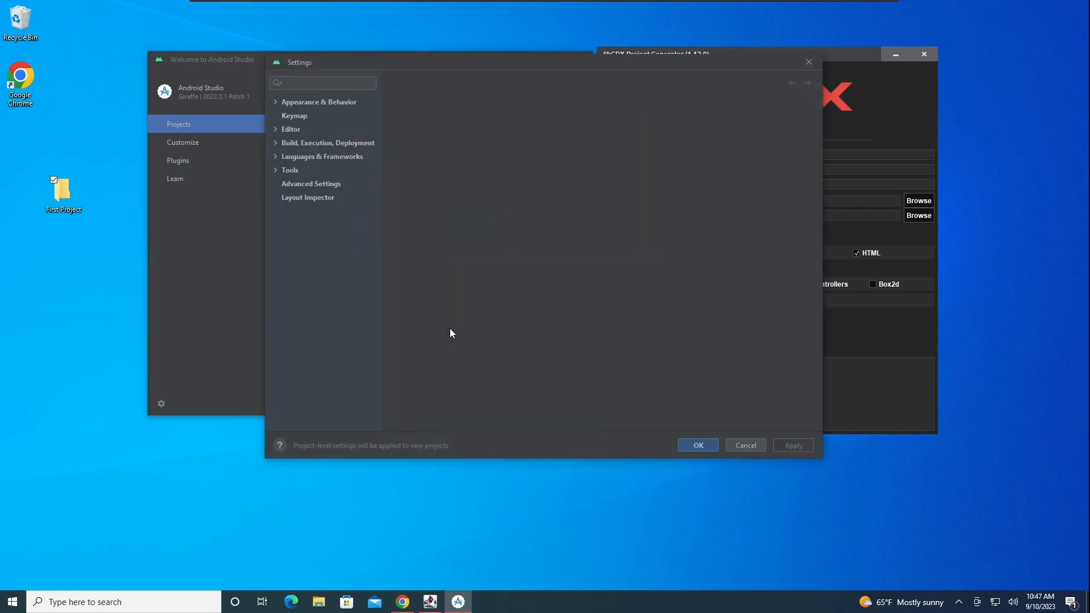
left_click(323, 155)
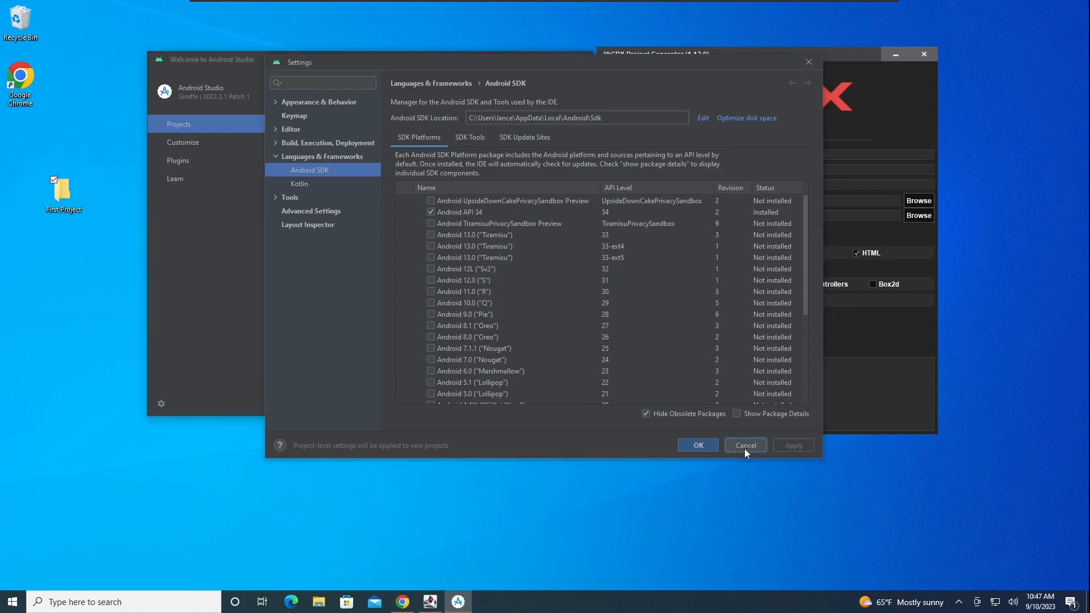
left_click(745, 445)
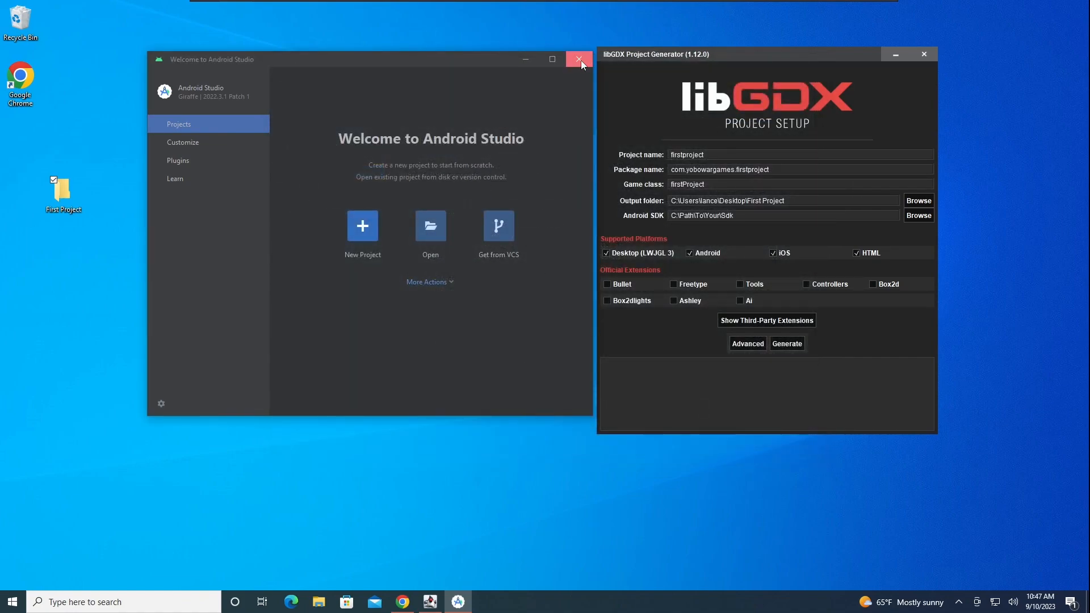
left_click(579, 59)
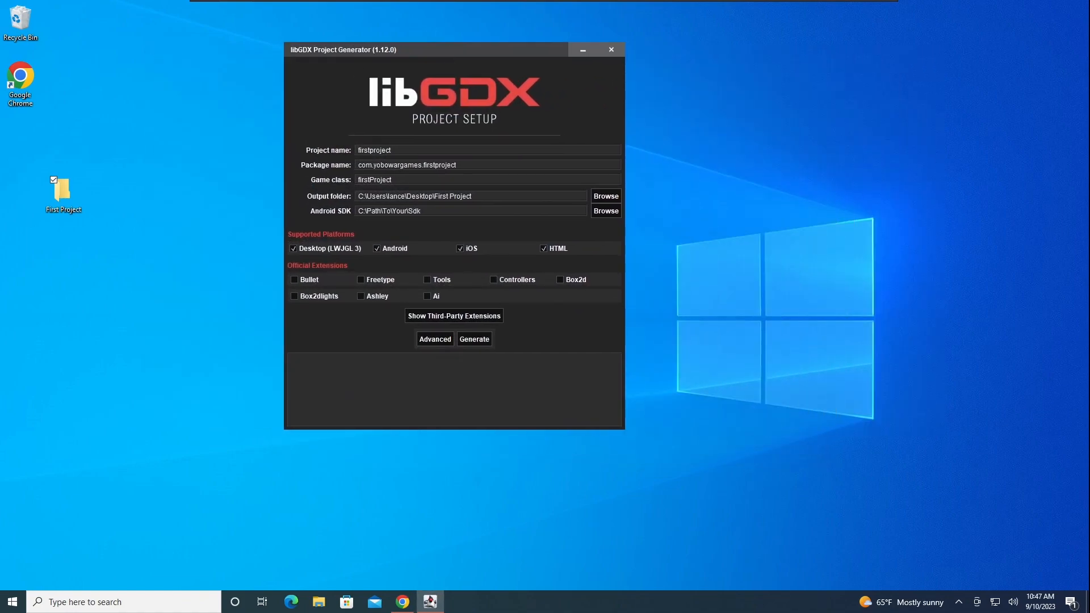
Step: Set Android SDK to C:\Users\lance\AppData\Local\Android\Sdk and open the First Project folder
type("C:\\Users\\lance\\AppData\\Local\\Android\\Sdk")
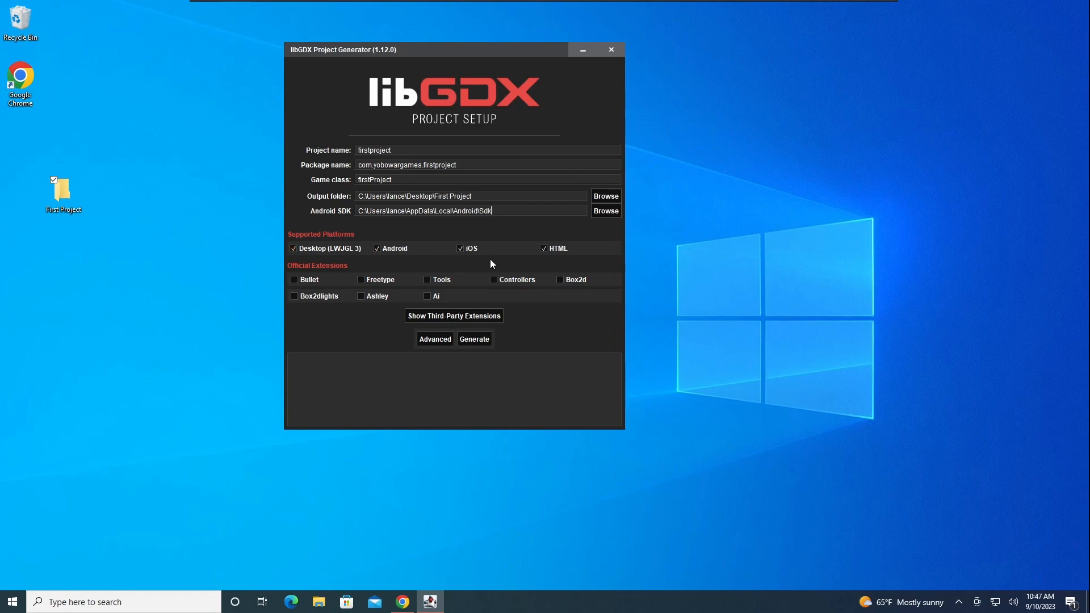
left_click(361, 295)
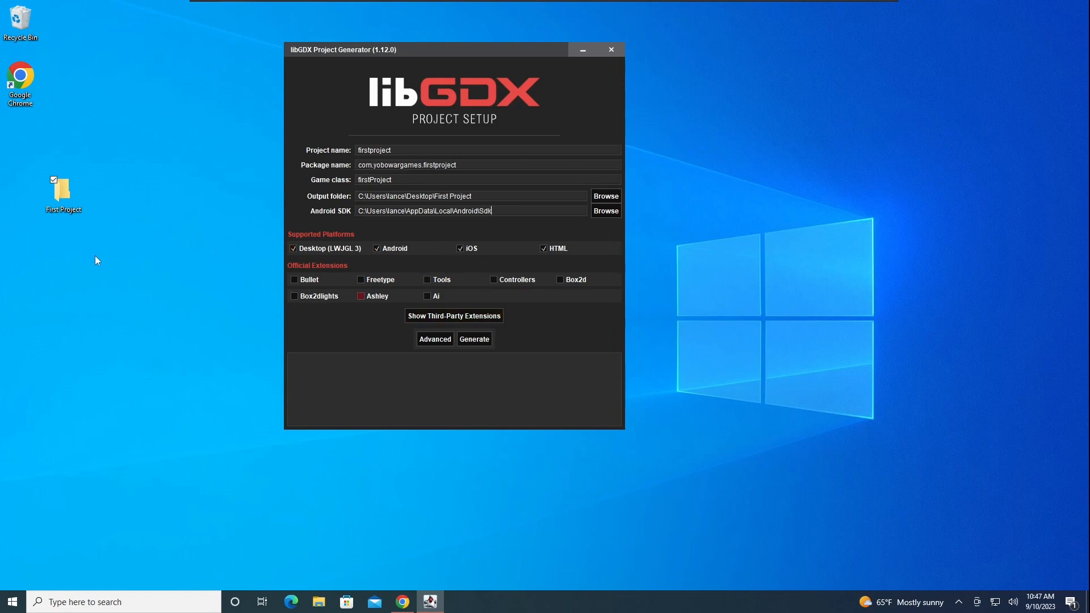
left_click(361, 295)
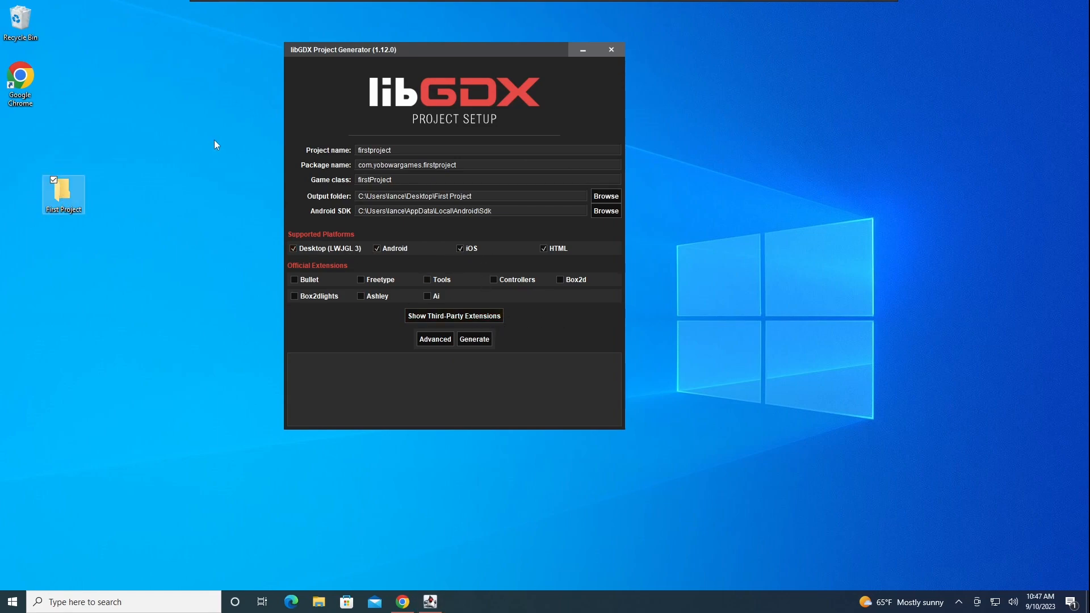
double_click(62, 191)
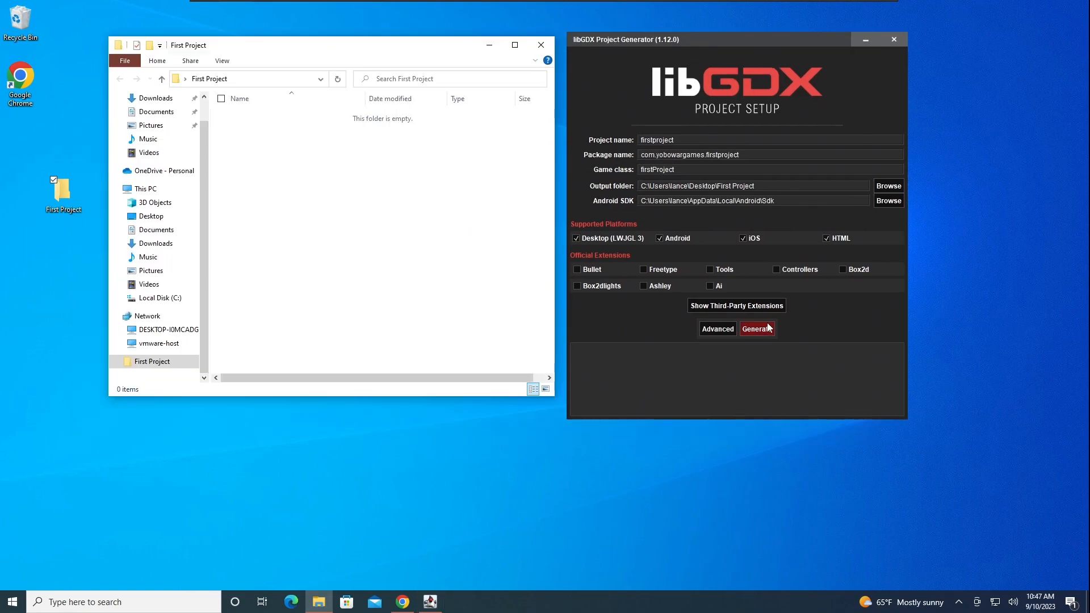
Step: Generate the project, accepting the newer build tools and Android API warnings
left_click(756, 329)
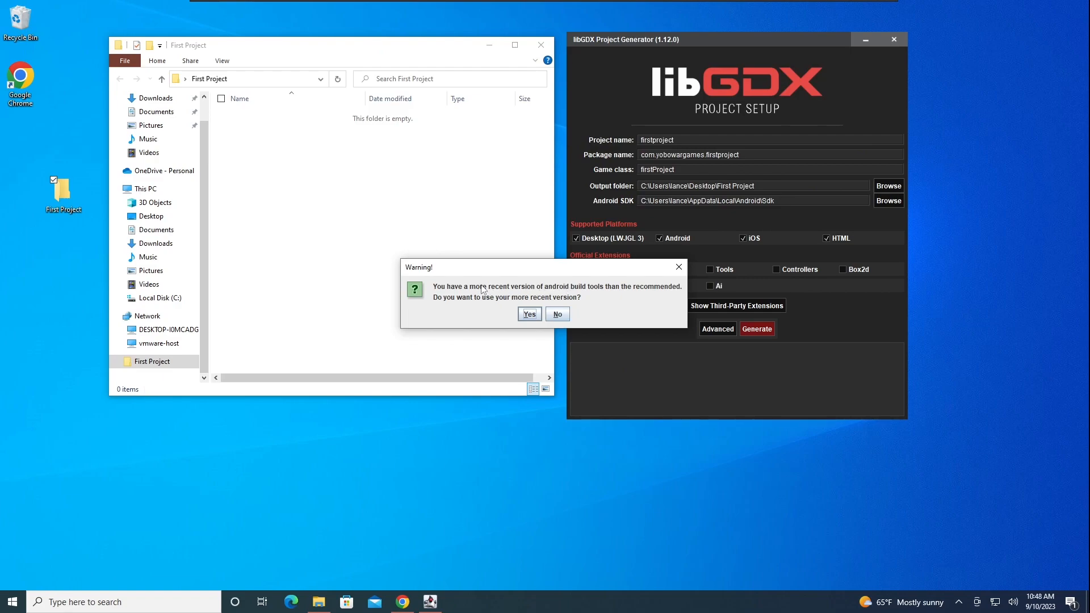
mouse_move(499, 311)
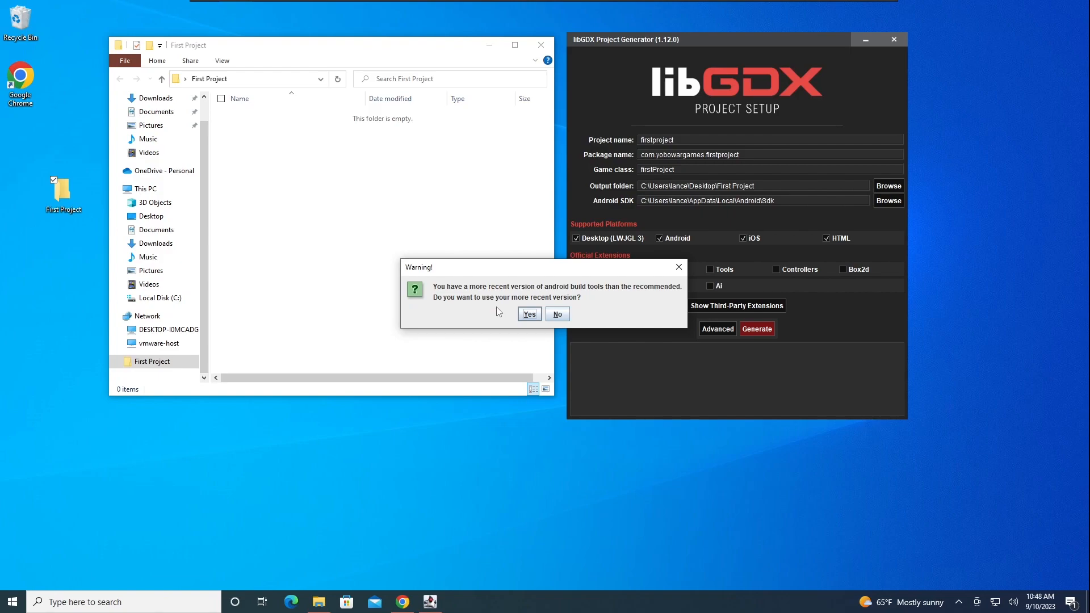
left_click(529, 313)
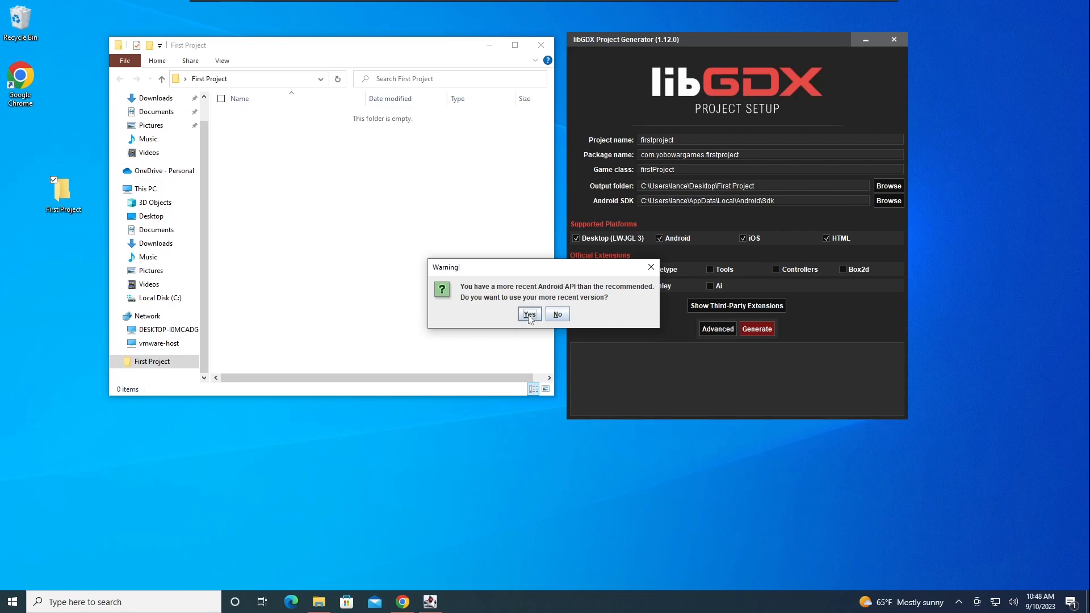
left_click(529, 313)
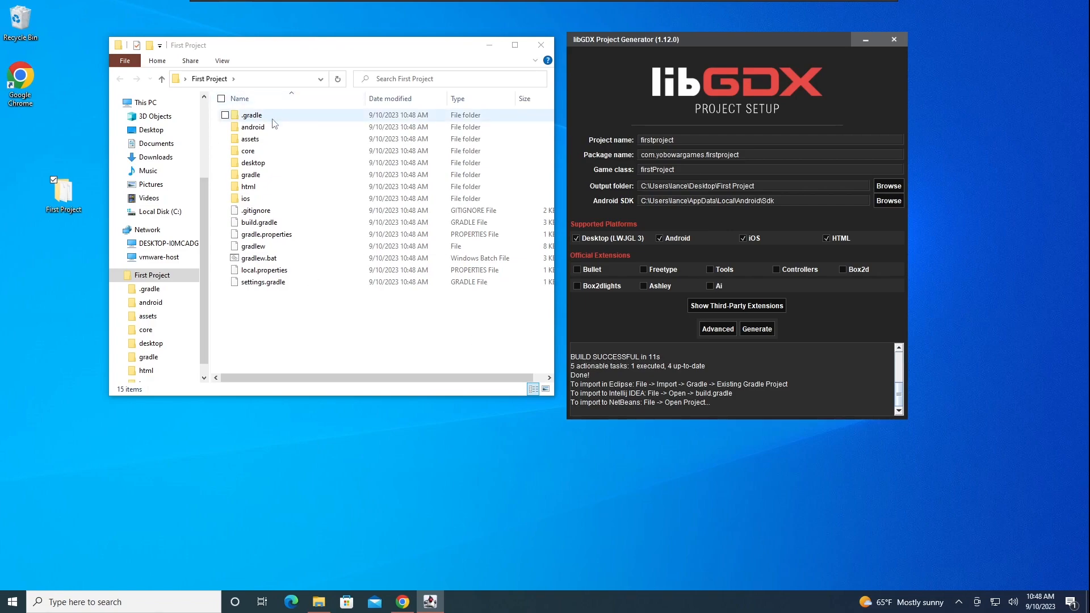
Step: Close the File Explorer window and the libGDX Project Generator
left_click(259, 222)
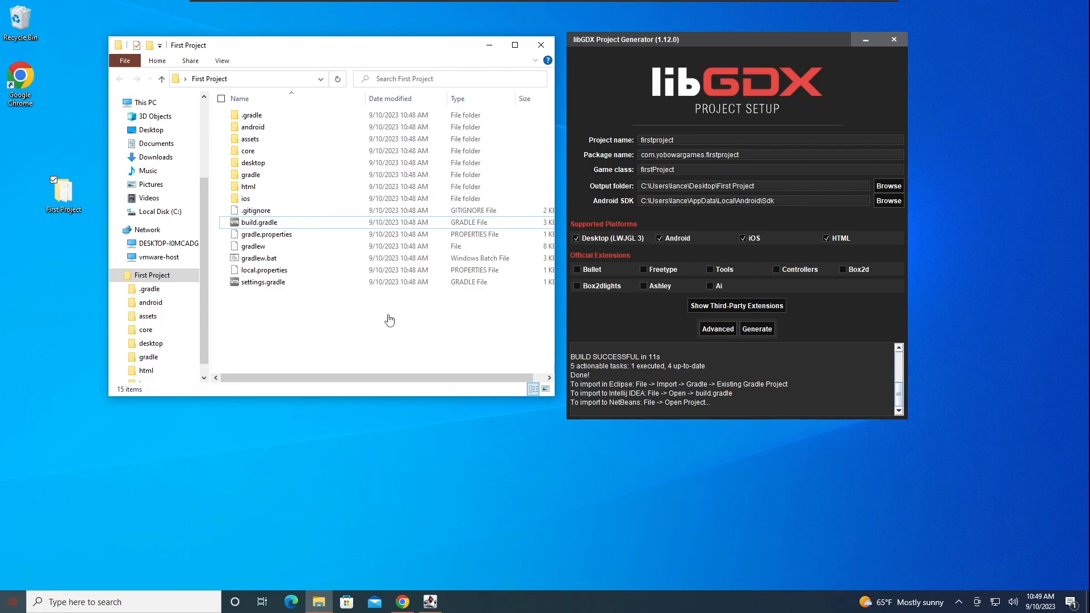
mouse_move(733, 43)
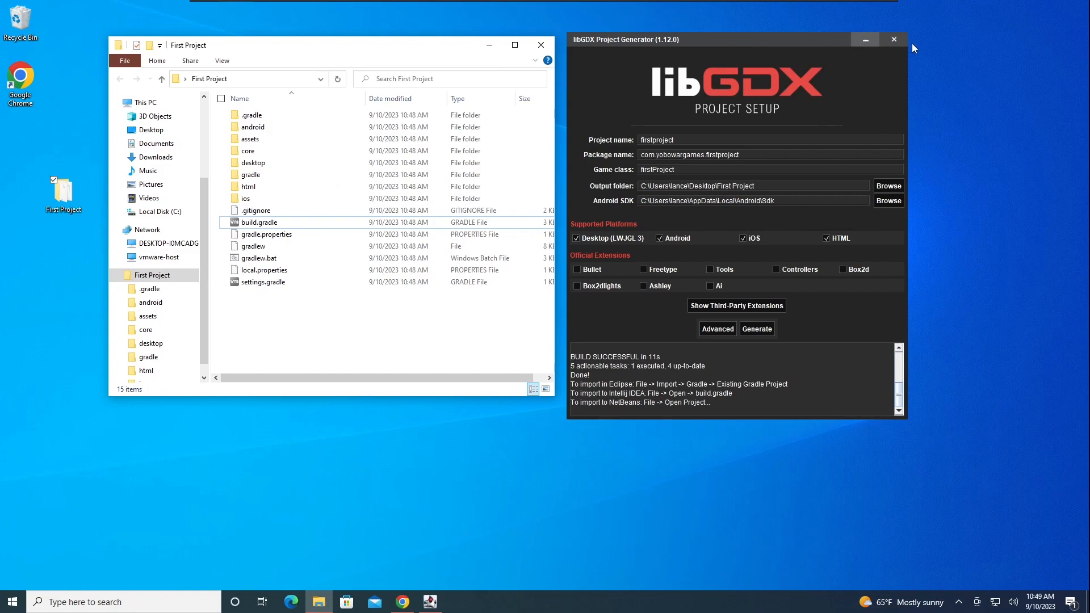
left_click(893, 39)
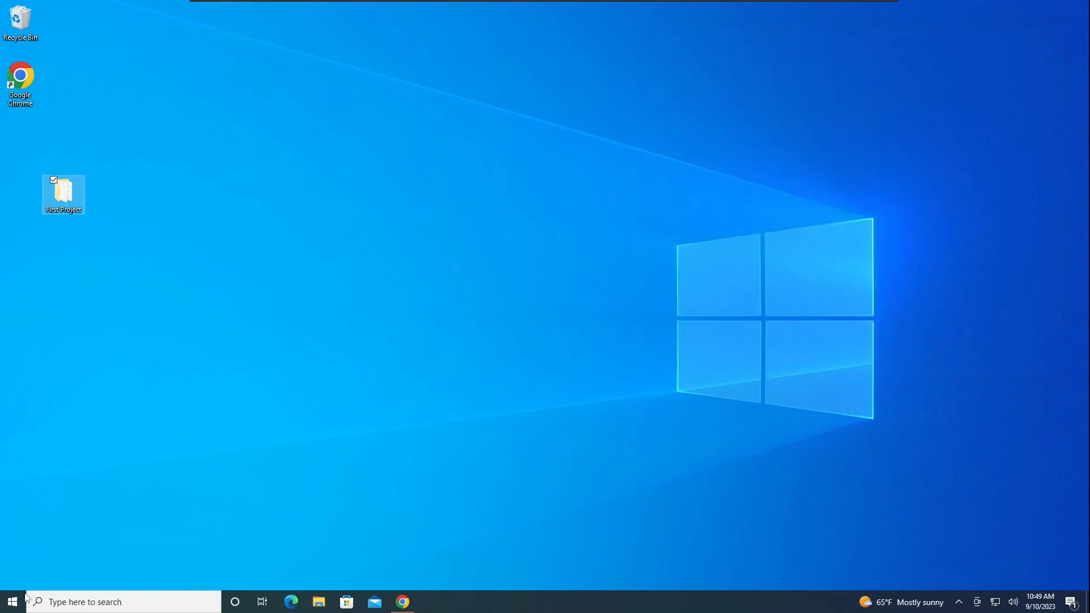
Step: Launch Android Studio and open Desktop > First Project as a project
left_click(9, 601)
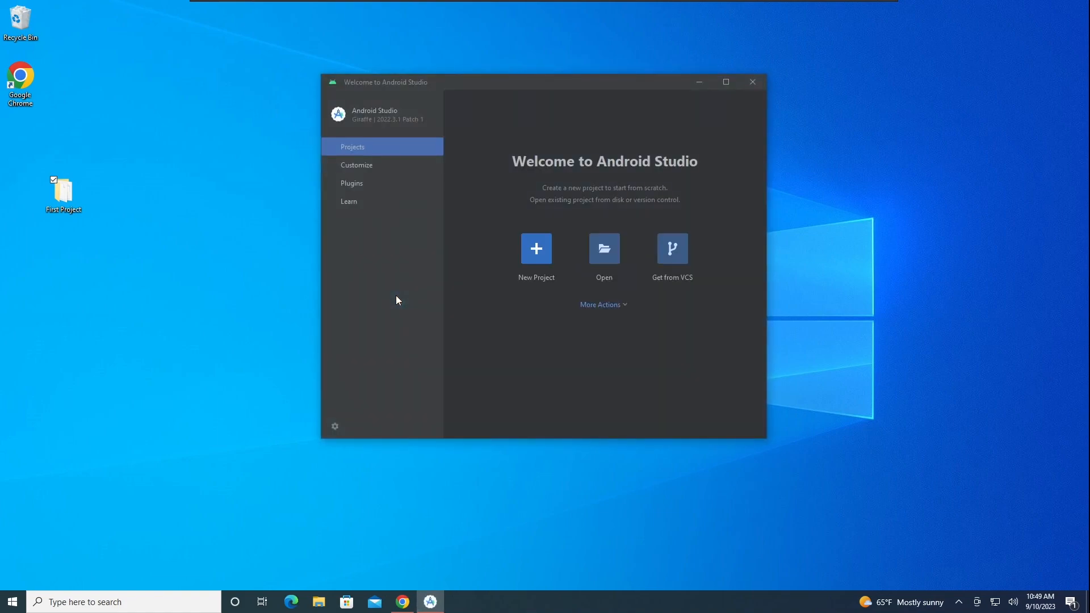
mouse_move(604, 255)
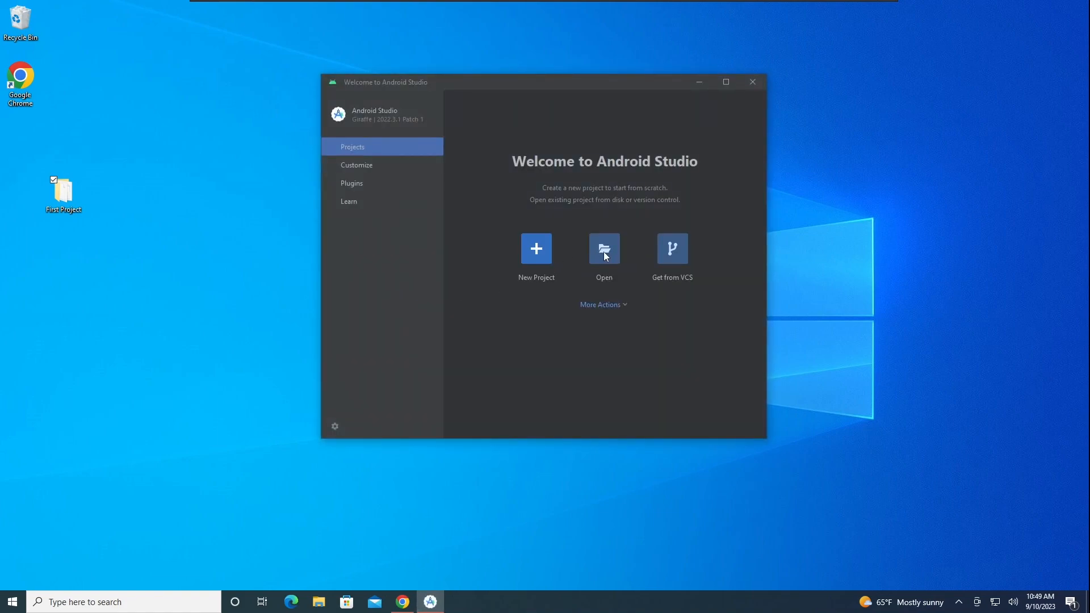
left_click(604, 248)
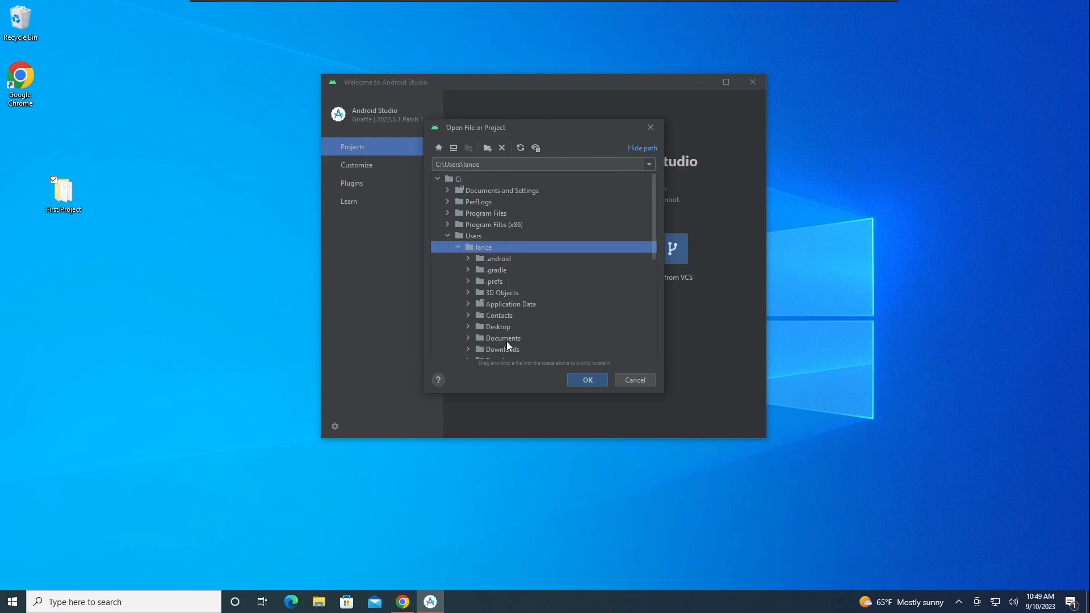
double_click(495, 327)
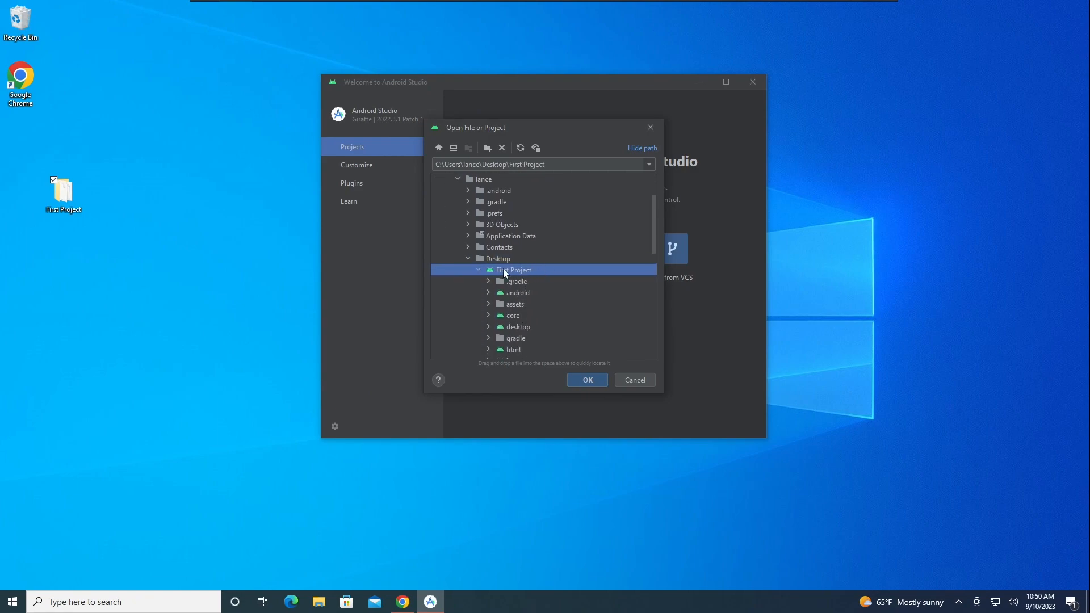
mouse_move(483, 282)
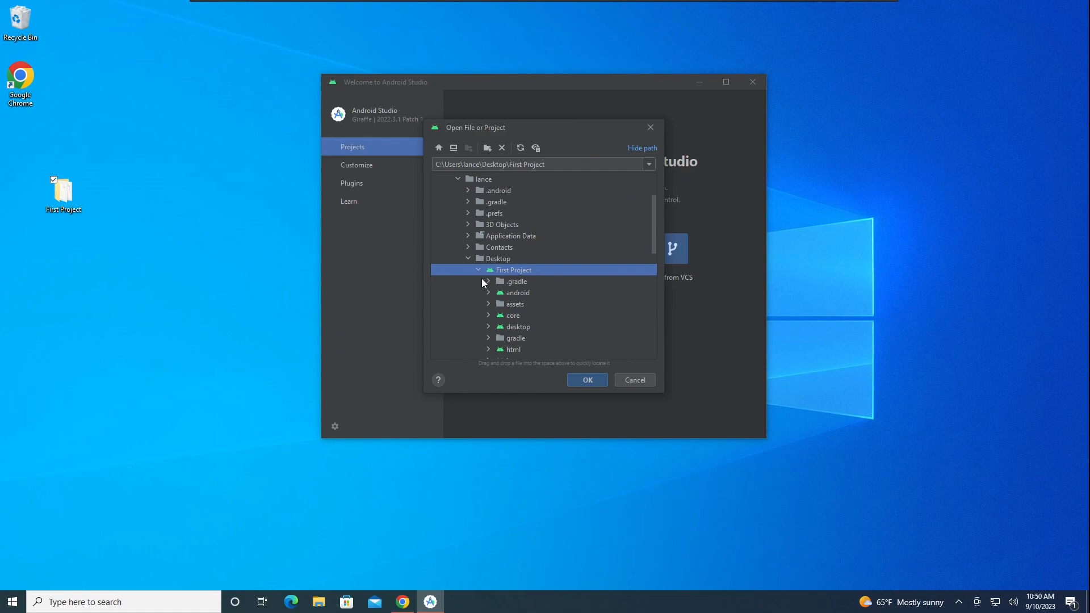
left_click(587, 379)
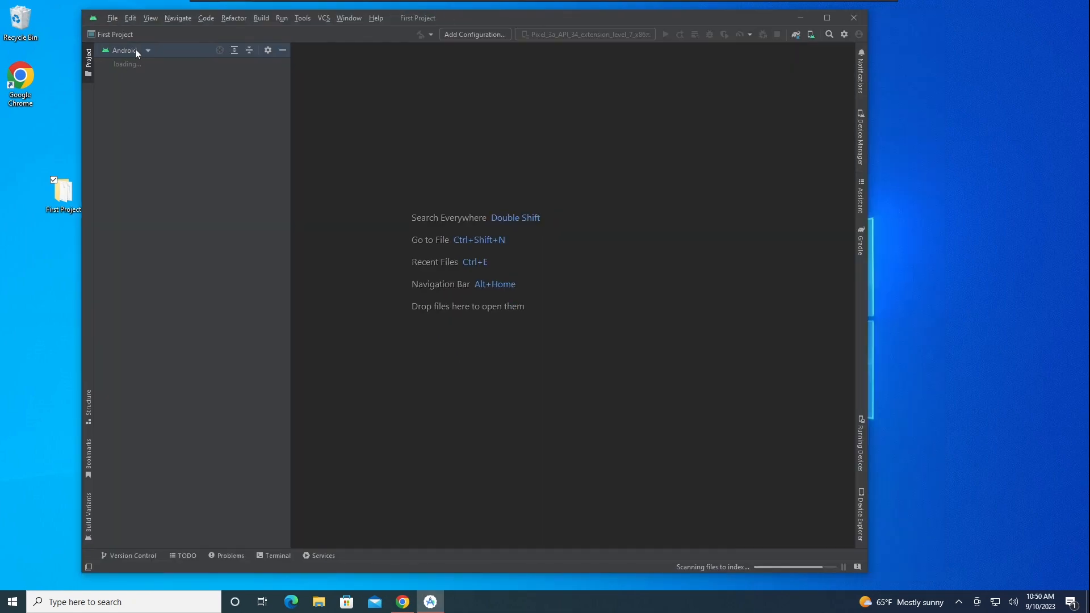
Step: Switch the Project tool window to Project view and select the desktop module folder
left_click(148, 51)
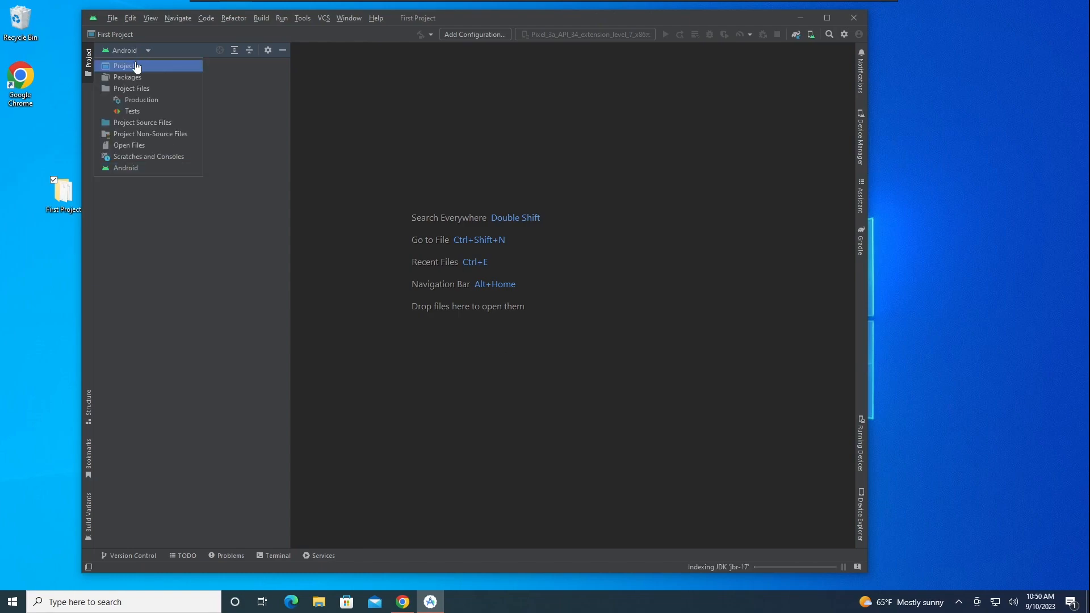
left_click(123, 66)
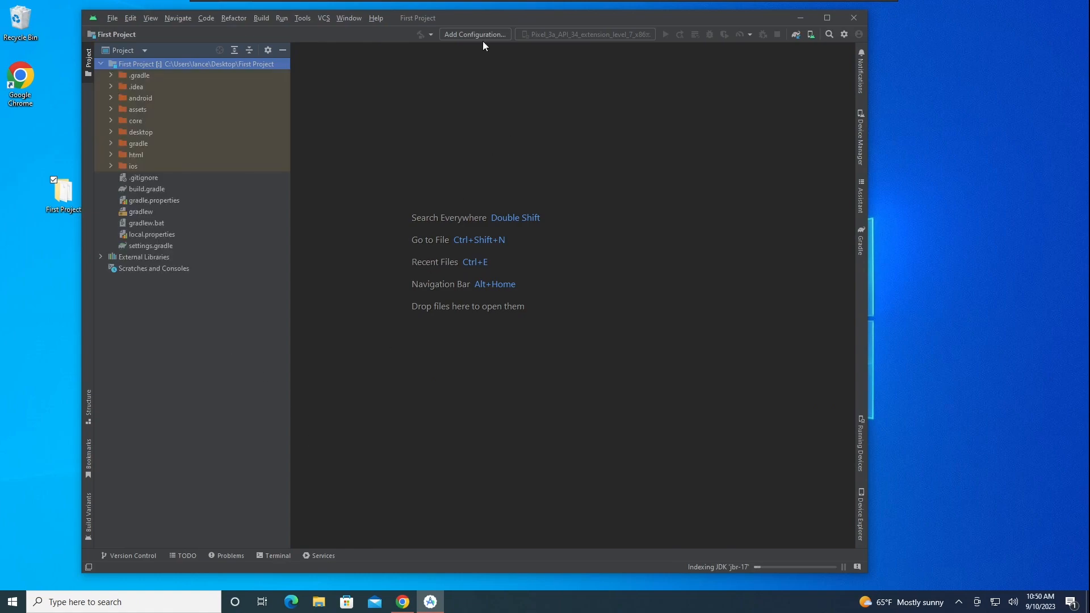
mouse_move(168, 122)
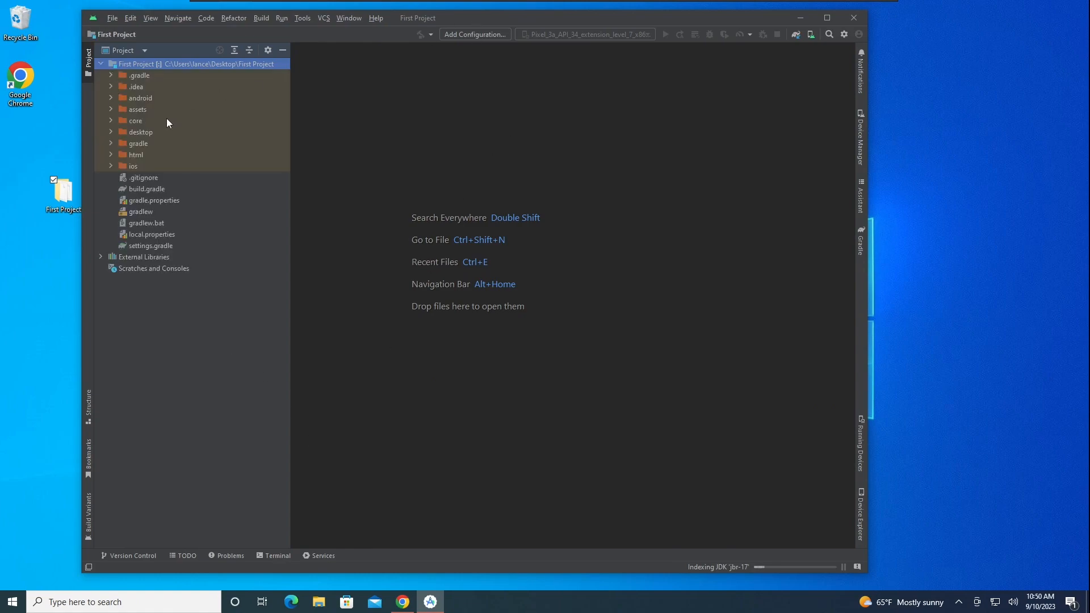
left_click(720, 33)
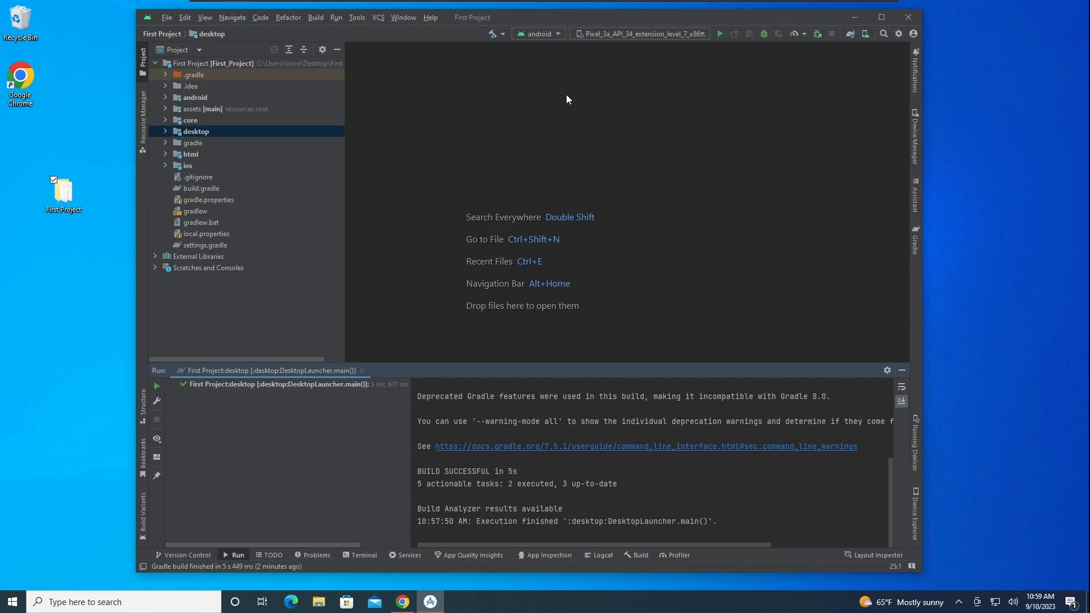
mouse_move(557, 34)
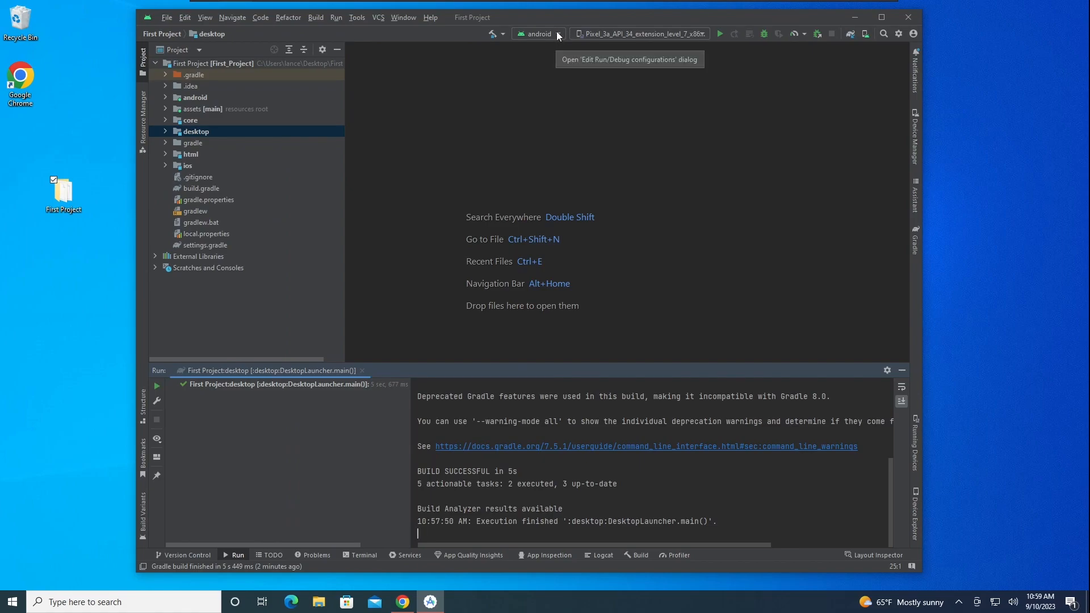
Step: Add a new Application run configuration in Edit Configurations
left_click(559, 33)
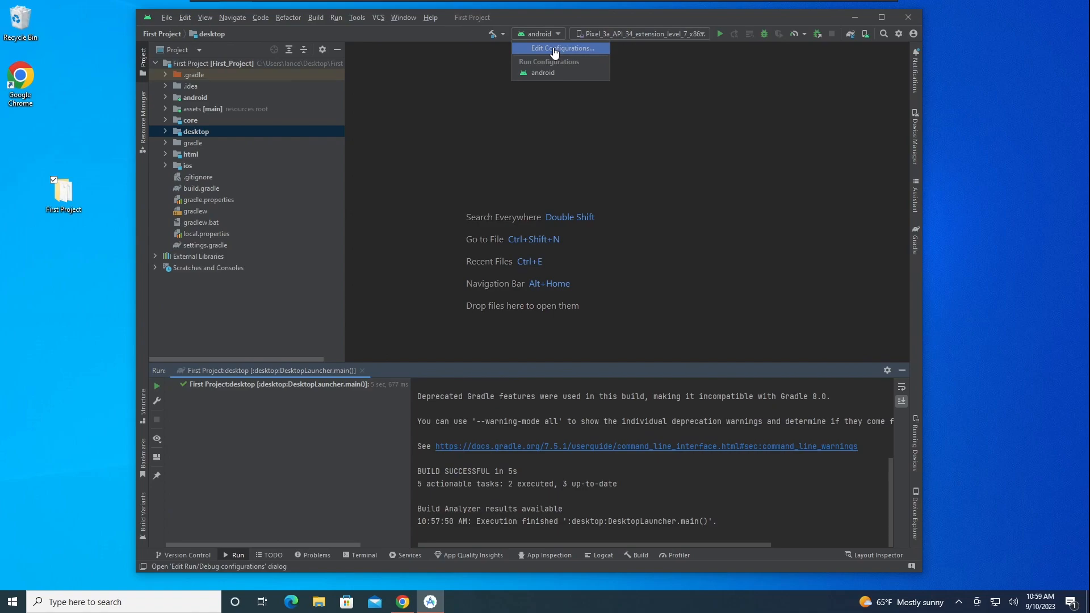
left_click(561, 47)
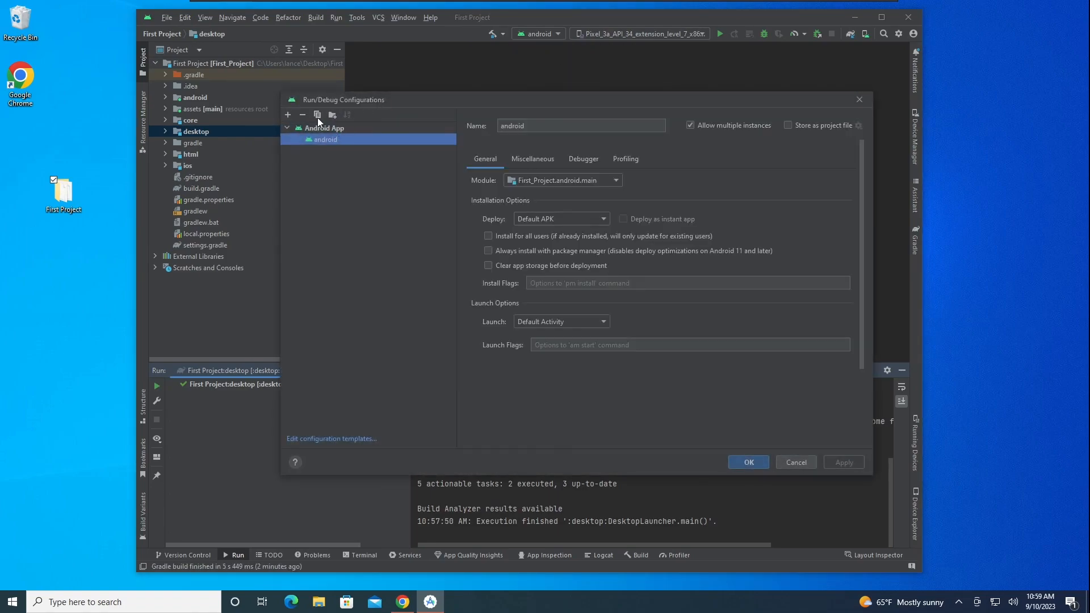
left_click(287, 114)
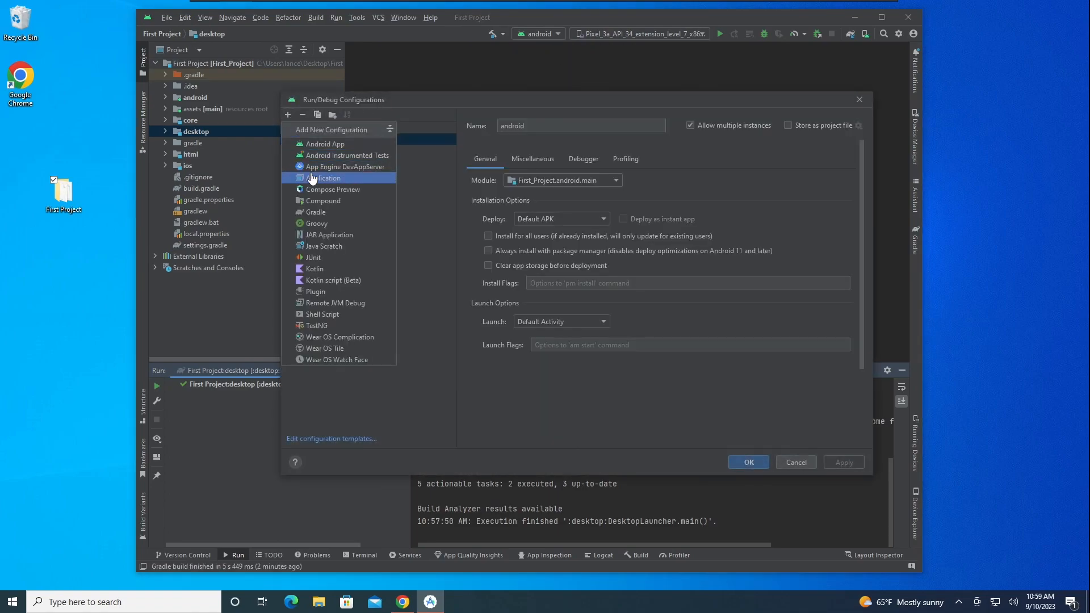
left_click(324, 177)
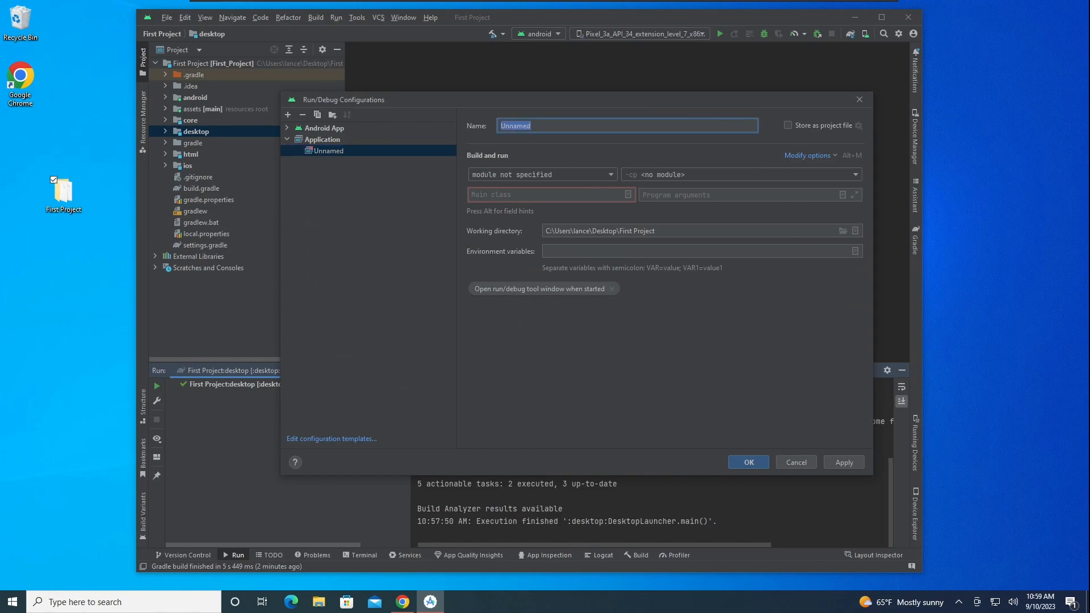
Step: Name it Desktop, using module First_Project.desktop.main and main class DesktopLauncher
type("Desktop")
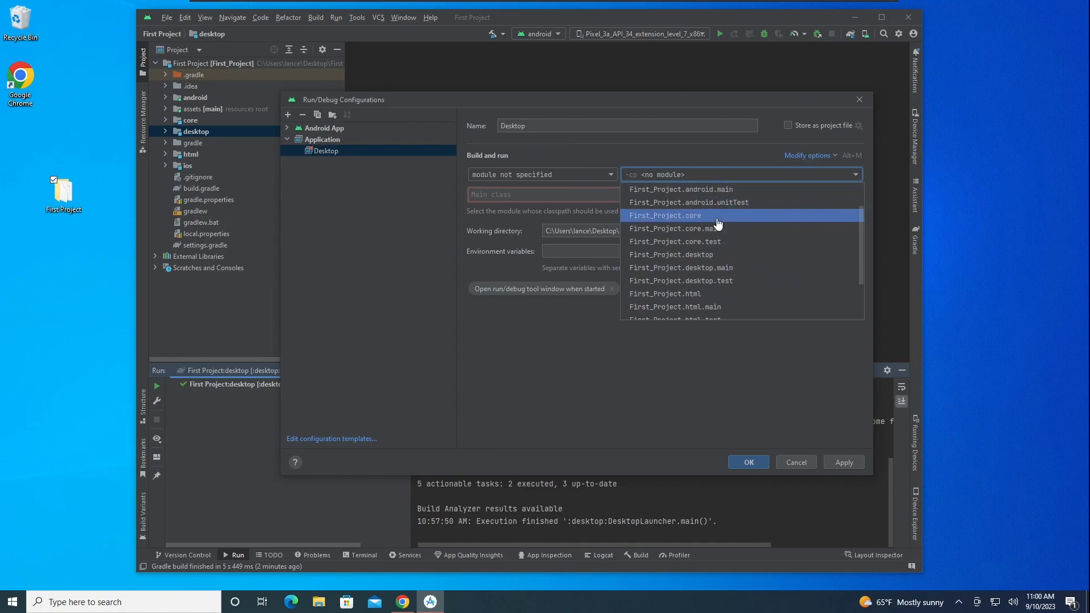
left_click(681, 267)
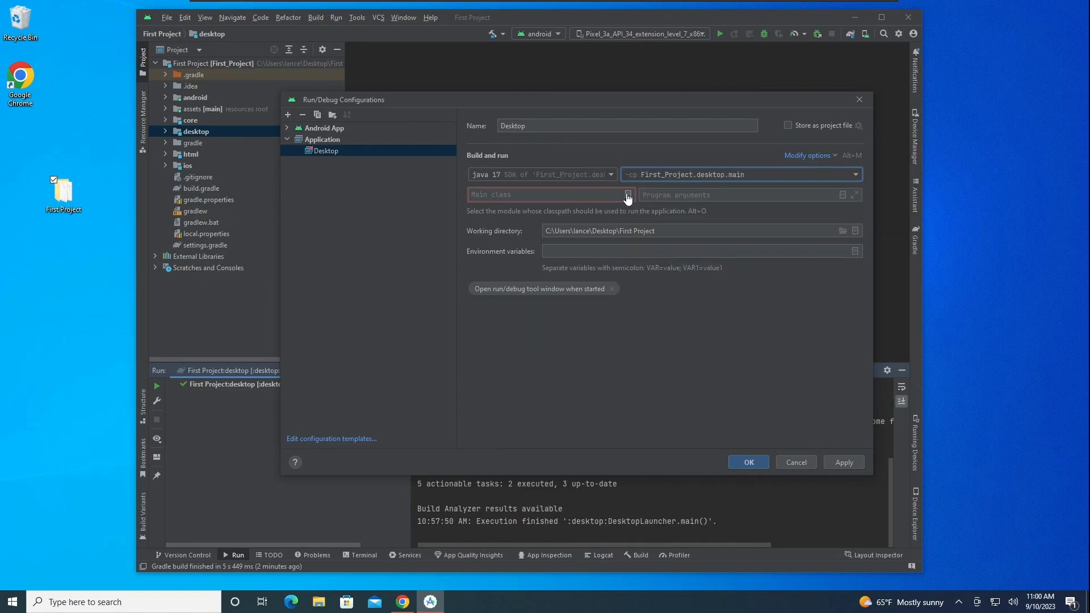
left_click(627, 195)
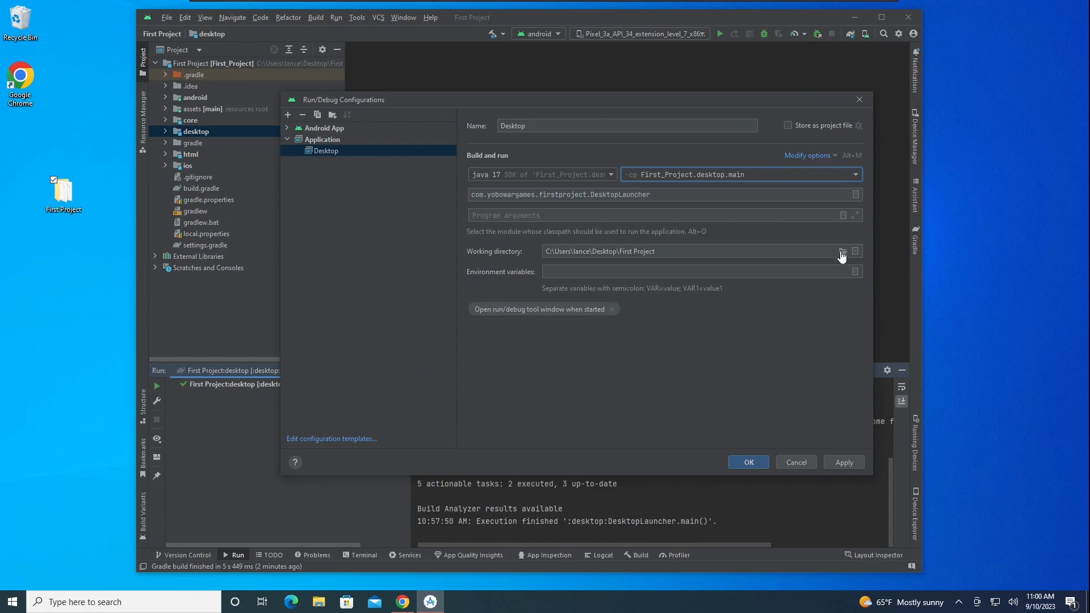
Step: Set the Desktop configuration's working directory to First Project\assets, save it, and run it
left_click(842, 251)
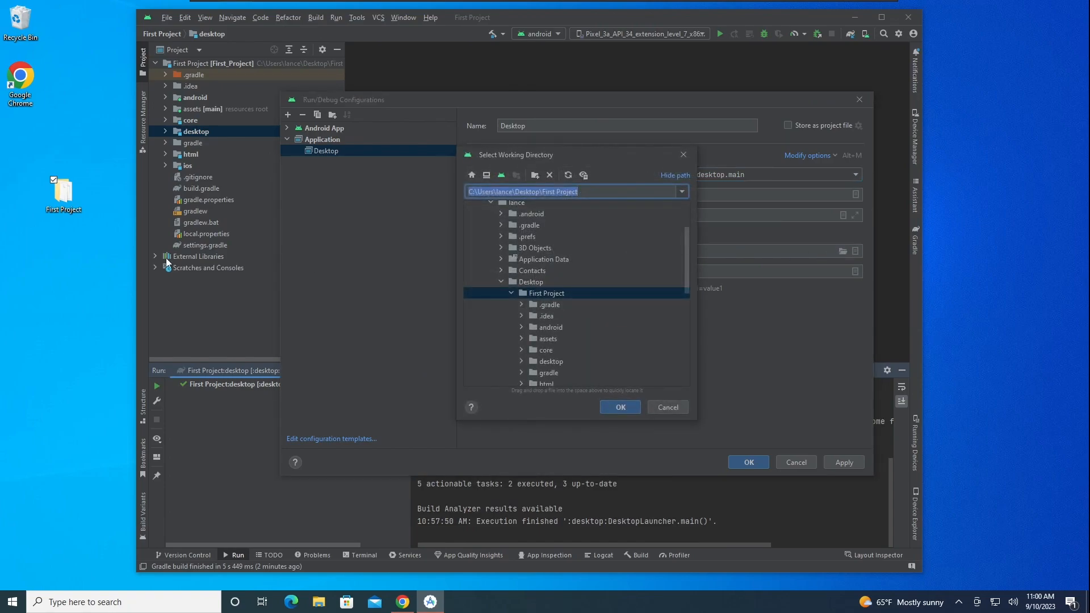
mouse_move(565, 331)
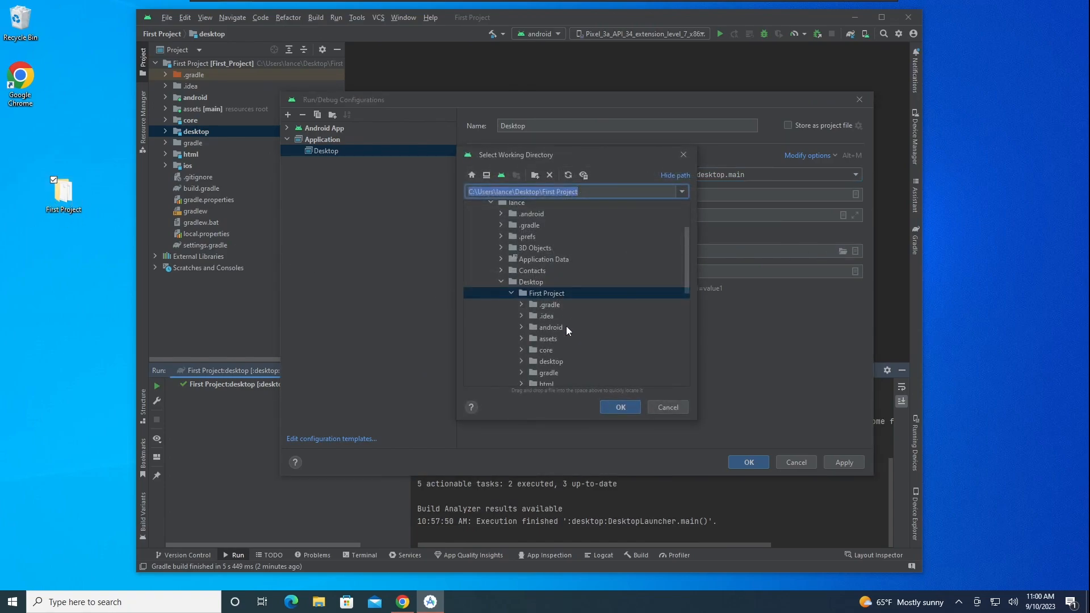
left_click(620, 407)
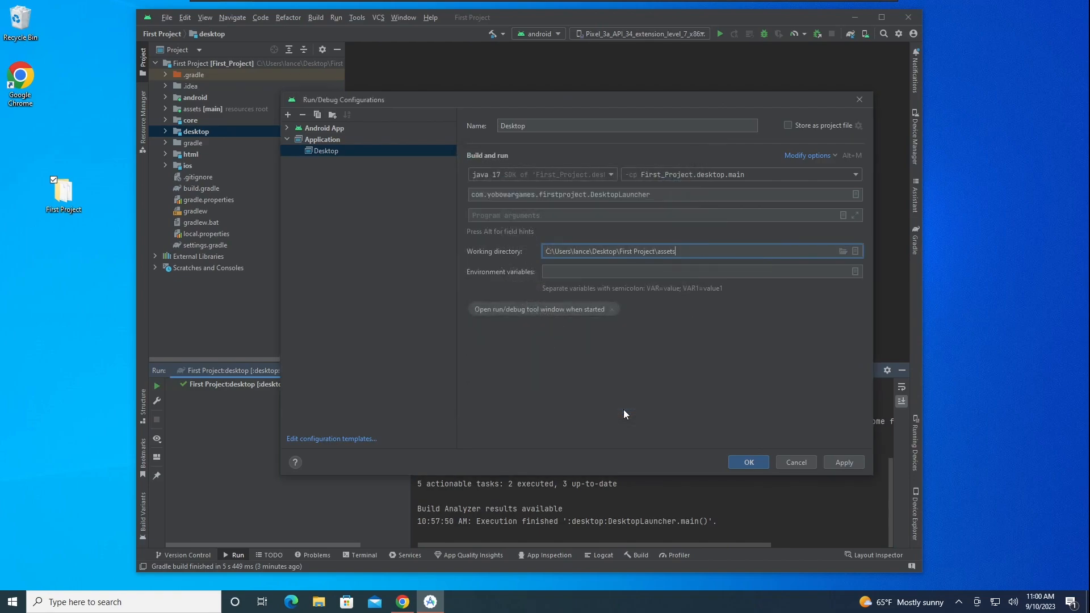
left_click(844, 462)
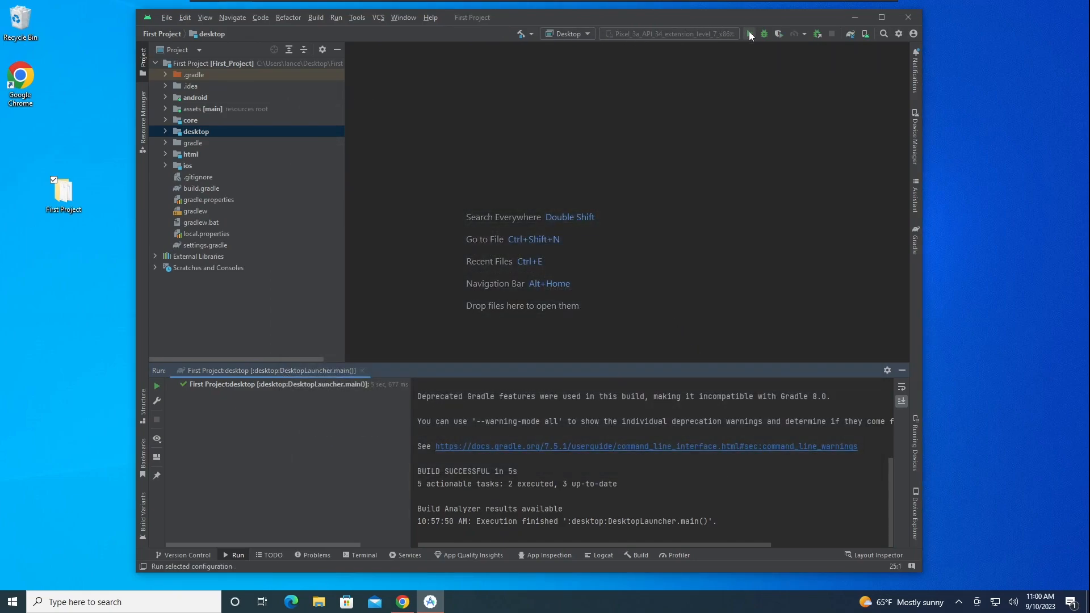
left_click(752, 33)
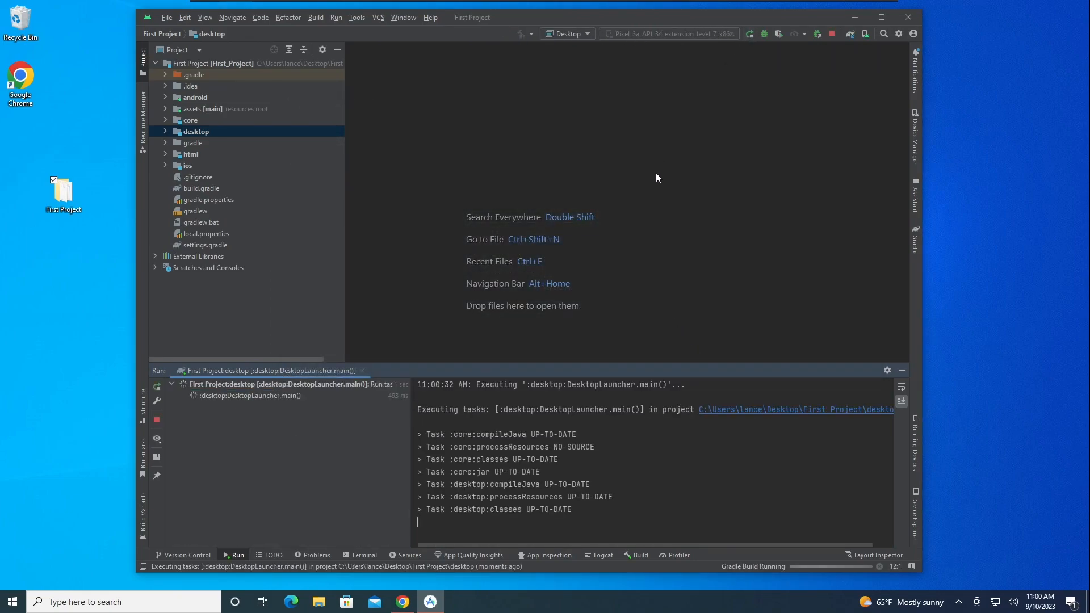